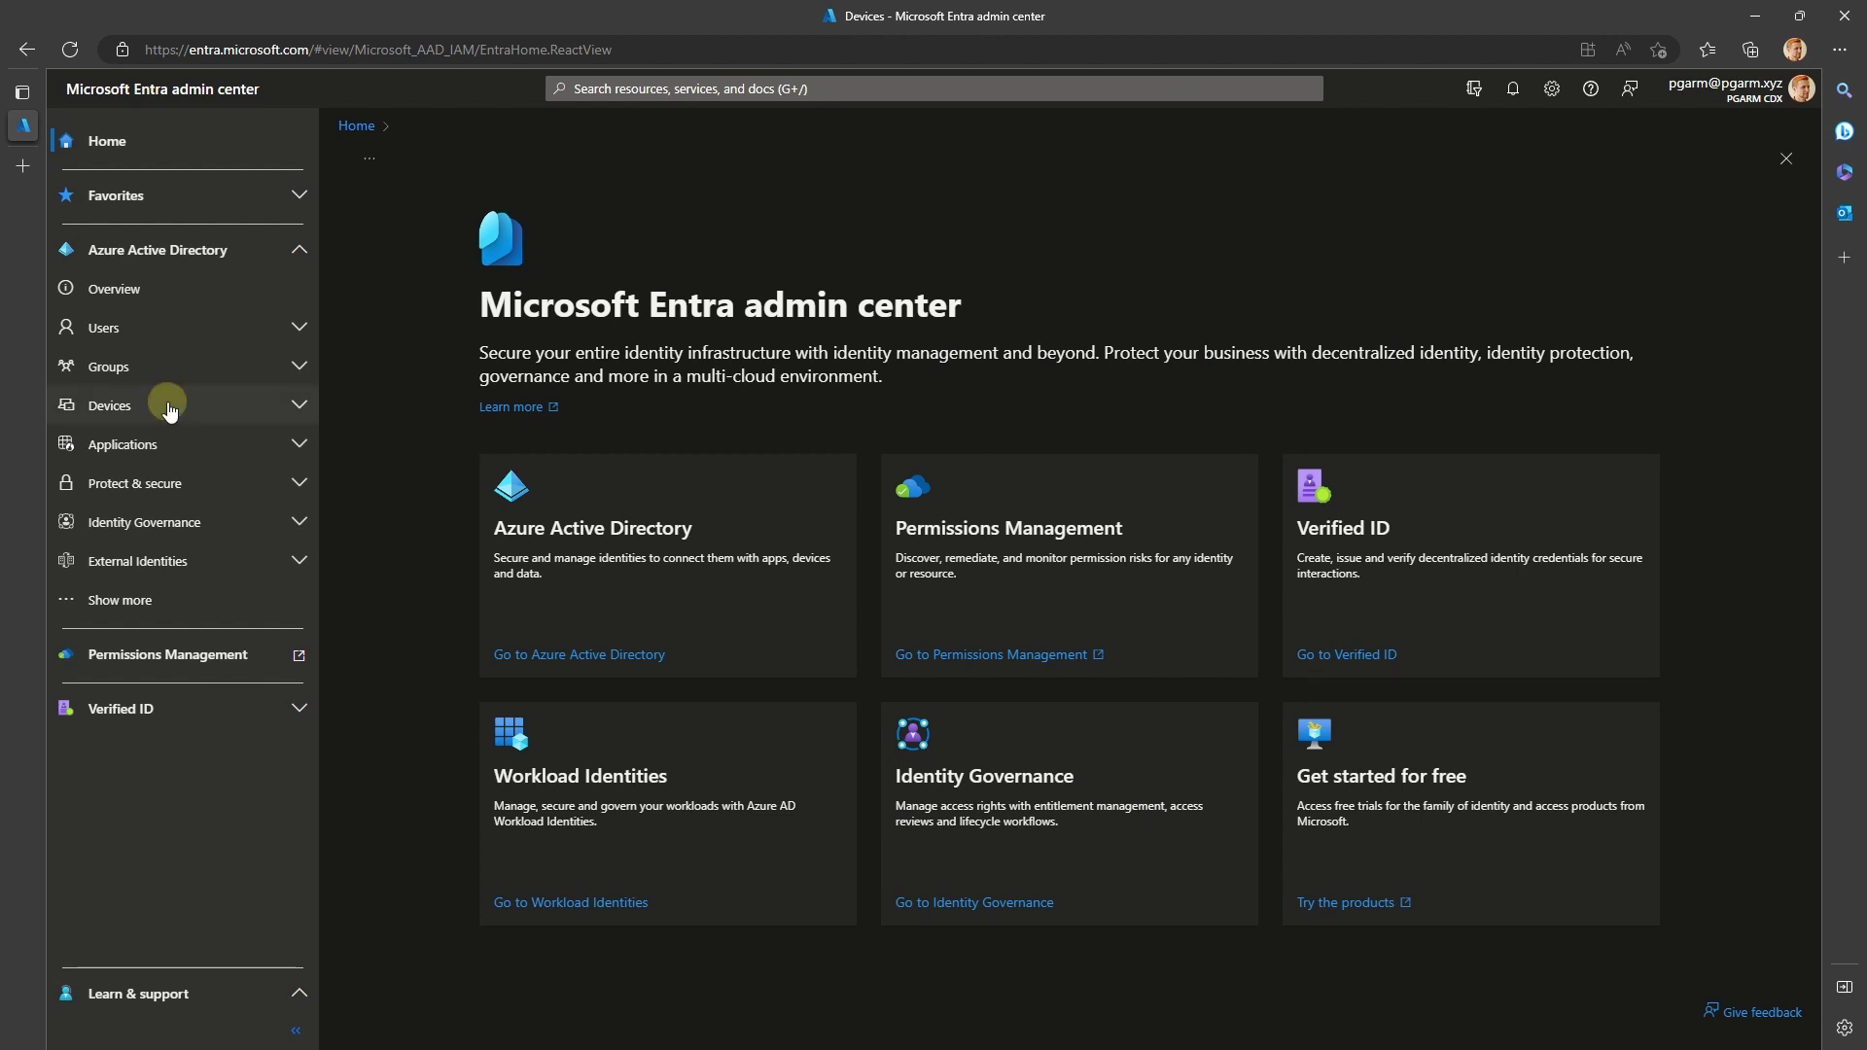
# View the stale devices list from the Devices overview (activity before 9/3/2022, none found)
pyautogui.click(109, 405)
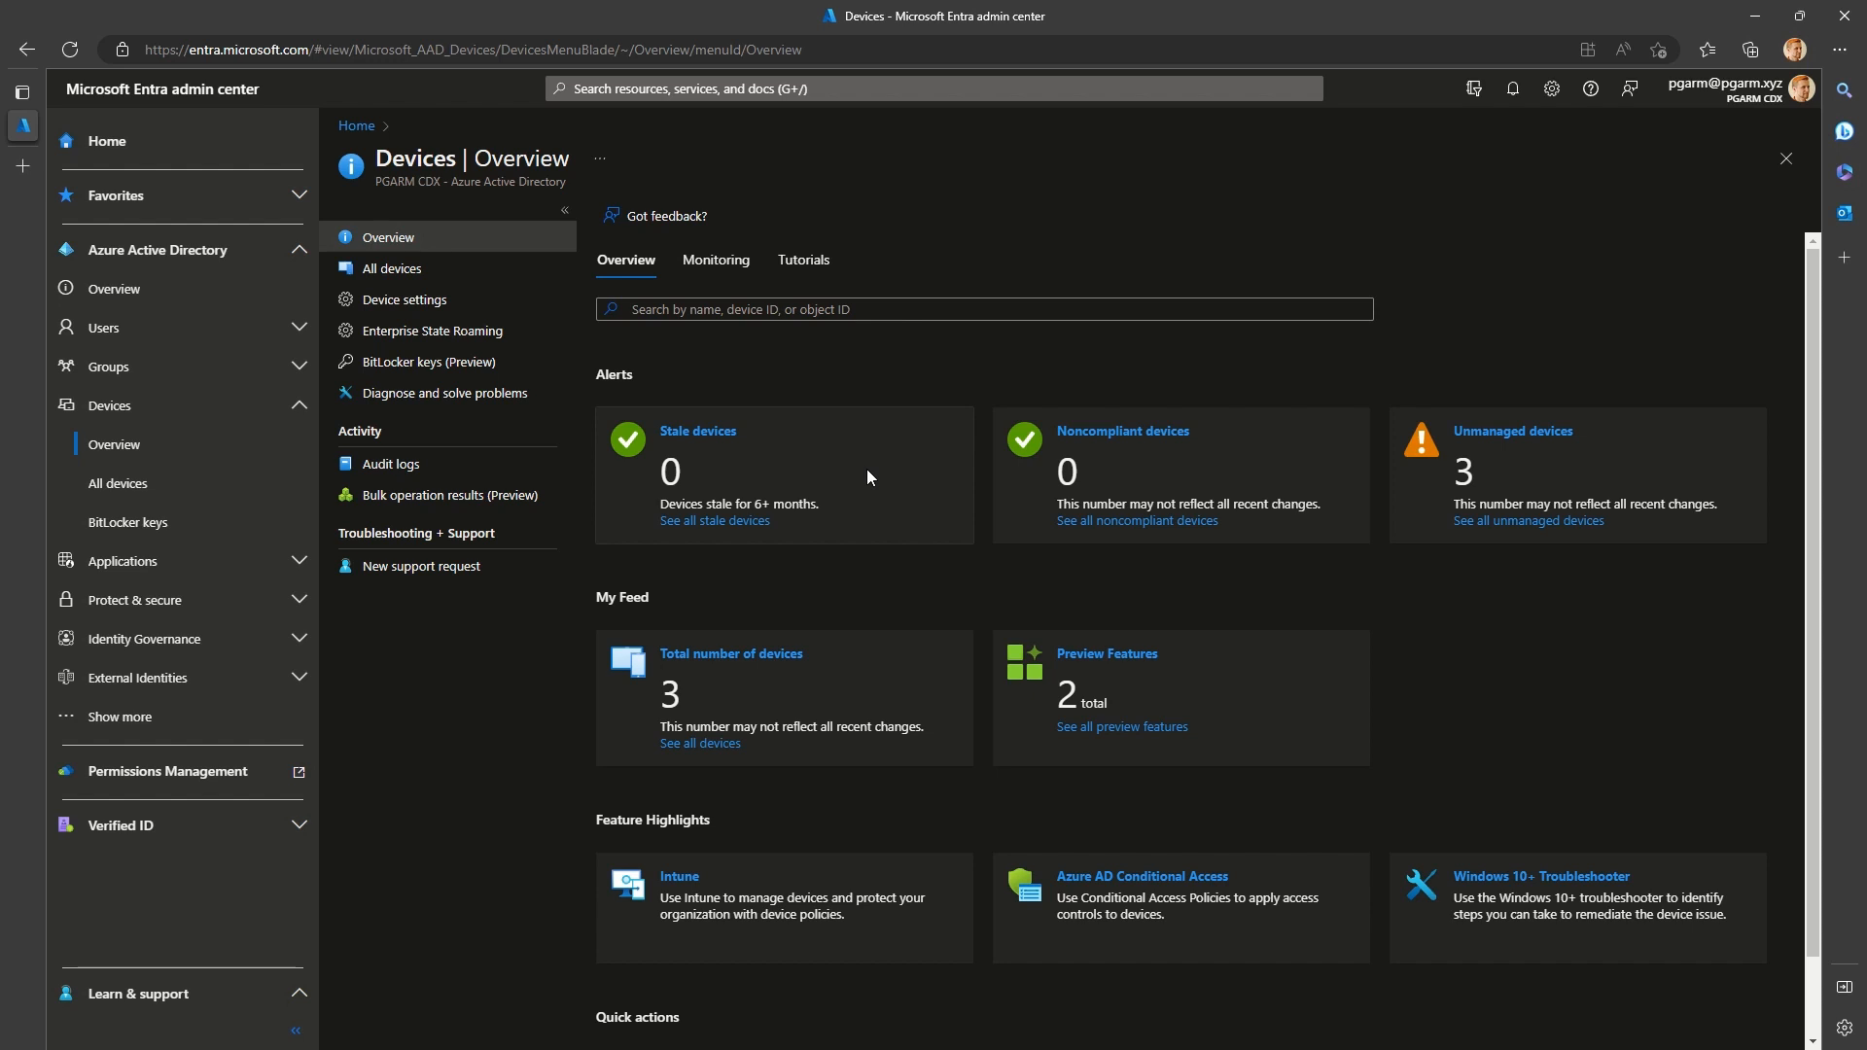
pyautogui.moveTo(798, 475)
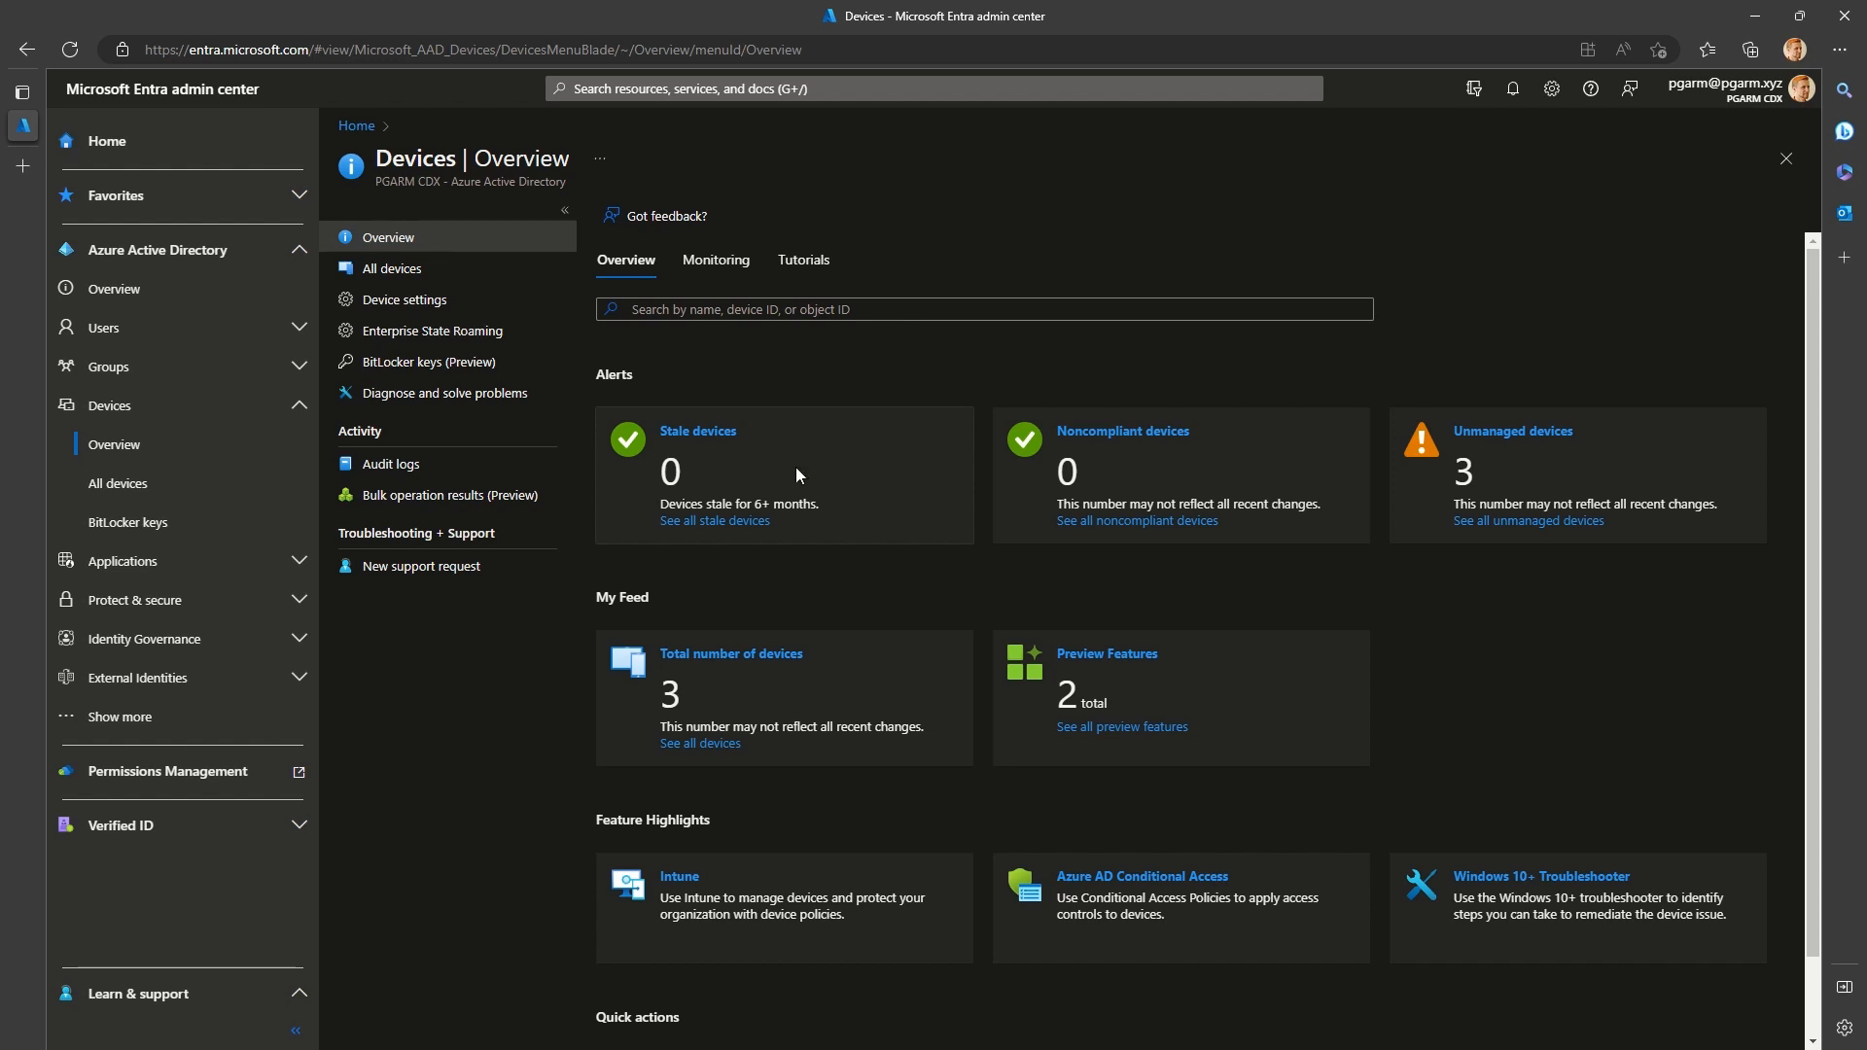
pyautogui.moveTo(704, 439)
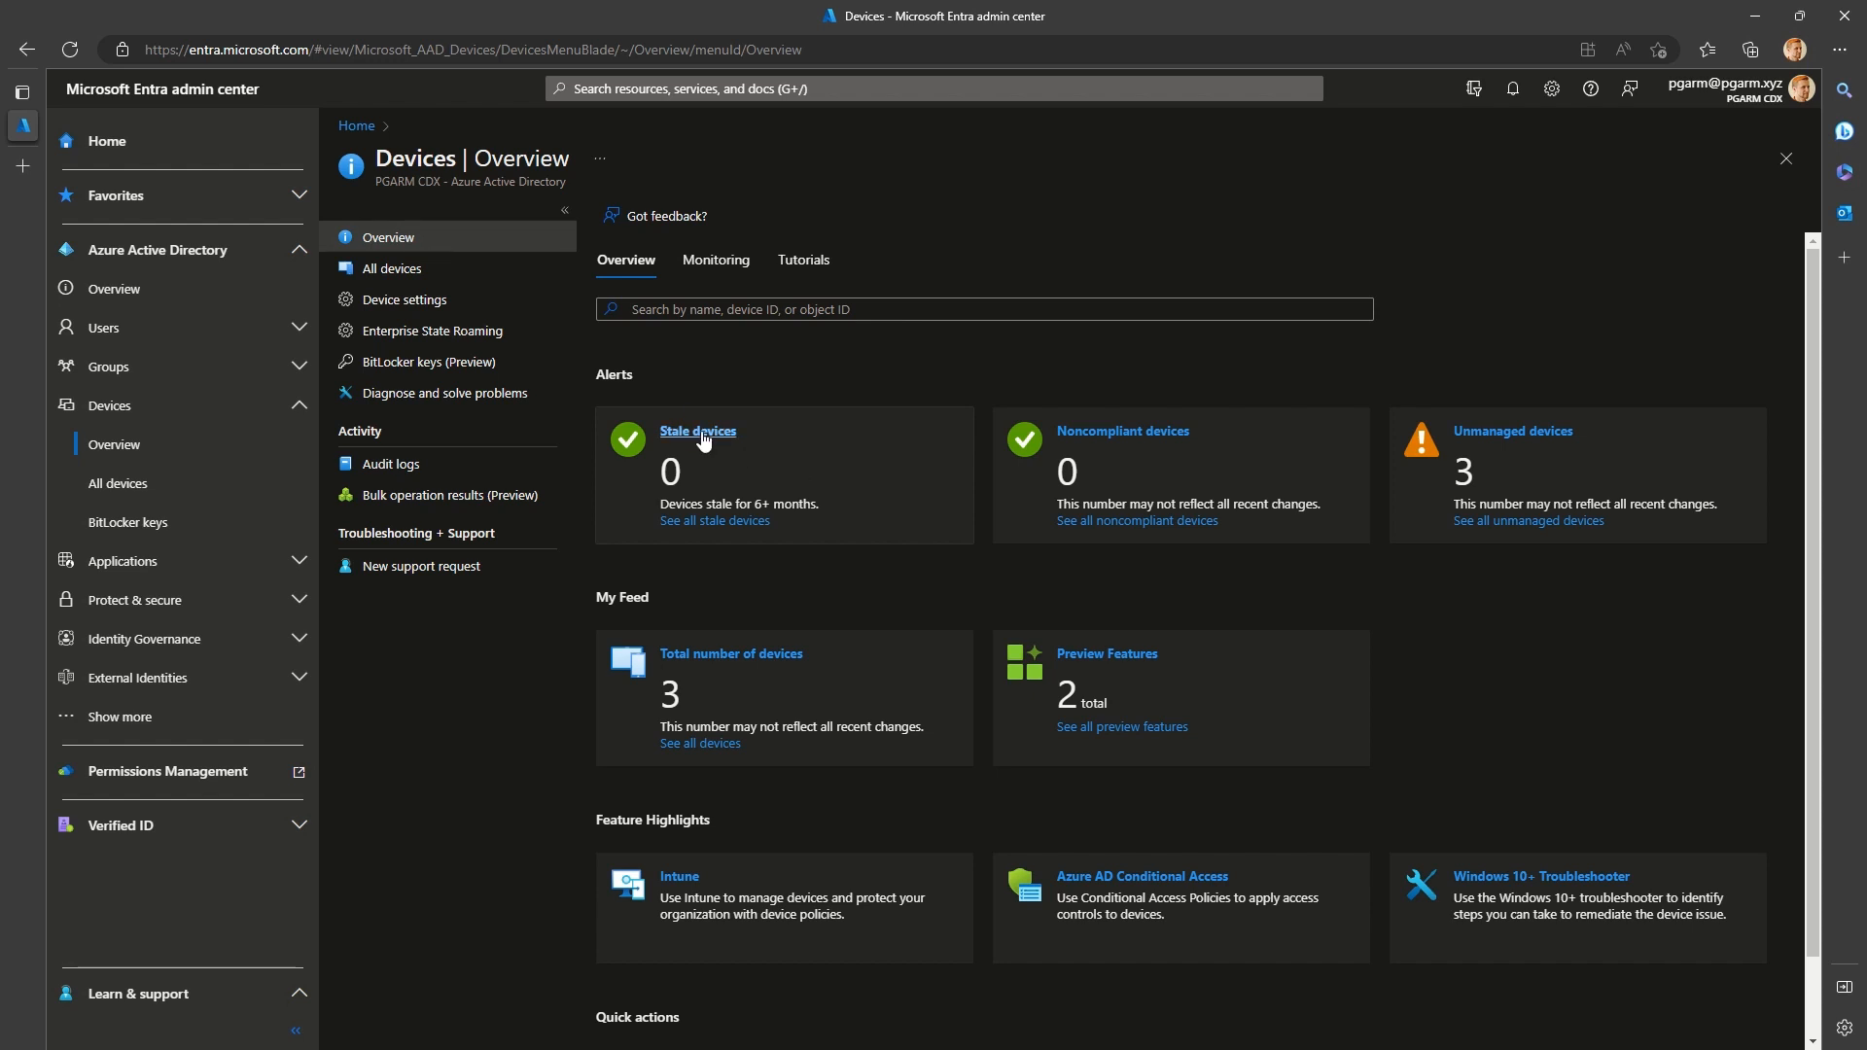
pyautogui.click(697, 430)
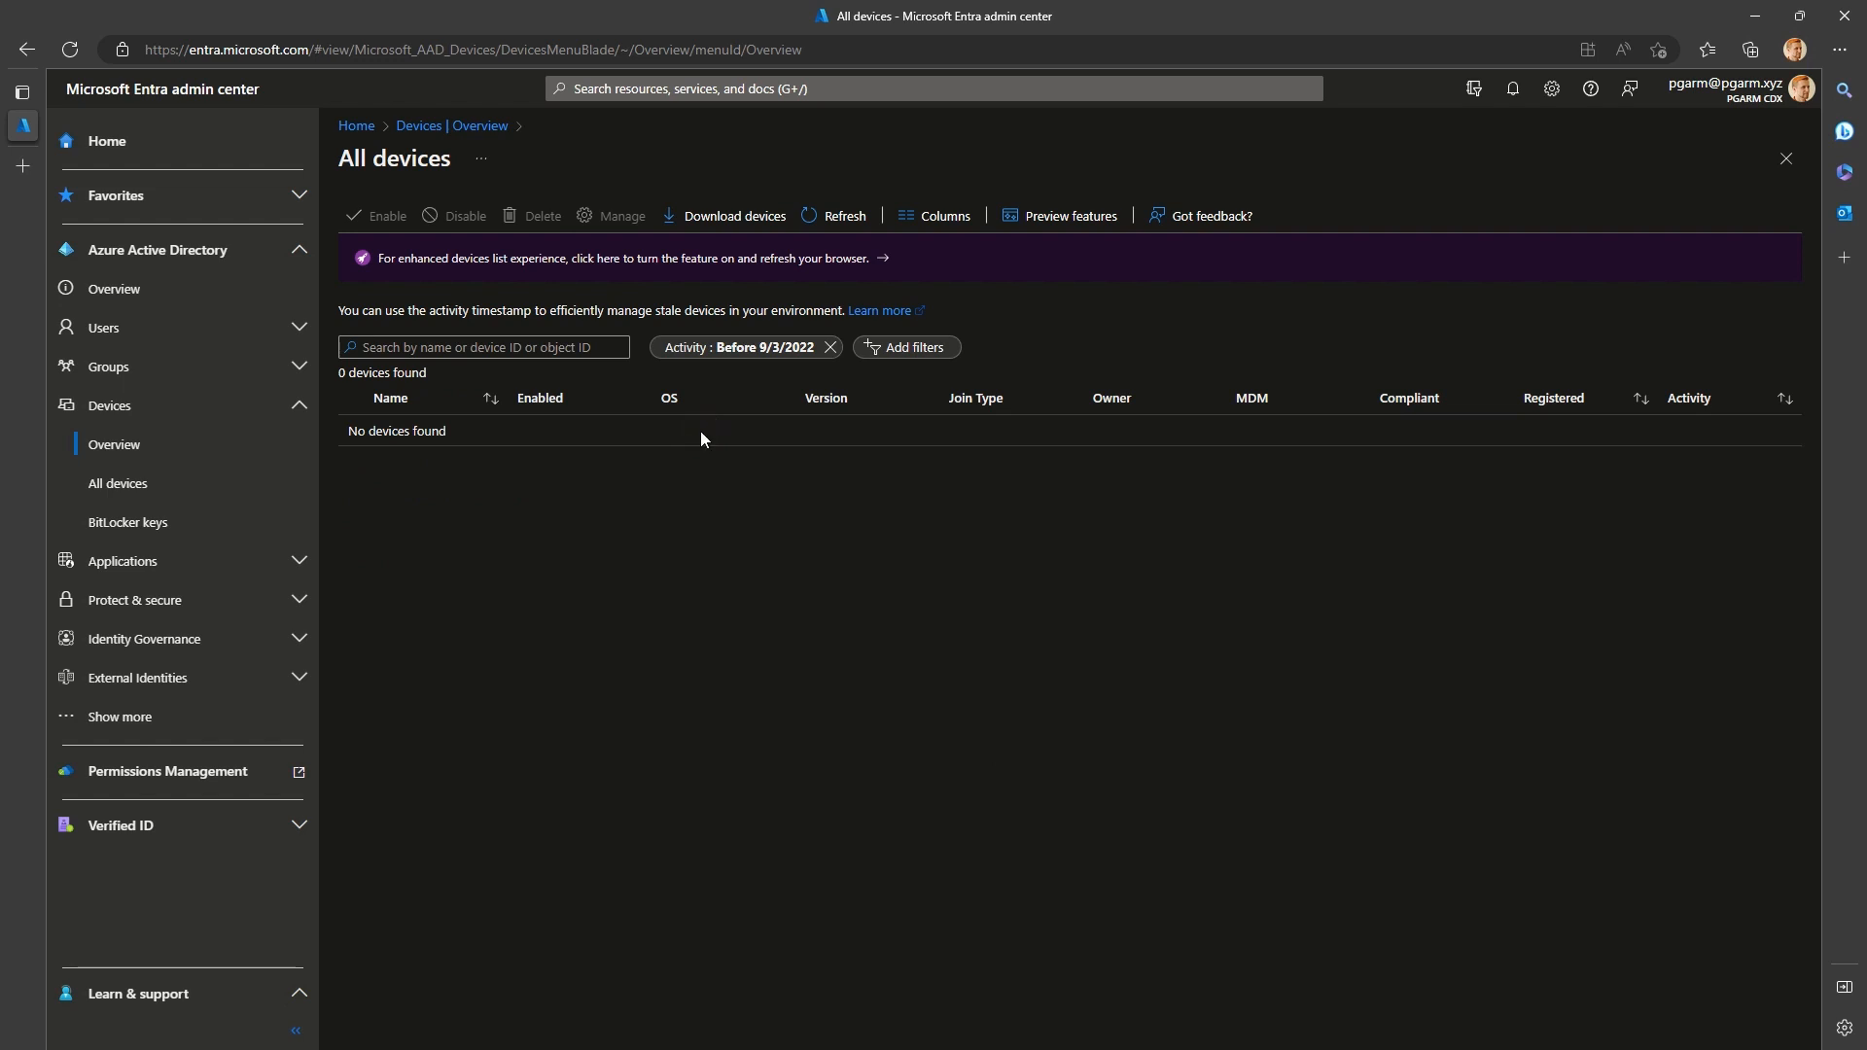
pyautogui.moveTo(809, 350)
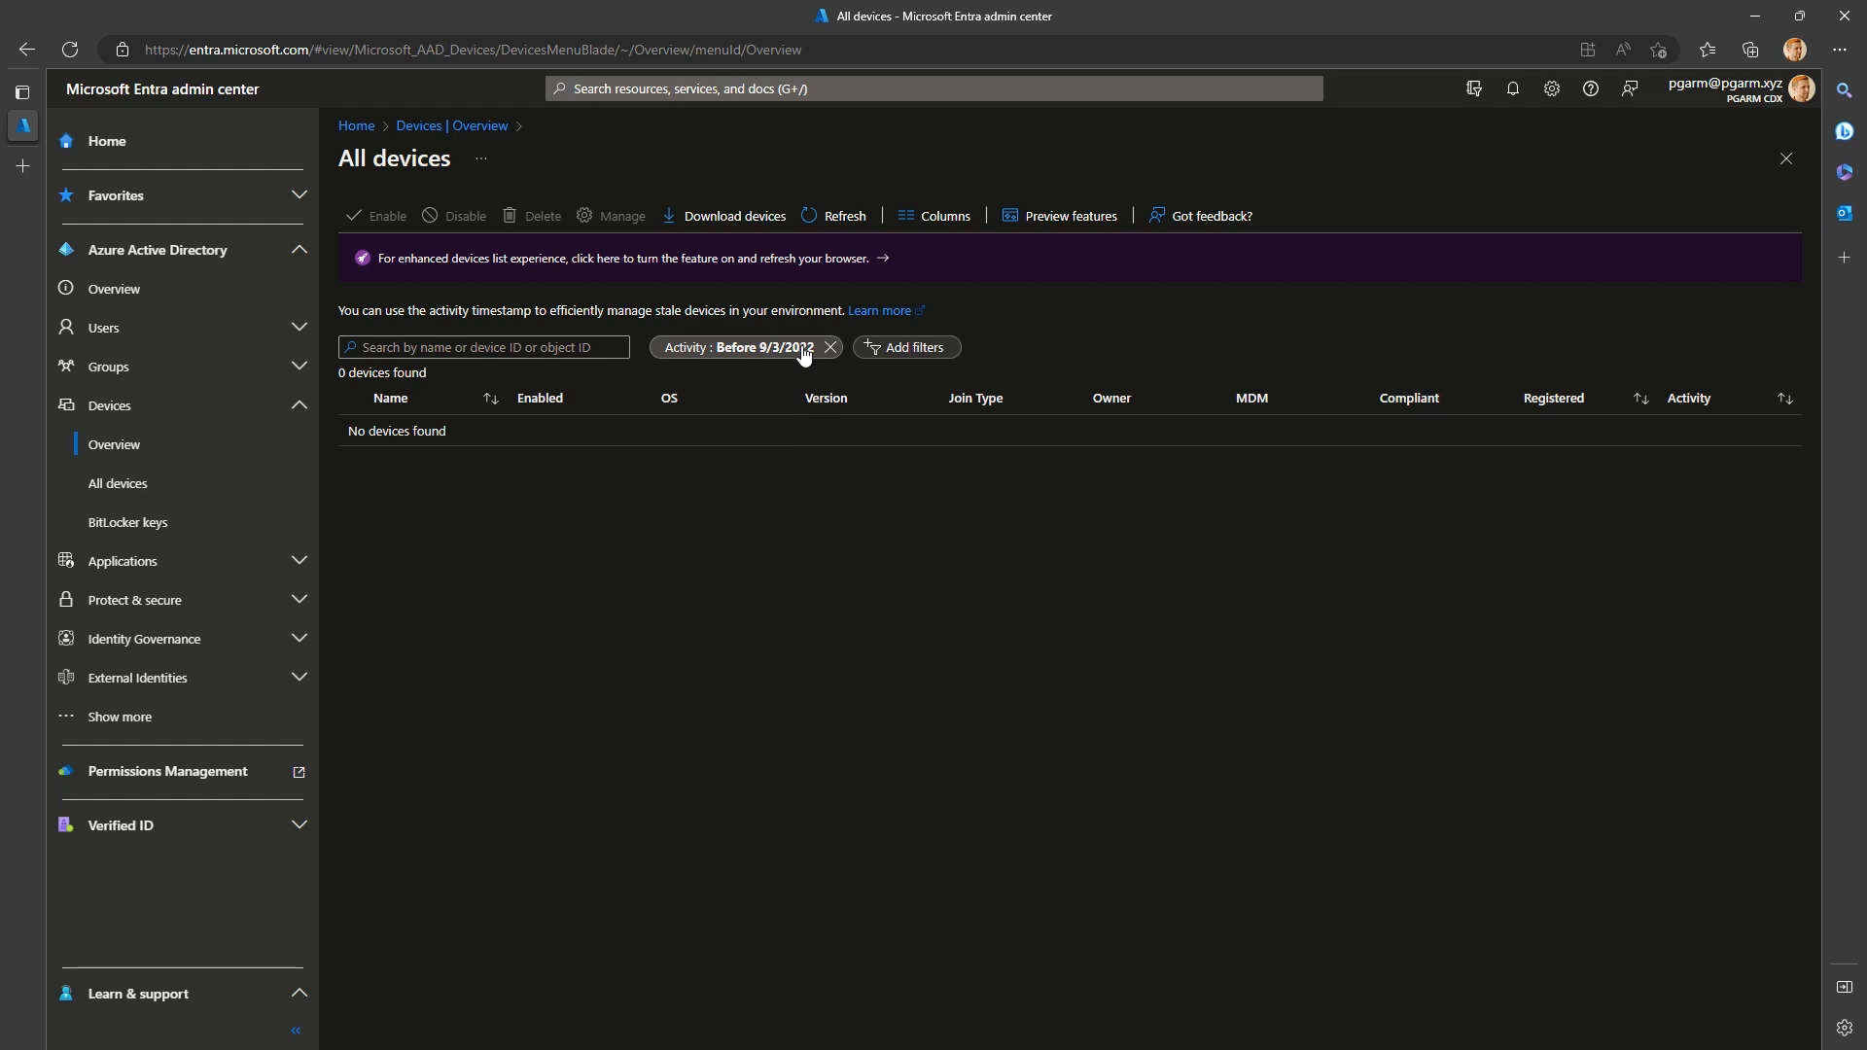
# Change the activity filter's end date to February 22, 2023, revealing the pg-wks device
pyautogui.click(735, 346)
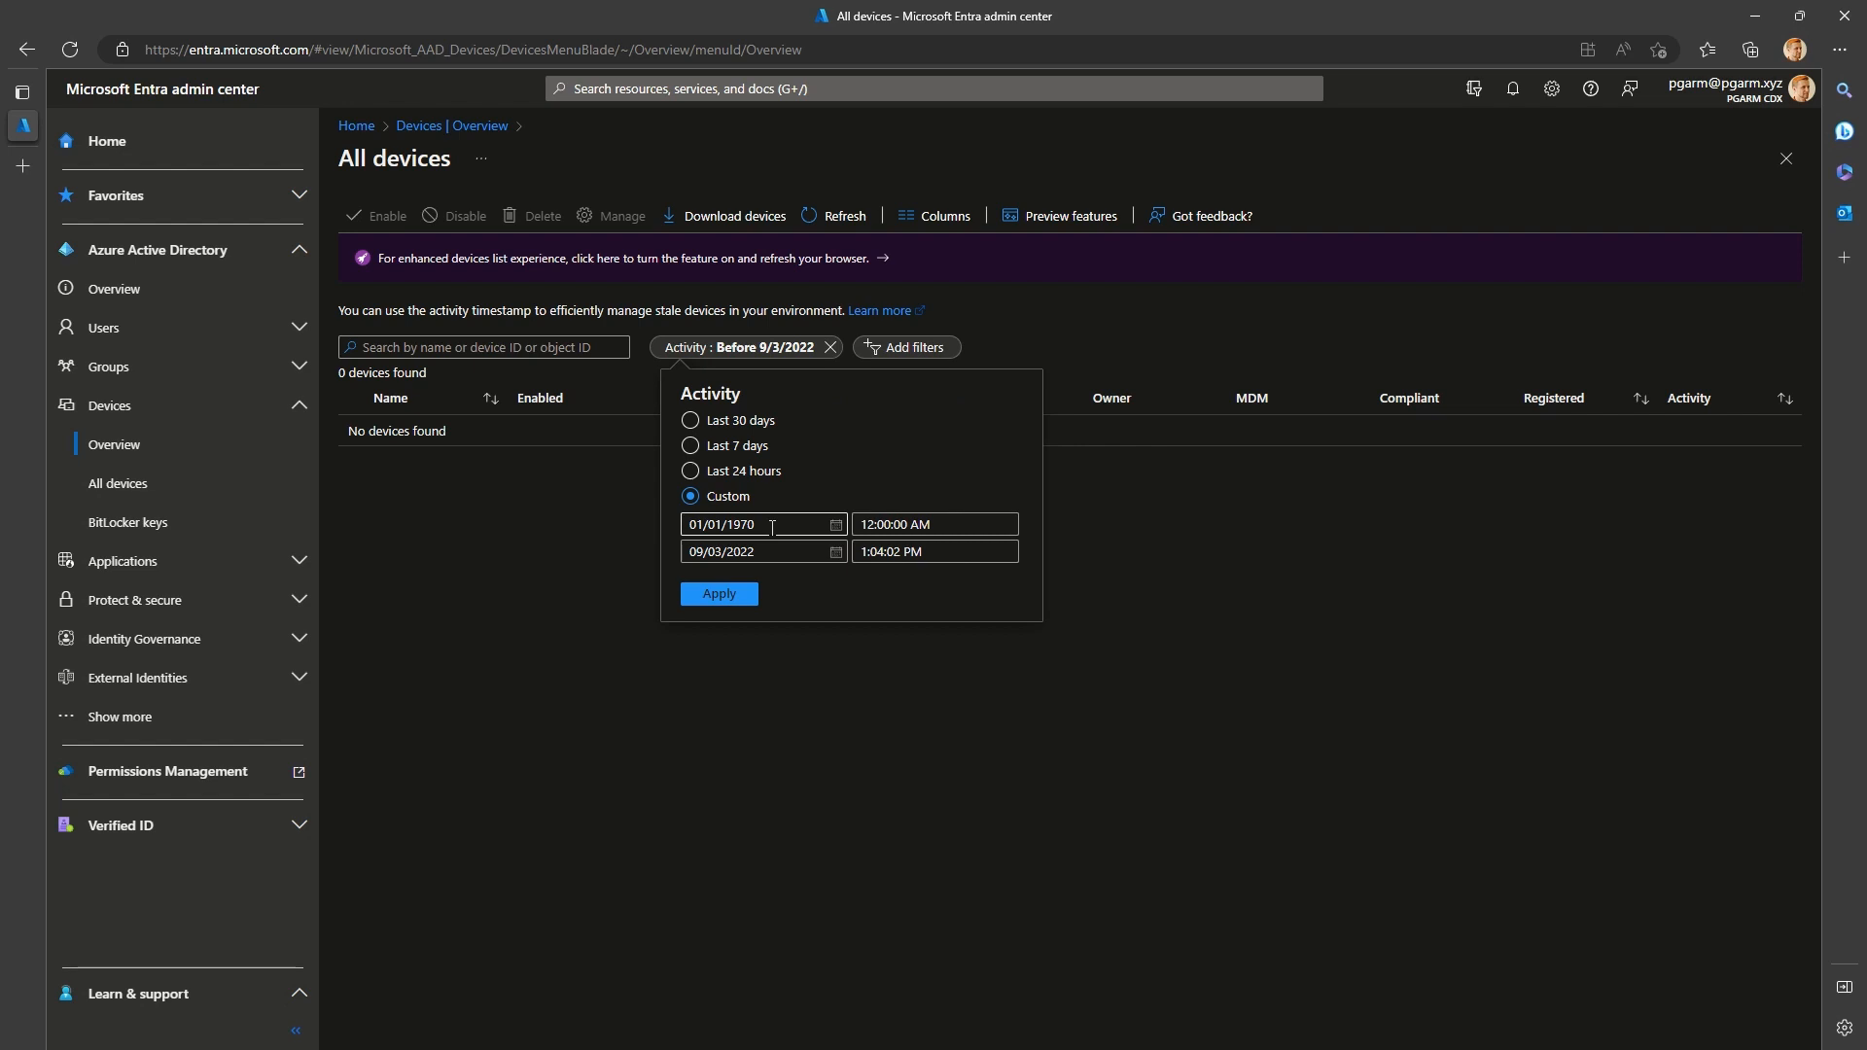
pyautogui.moveTo(764, 364)
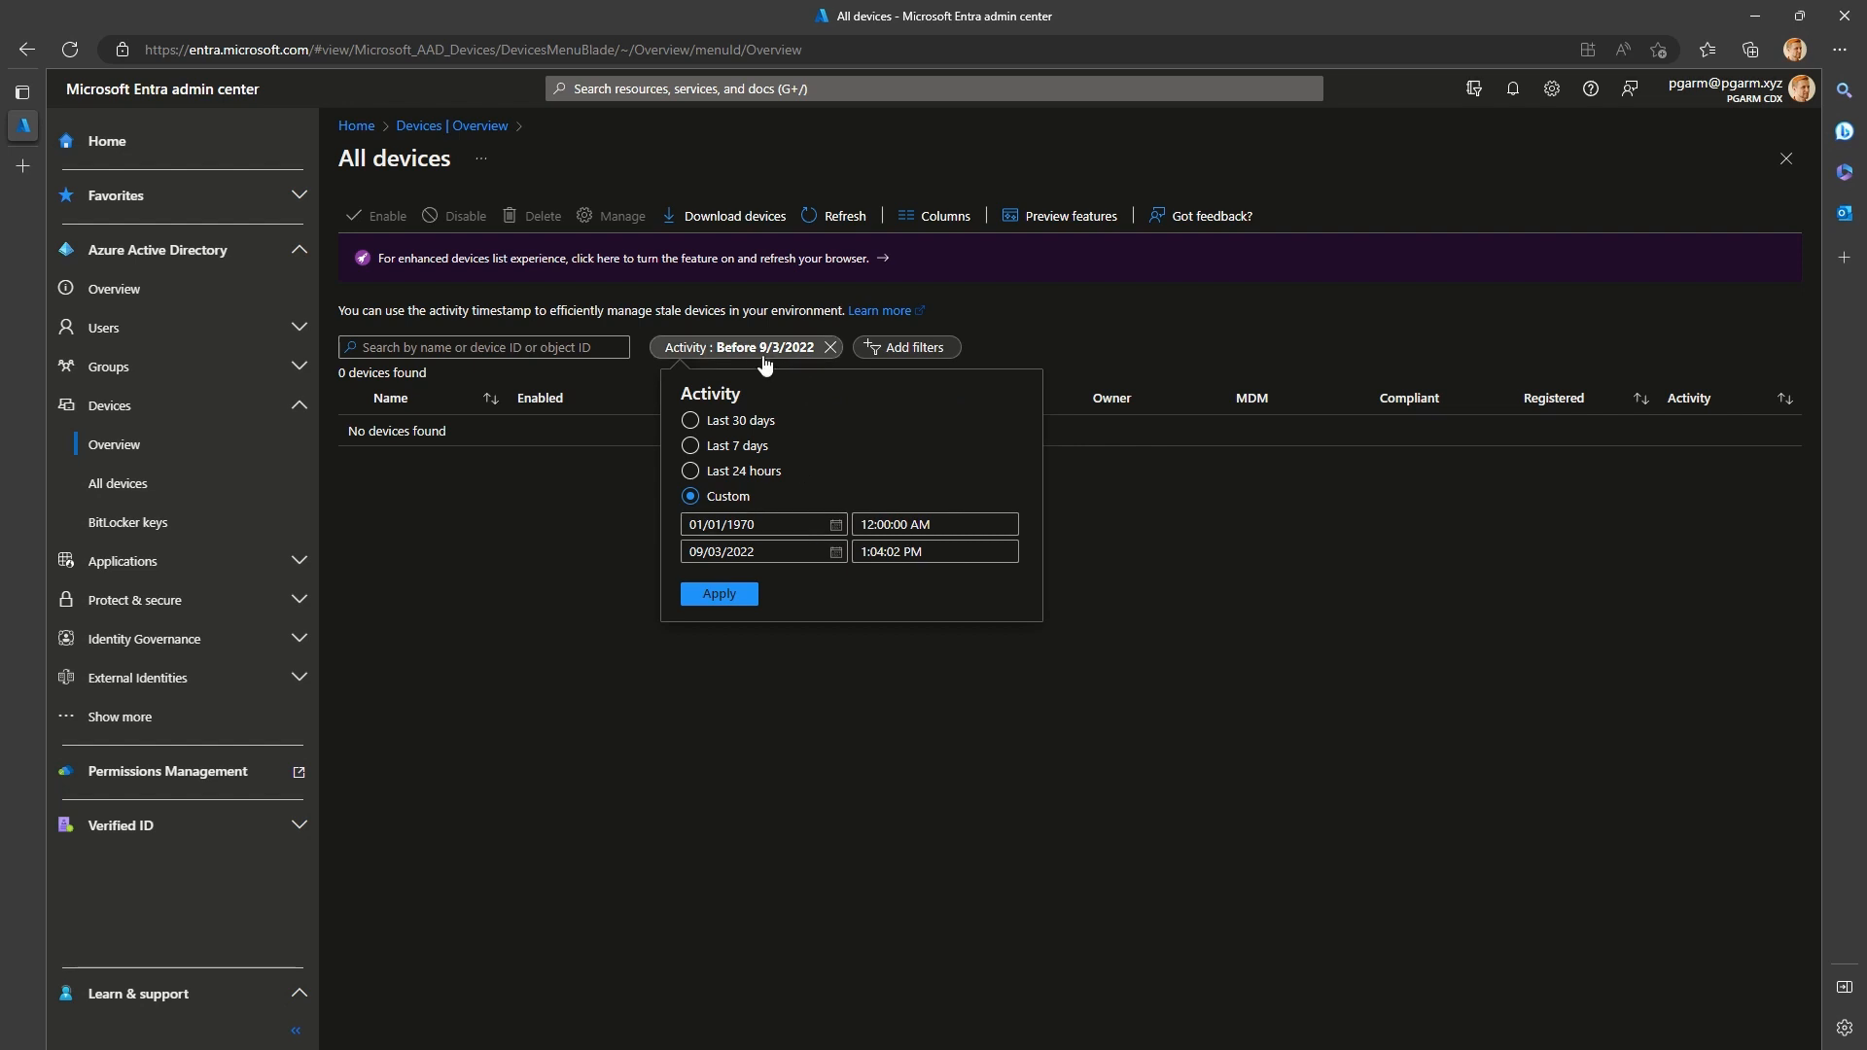
pyautogui.moveTo(803, 463)
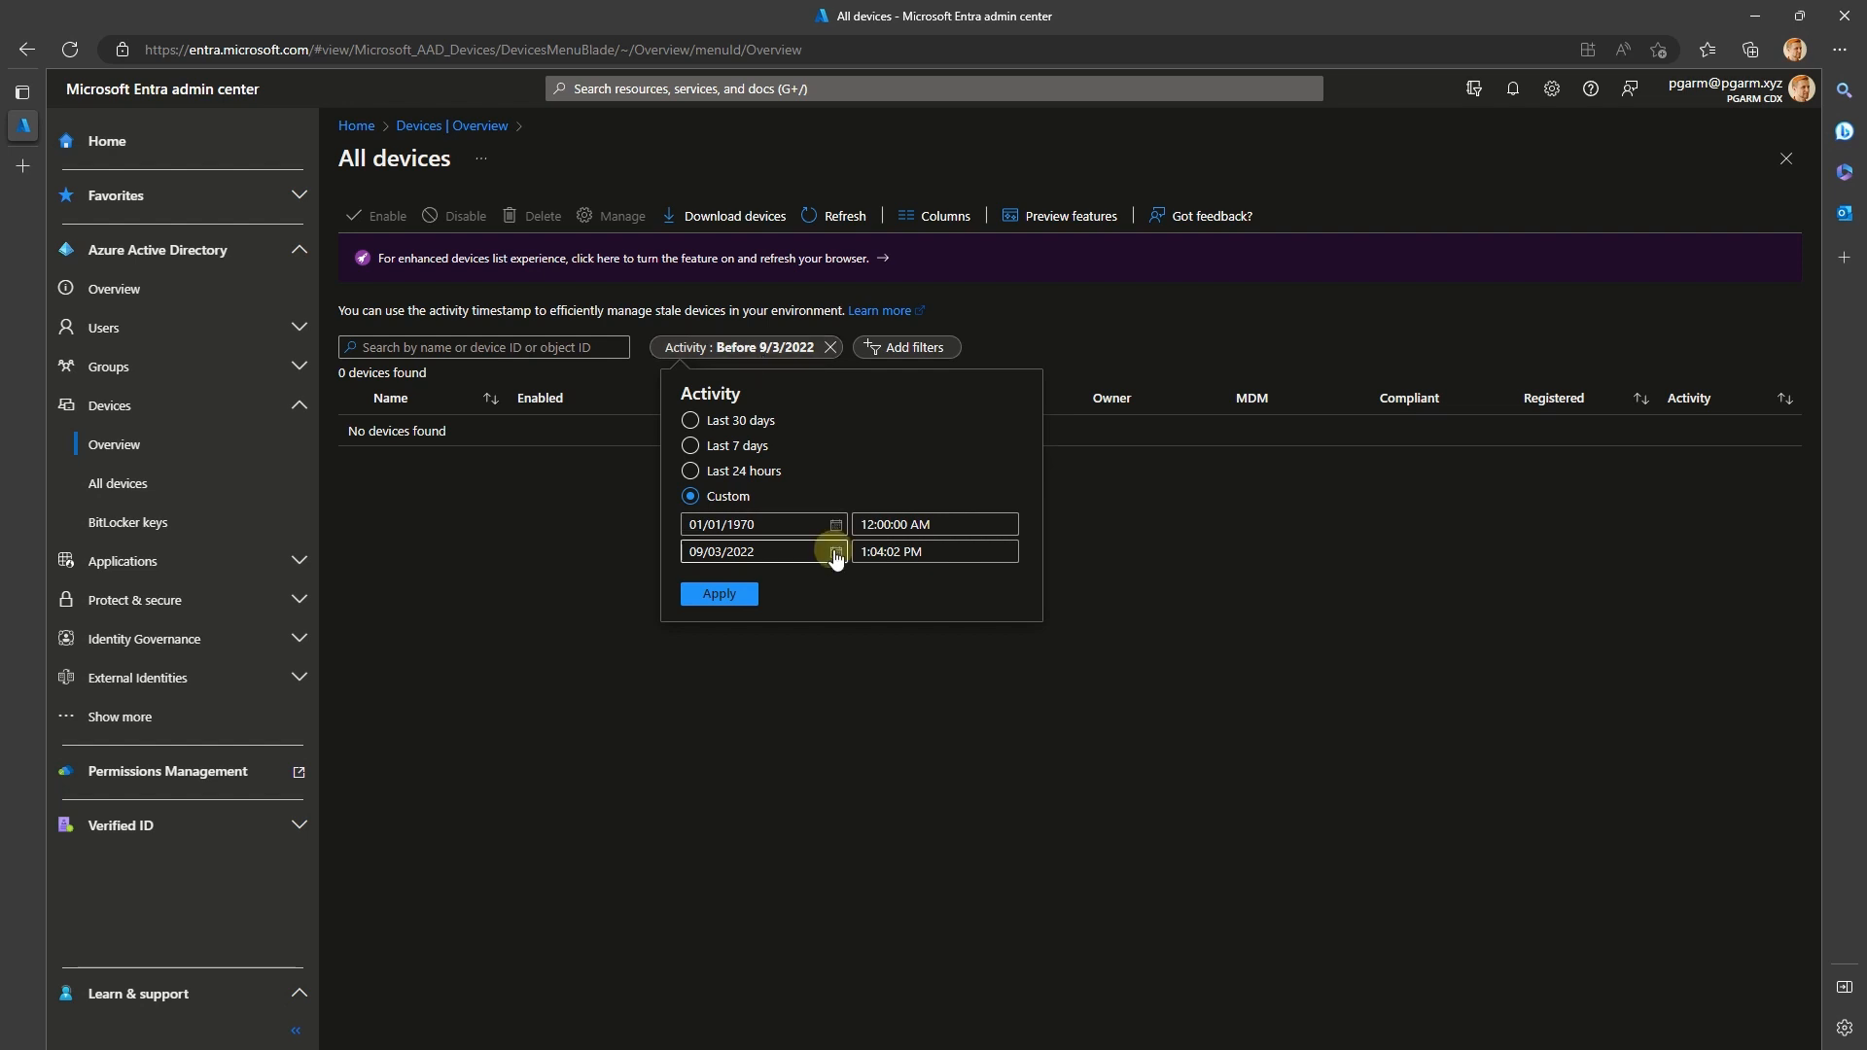
pyautogui.click(834, 552)
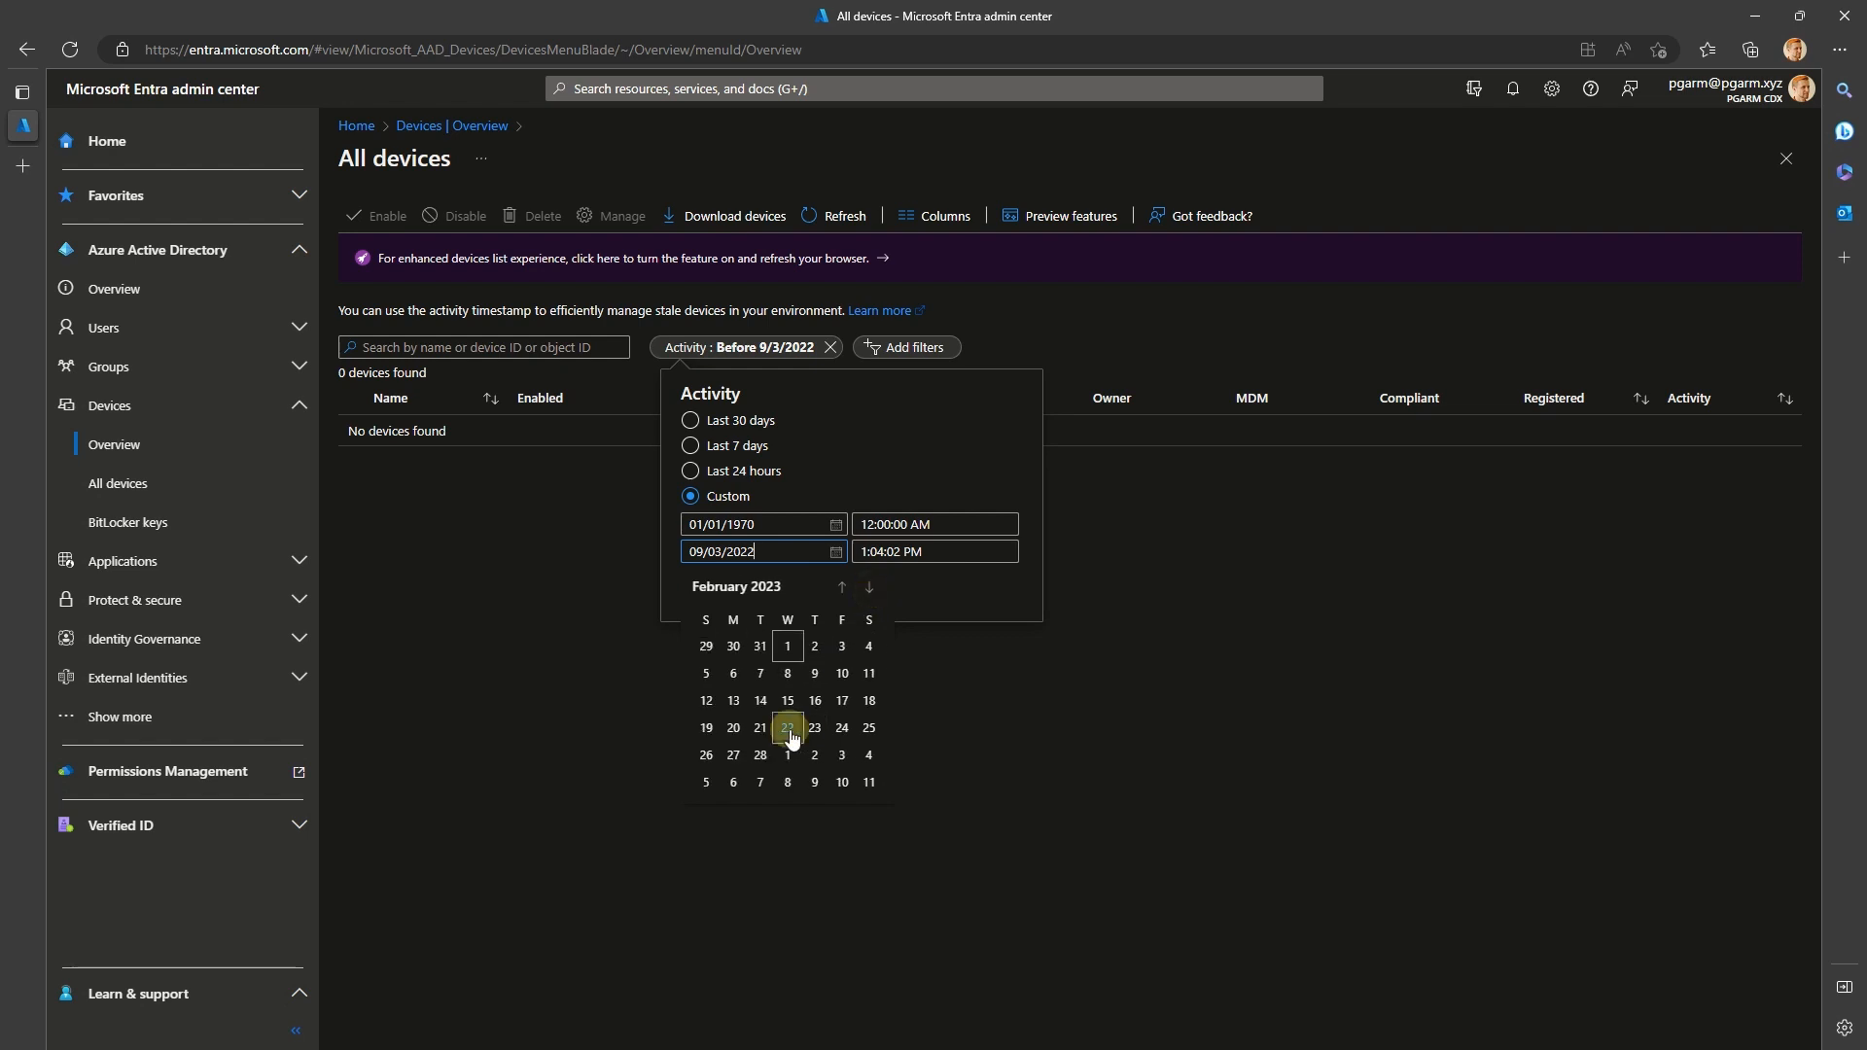
pyautogui.click(786, 727)
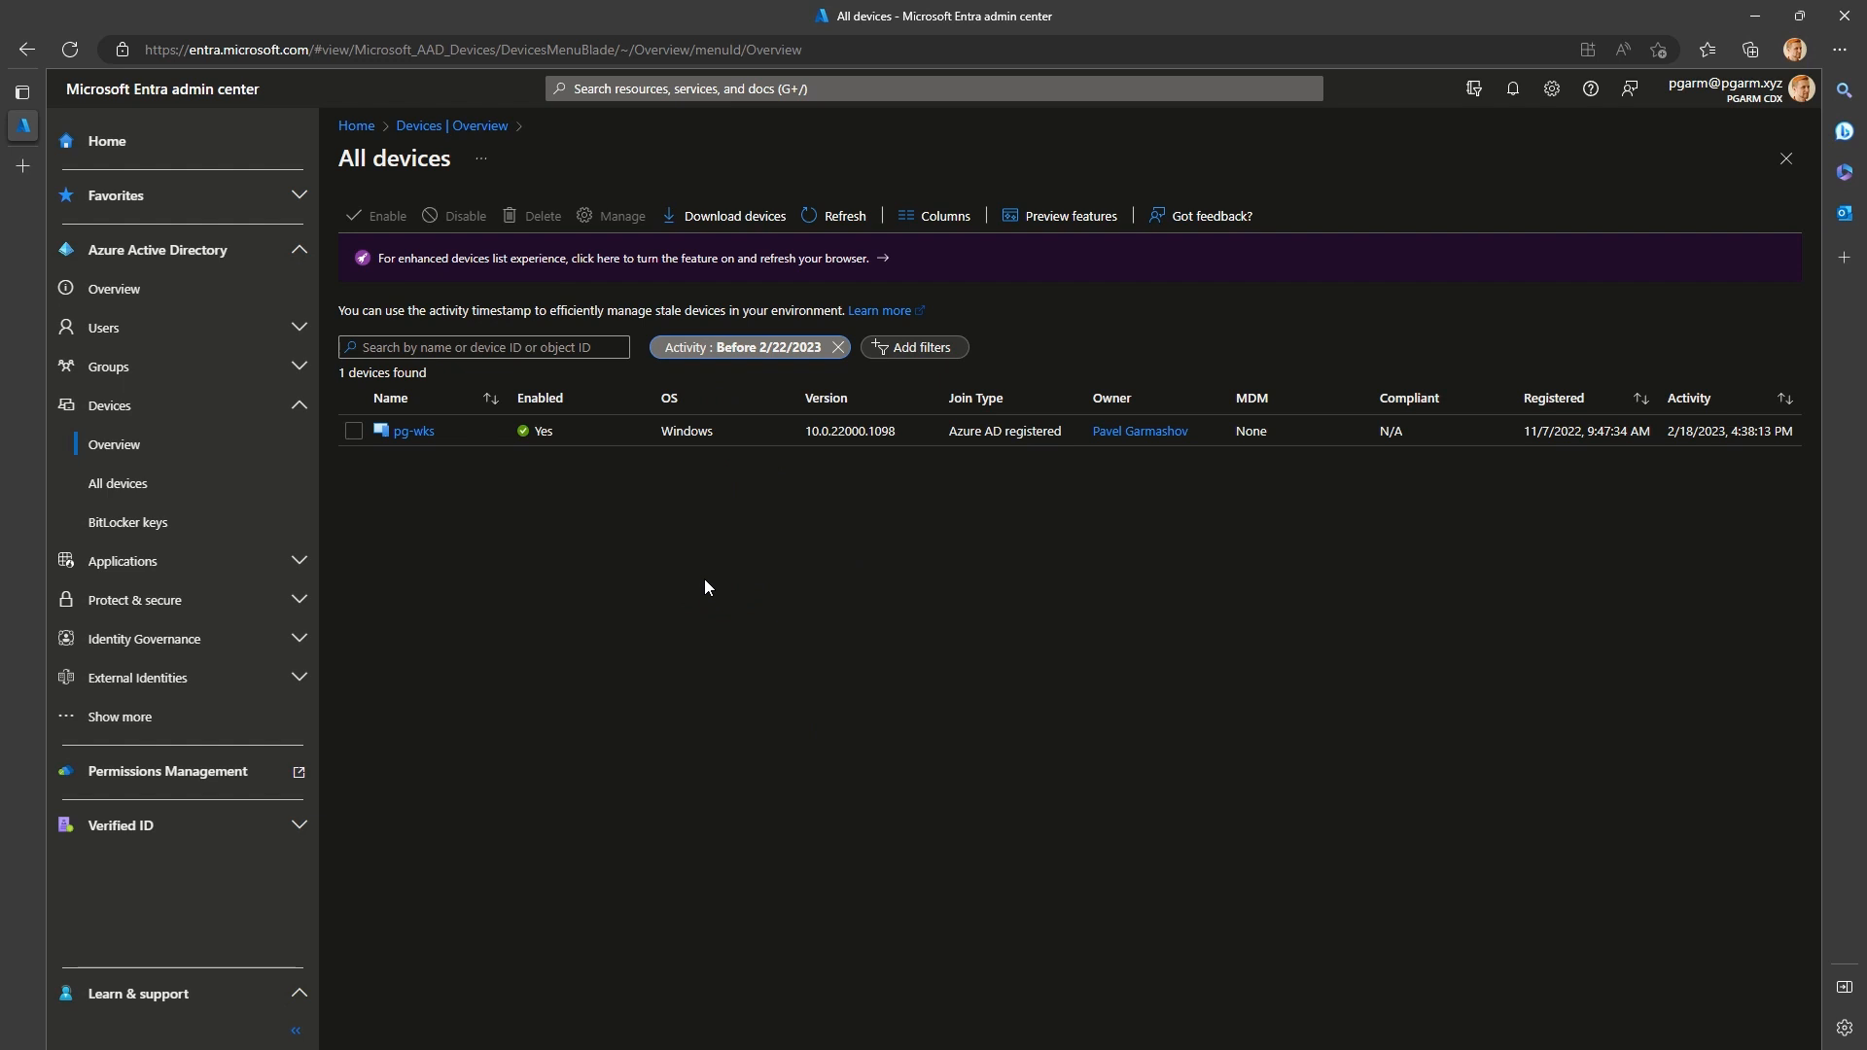
pyautogui.moveTo(107, 486)
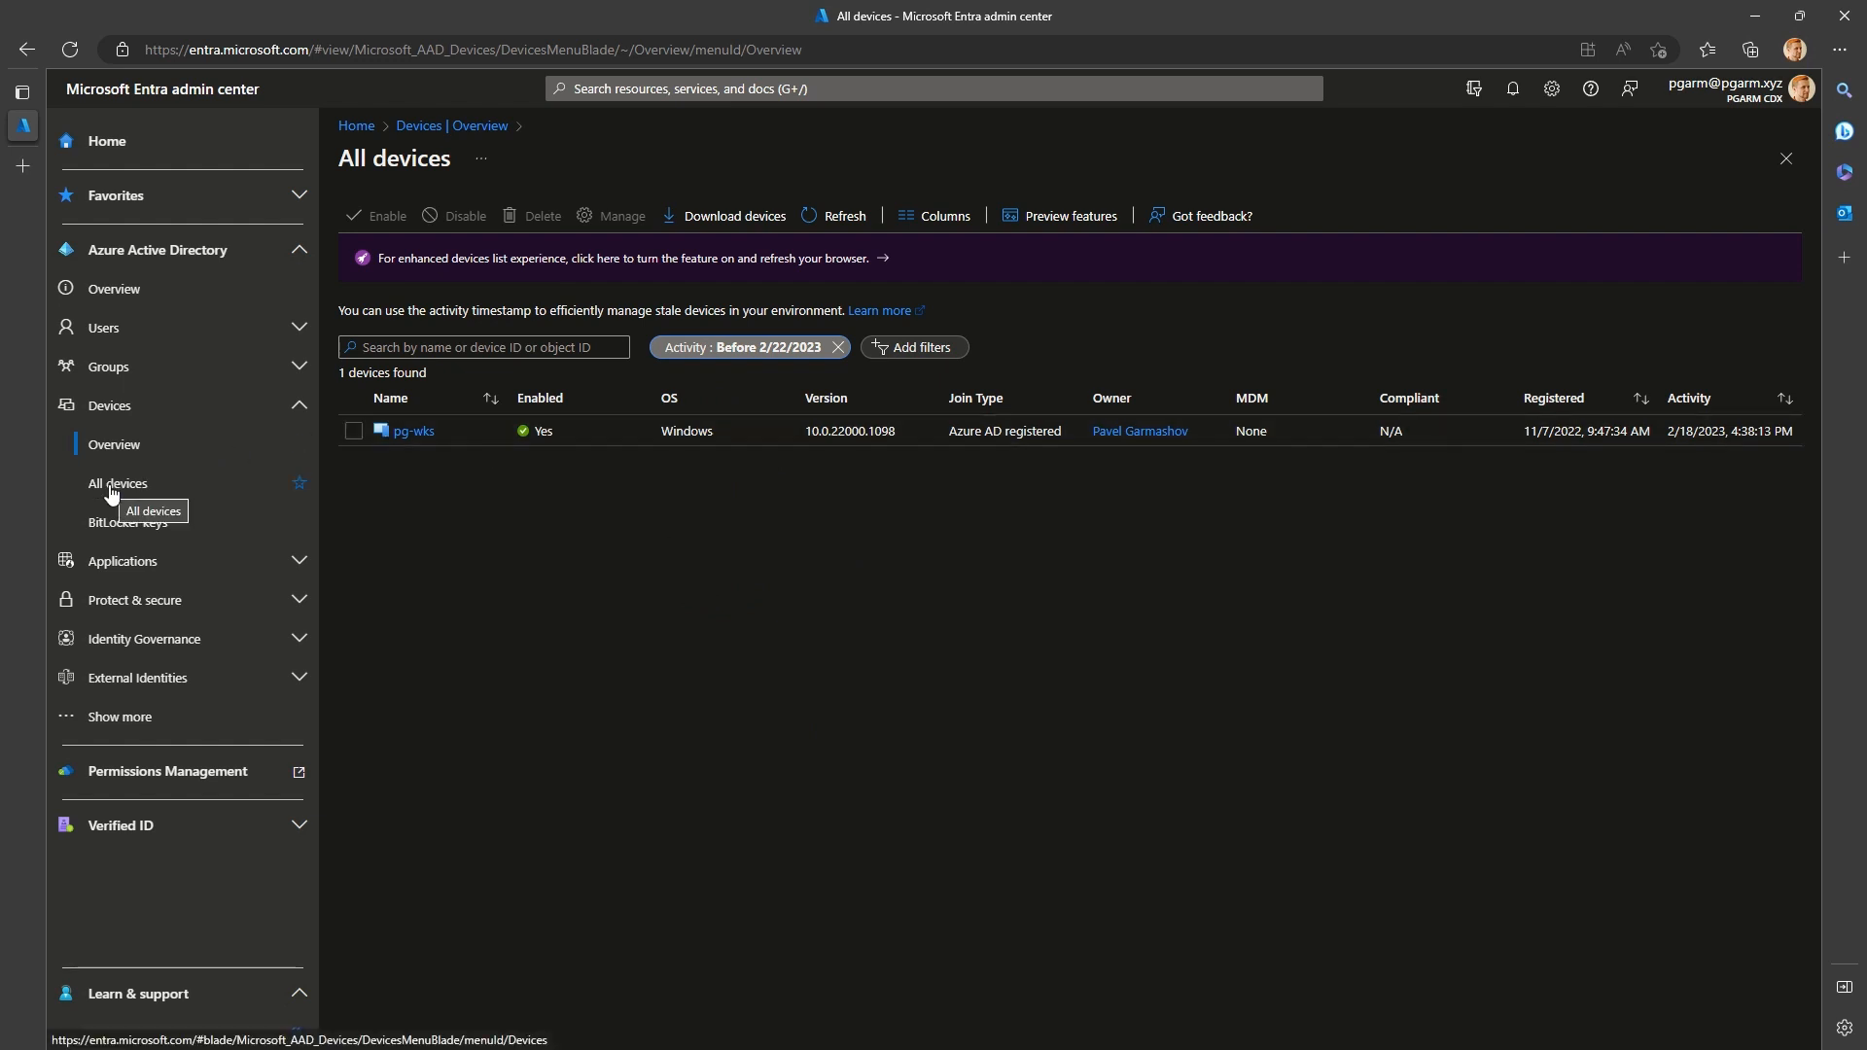
# On All devices, add a custom Activity filter ending Feb 22, 2023 and apply it
pyautogui.click(117, 482)
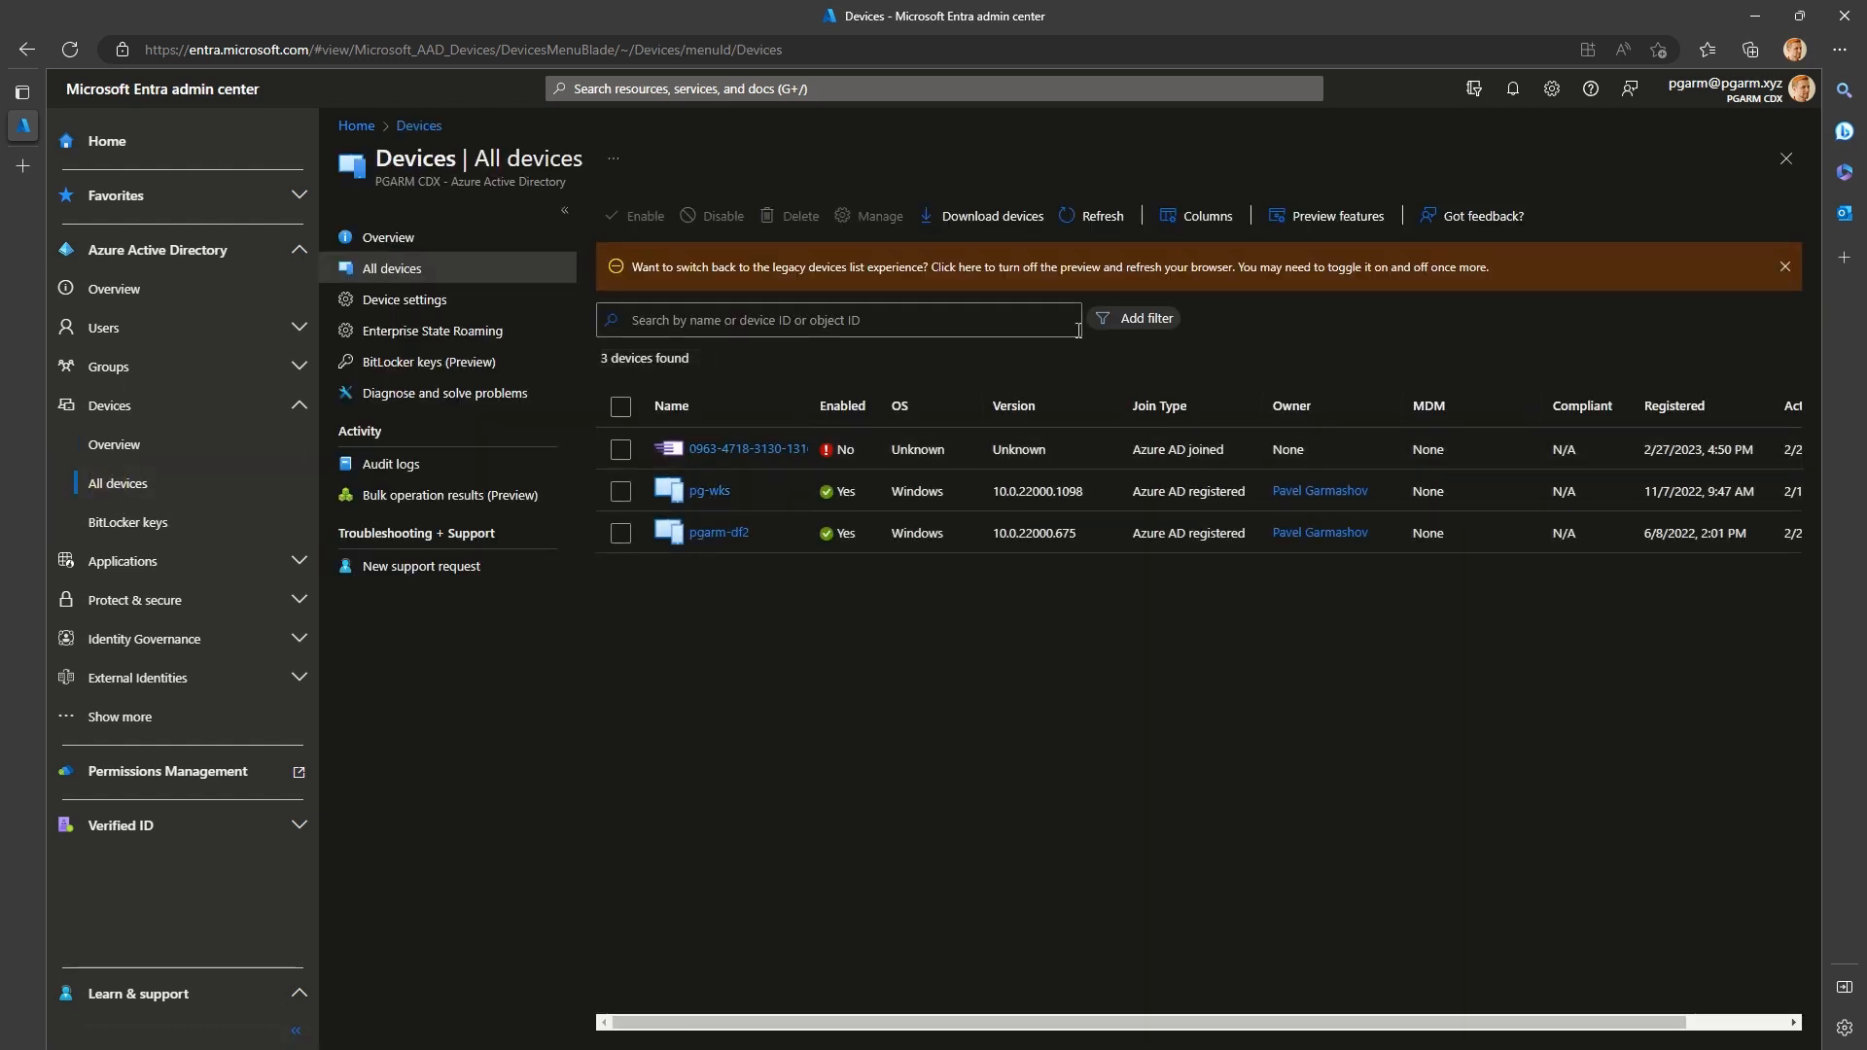
pyautogui.click(1140, 319)
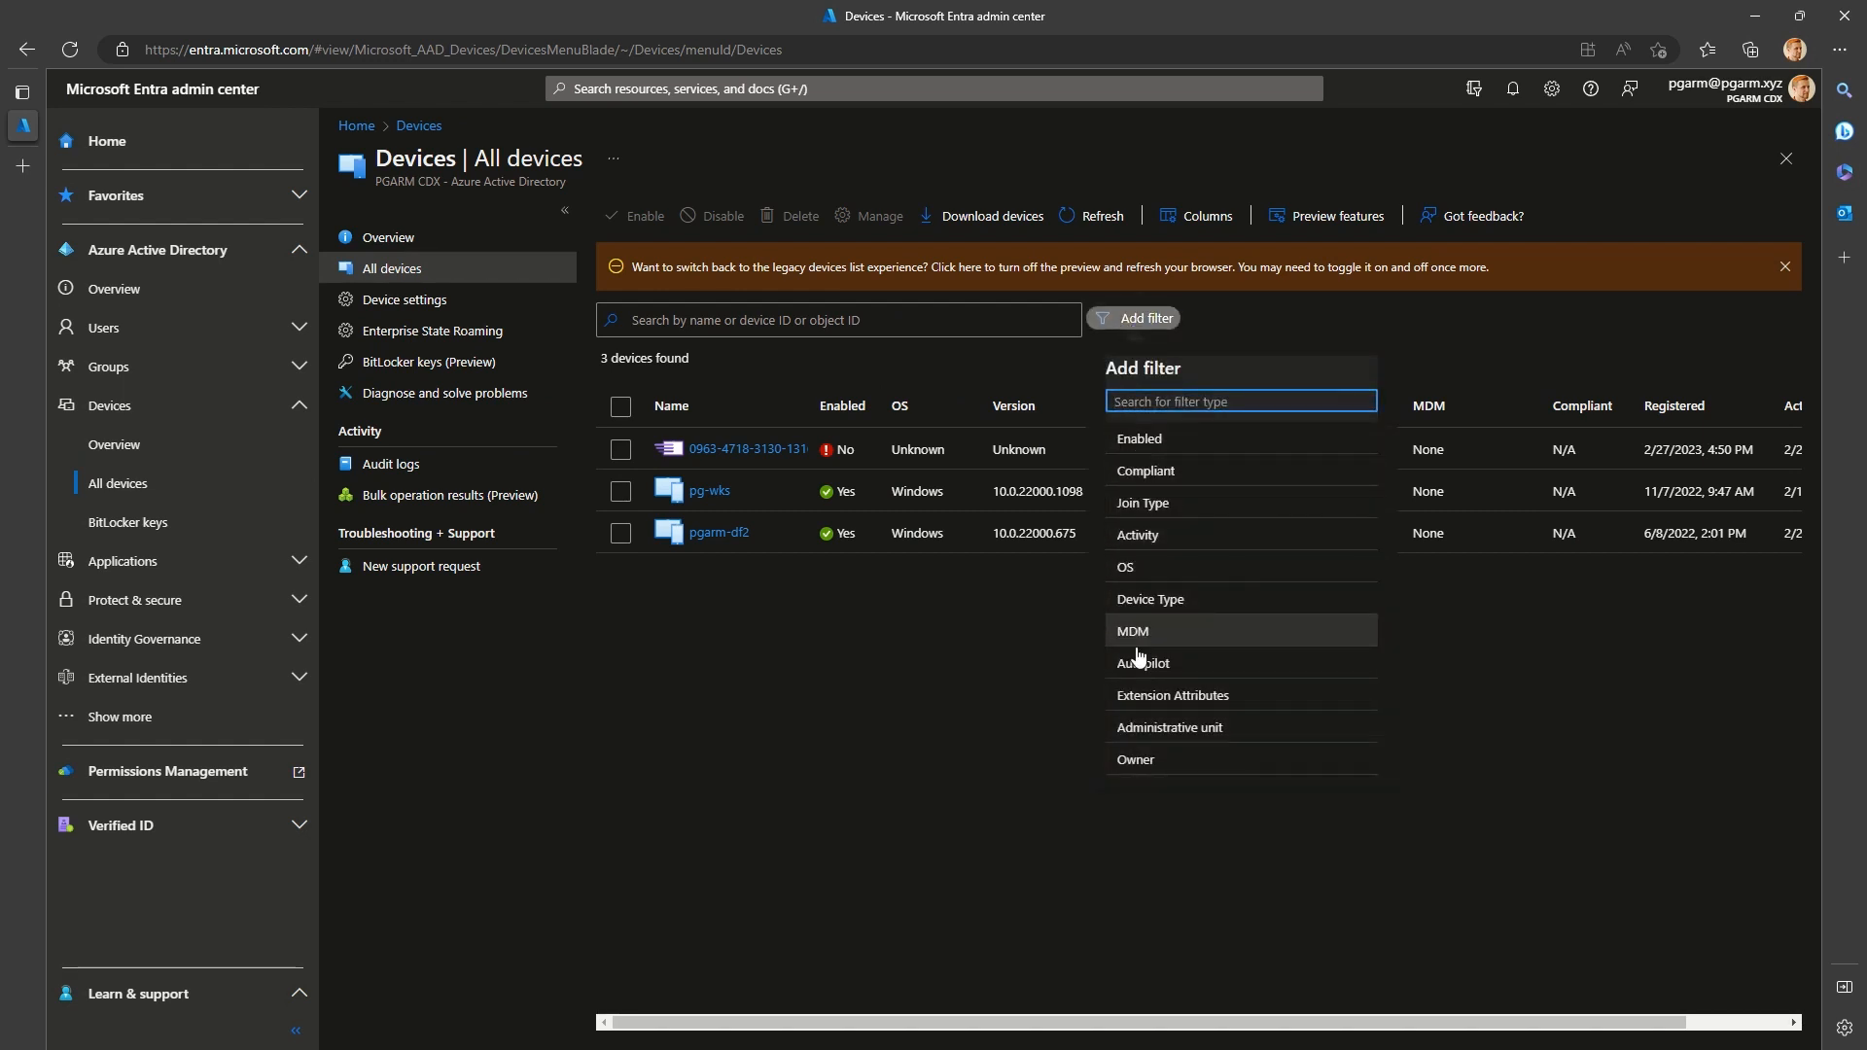
pyautogui.click(1138, 535)
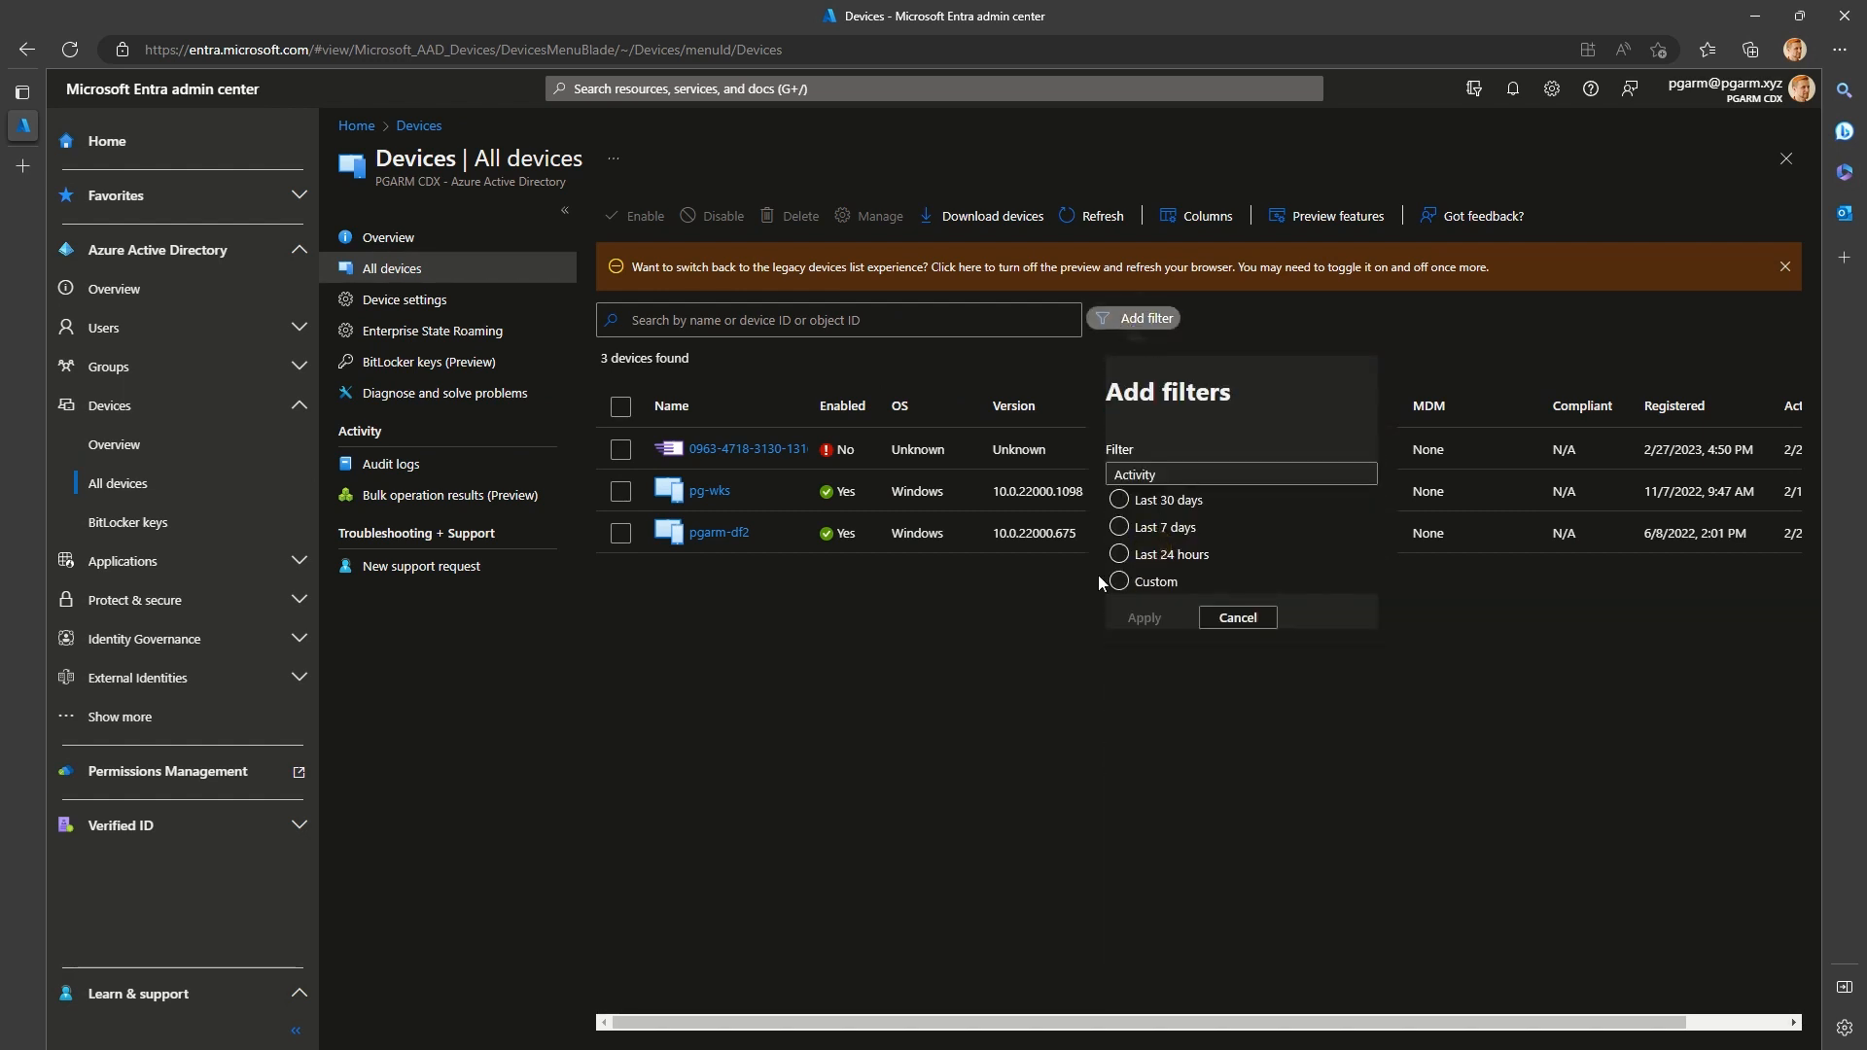
pyautogui.click(1118, 582)
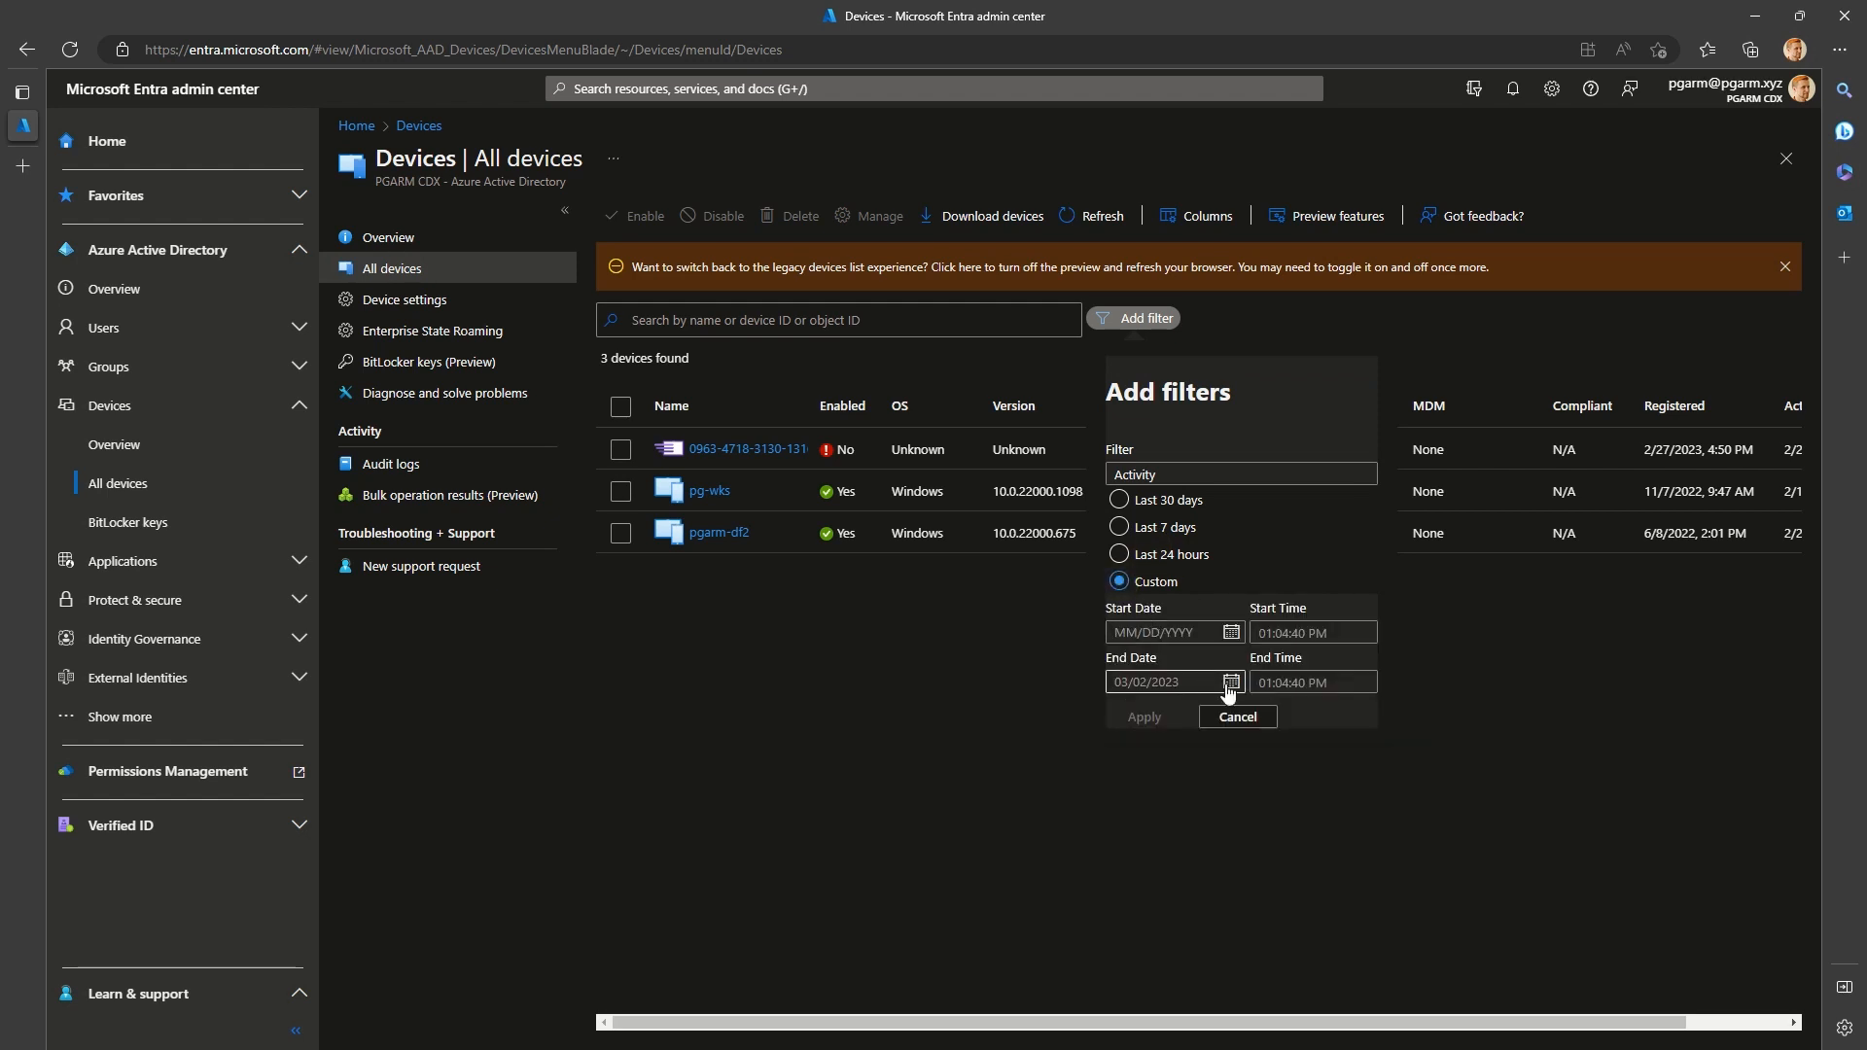
pyautogui.click(1229, 683)
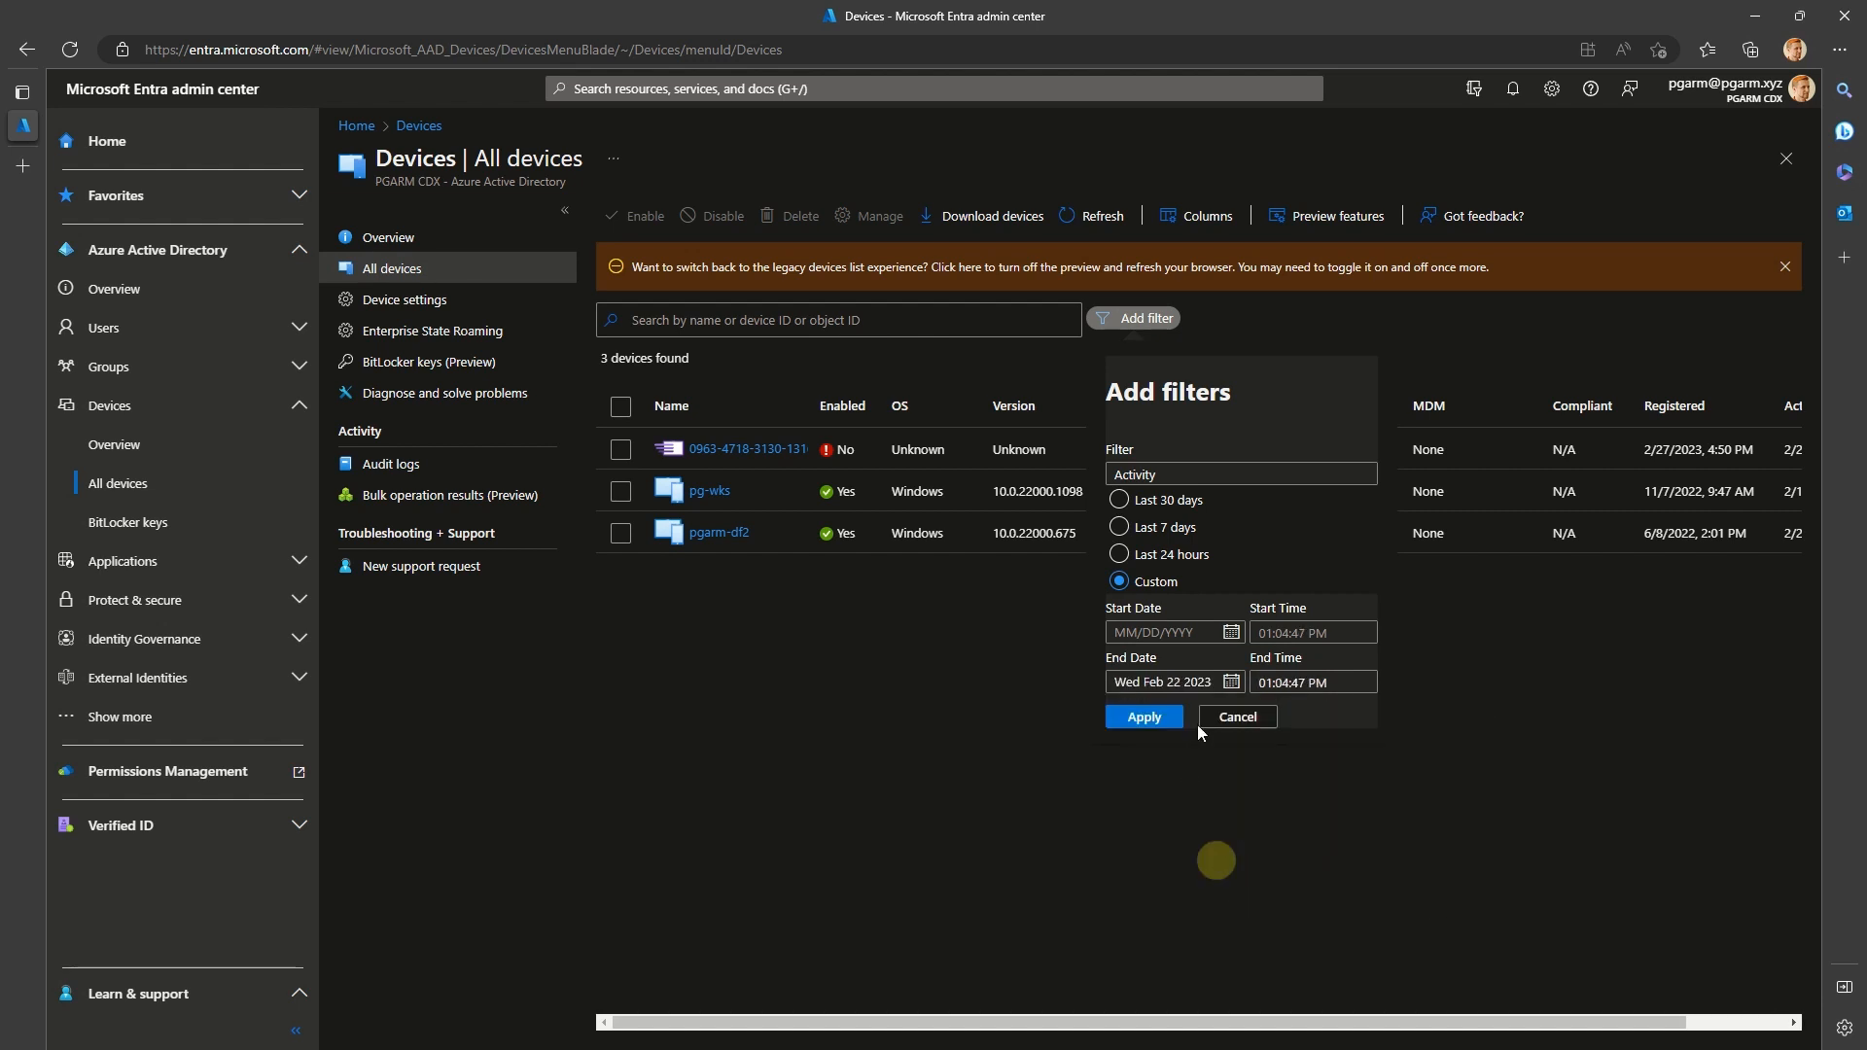
pyautogui.click(1144, 716)
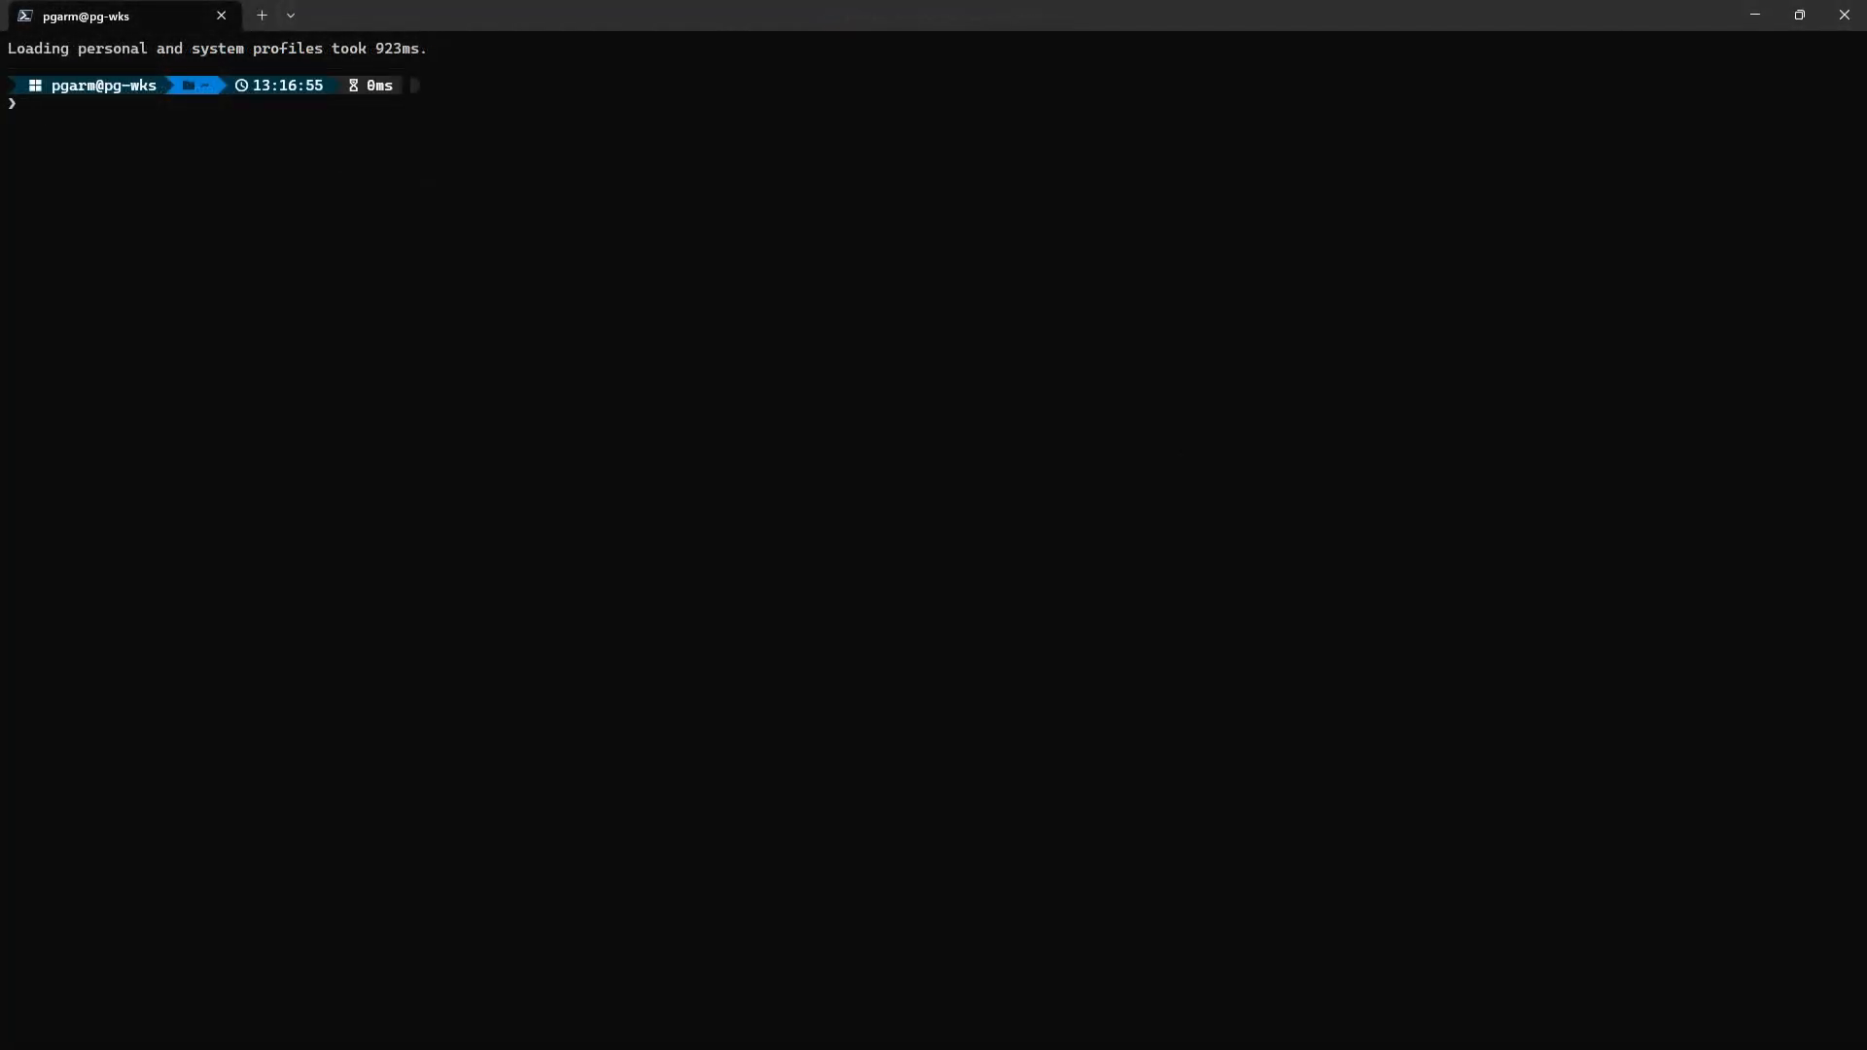
# Connect to Microsoft Graph with Device.Read.All scope for the tenant
pyautogui.write('Connect-MgGraph -Scopes Device.Read.All -TenantId 8b9ffa13-aff')
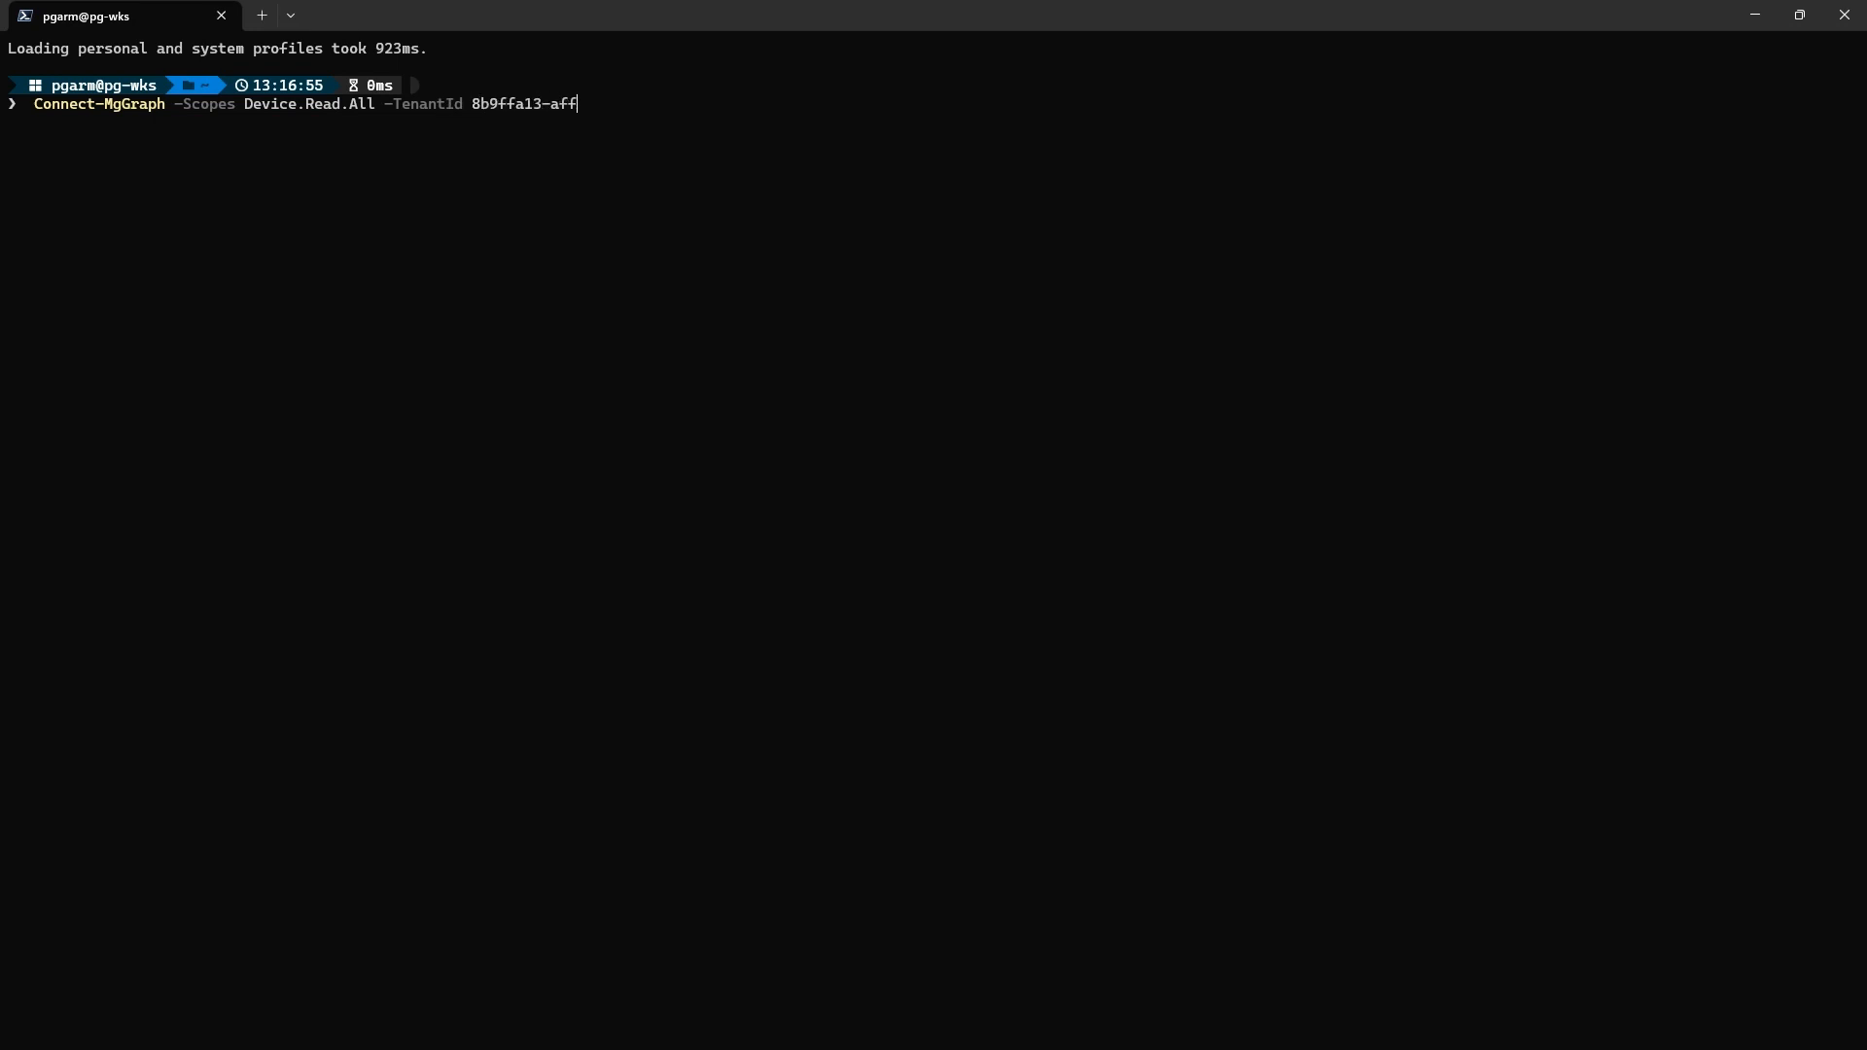
pyautogui.write('7-4fed-983f-9790d6cdb7e5')
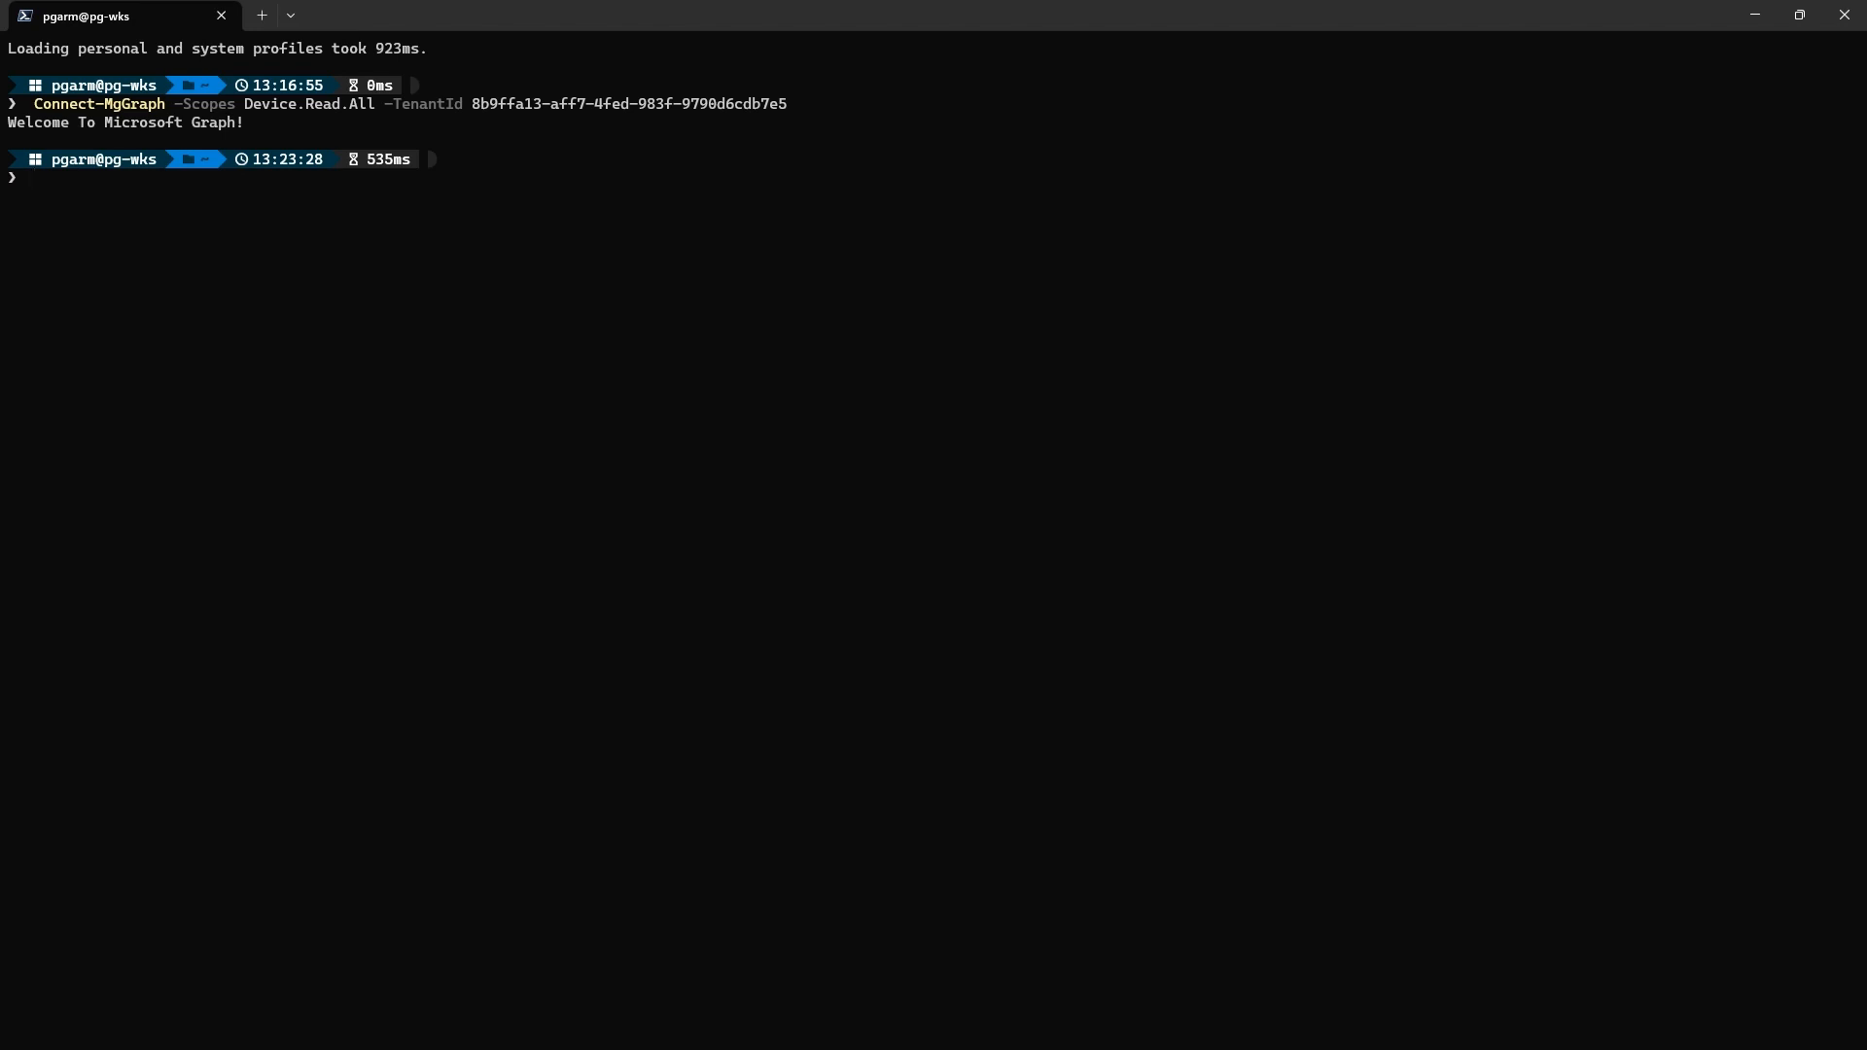
# List all devices via Get-MgDevice with Id, DeviceId, DisplayName, last sign-in and a ZTDID column
pyautogui.write('Get-MgDev')
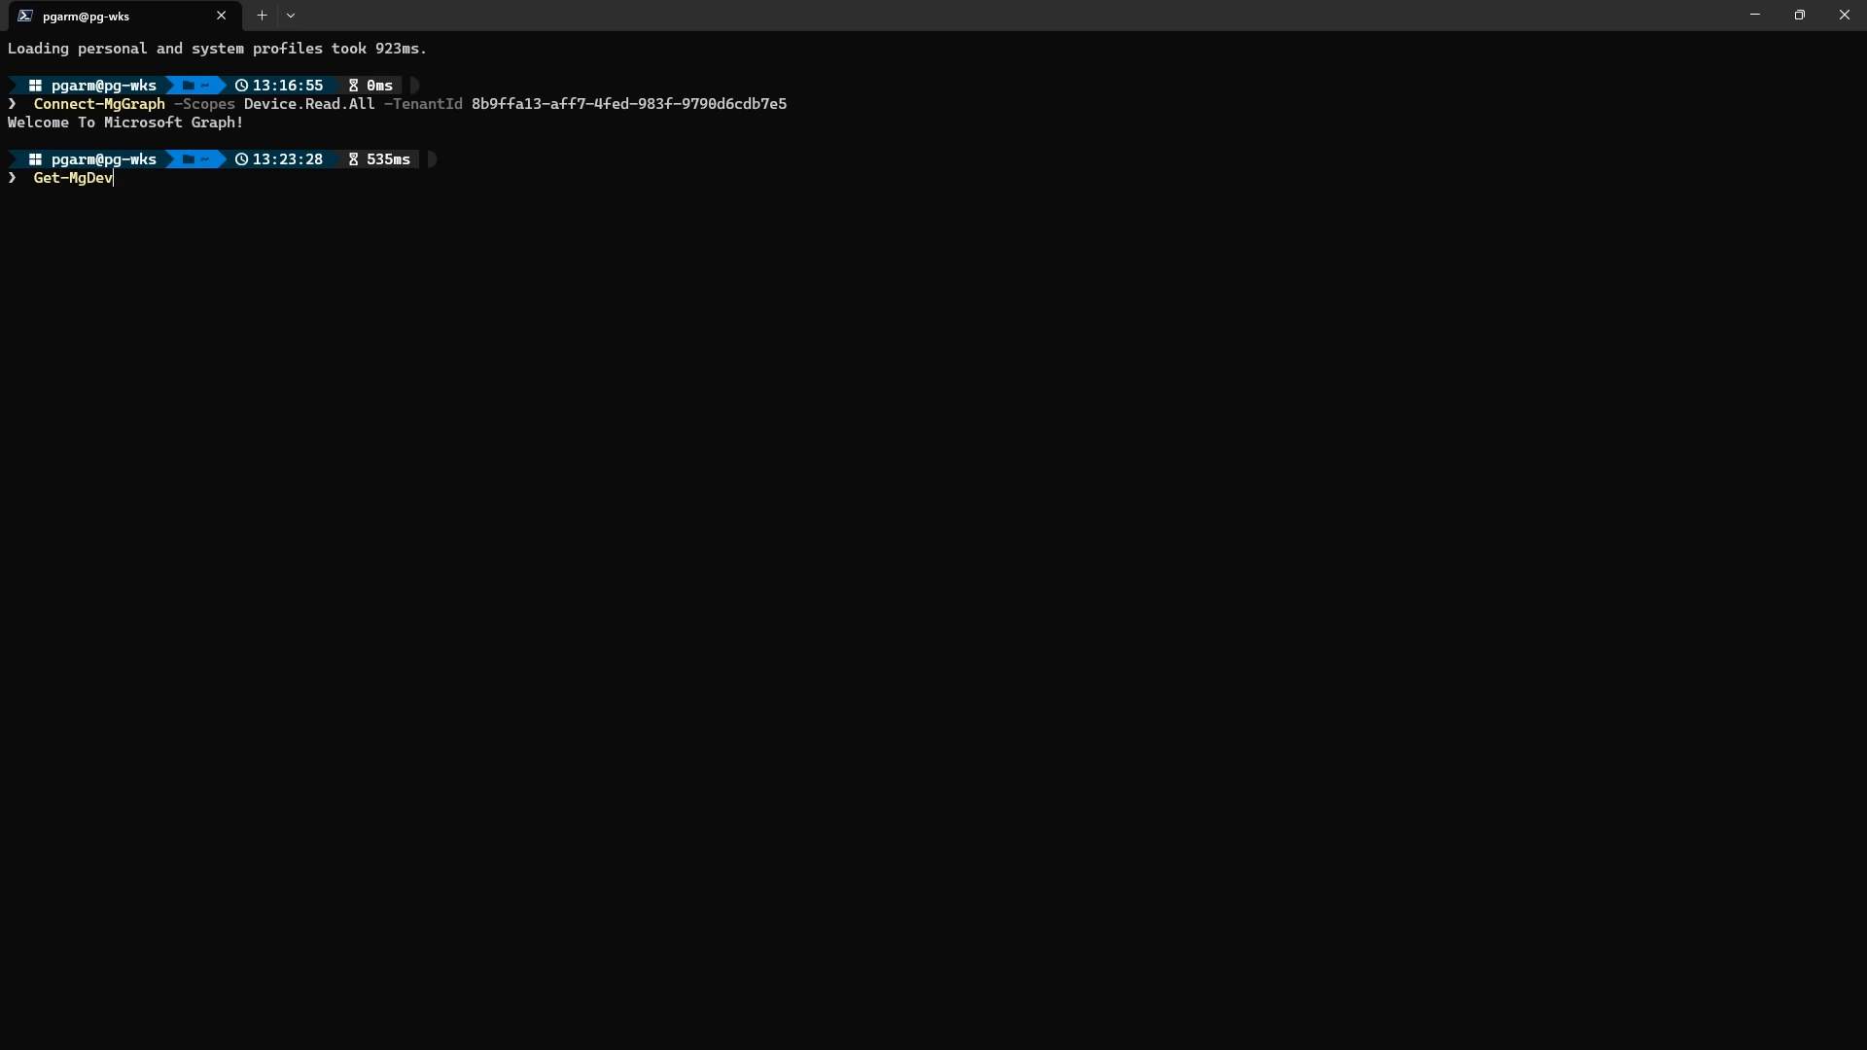
pyautogui.write('ice -All | Format-Tabl')
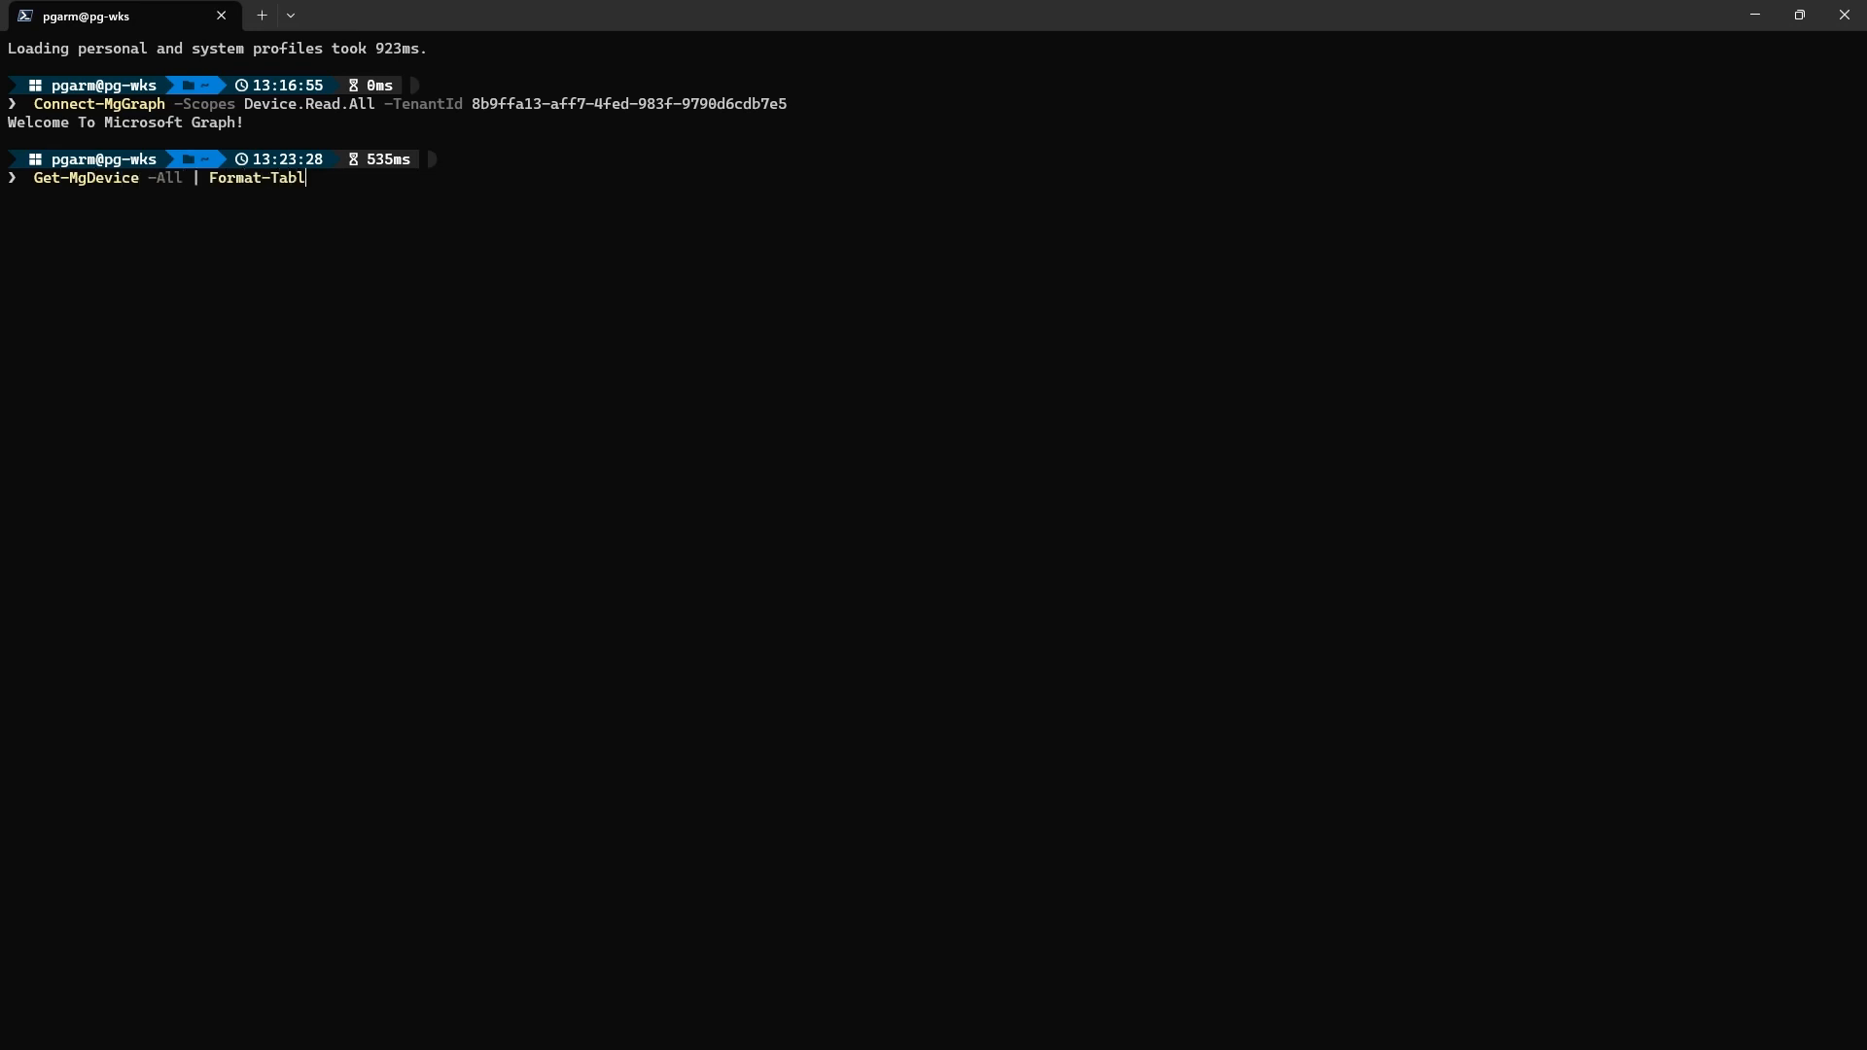
pyautogui.write('e Id,DeviceId,DisplayN')
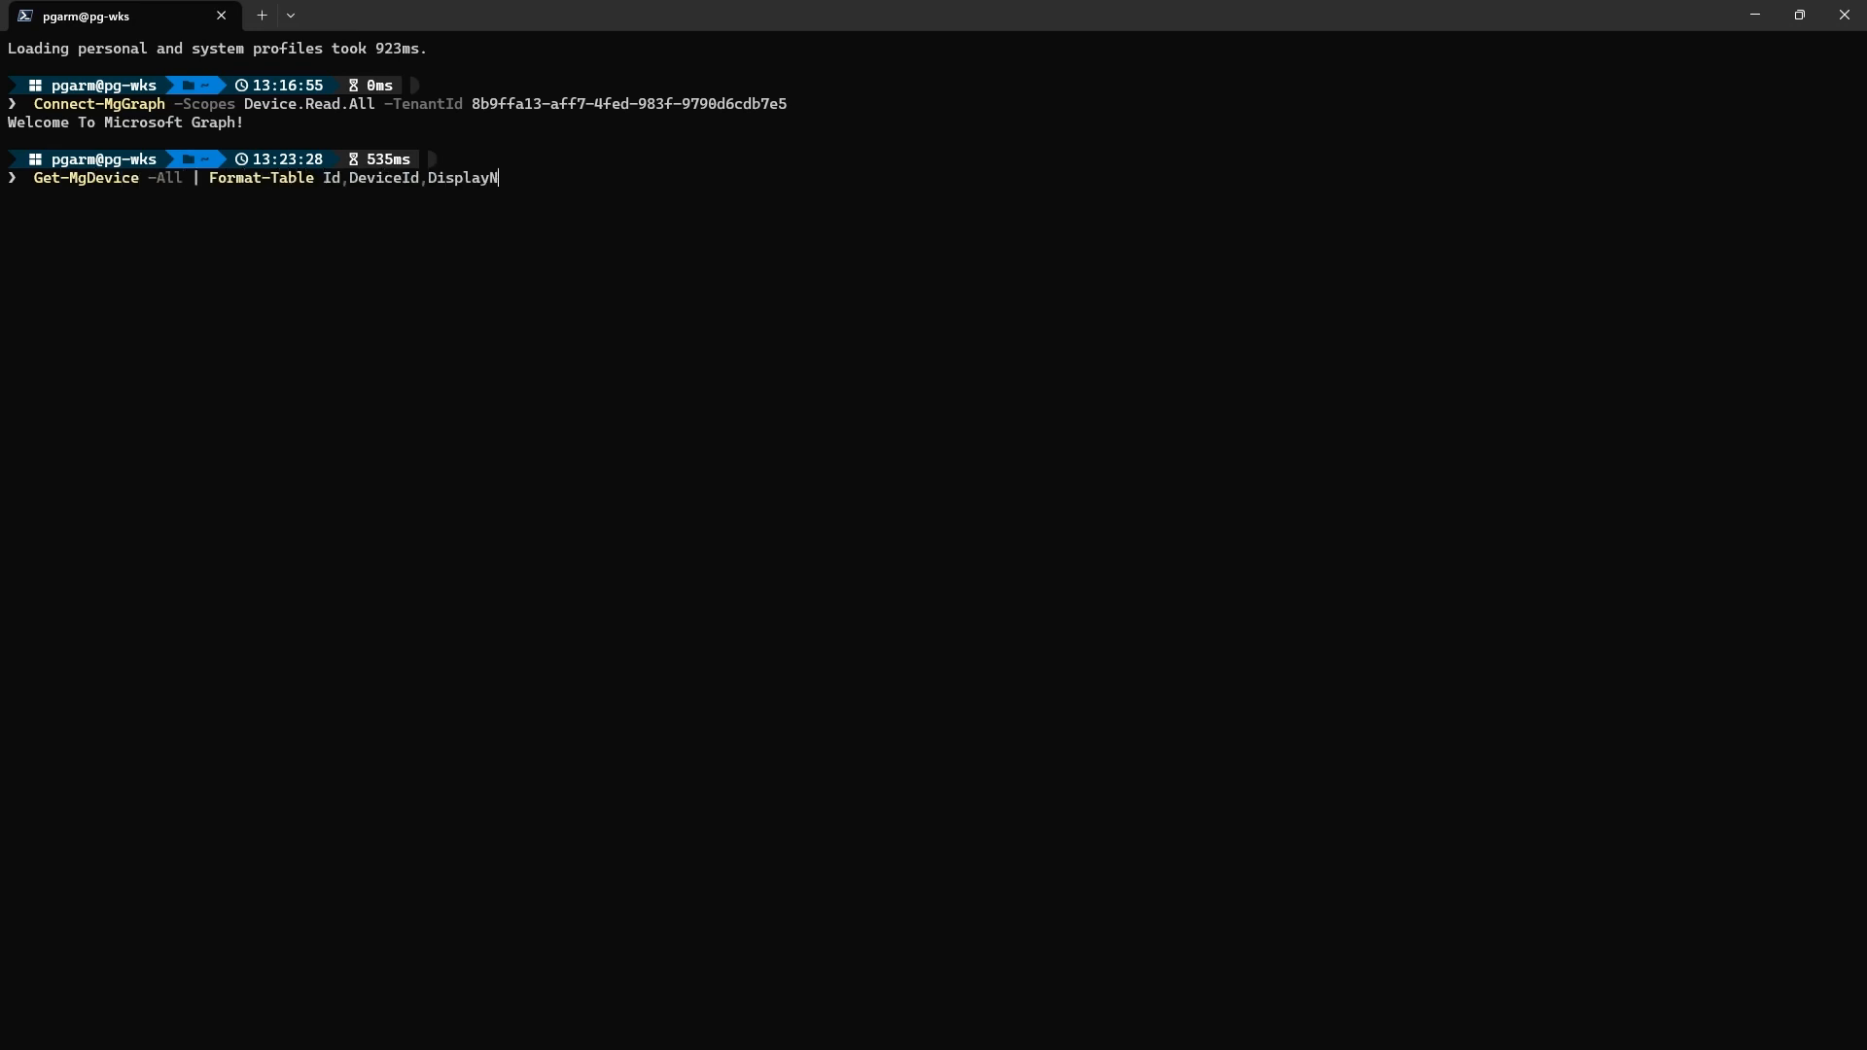
pyautogui.write('ame,ApproximateLastSig')
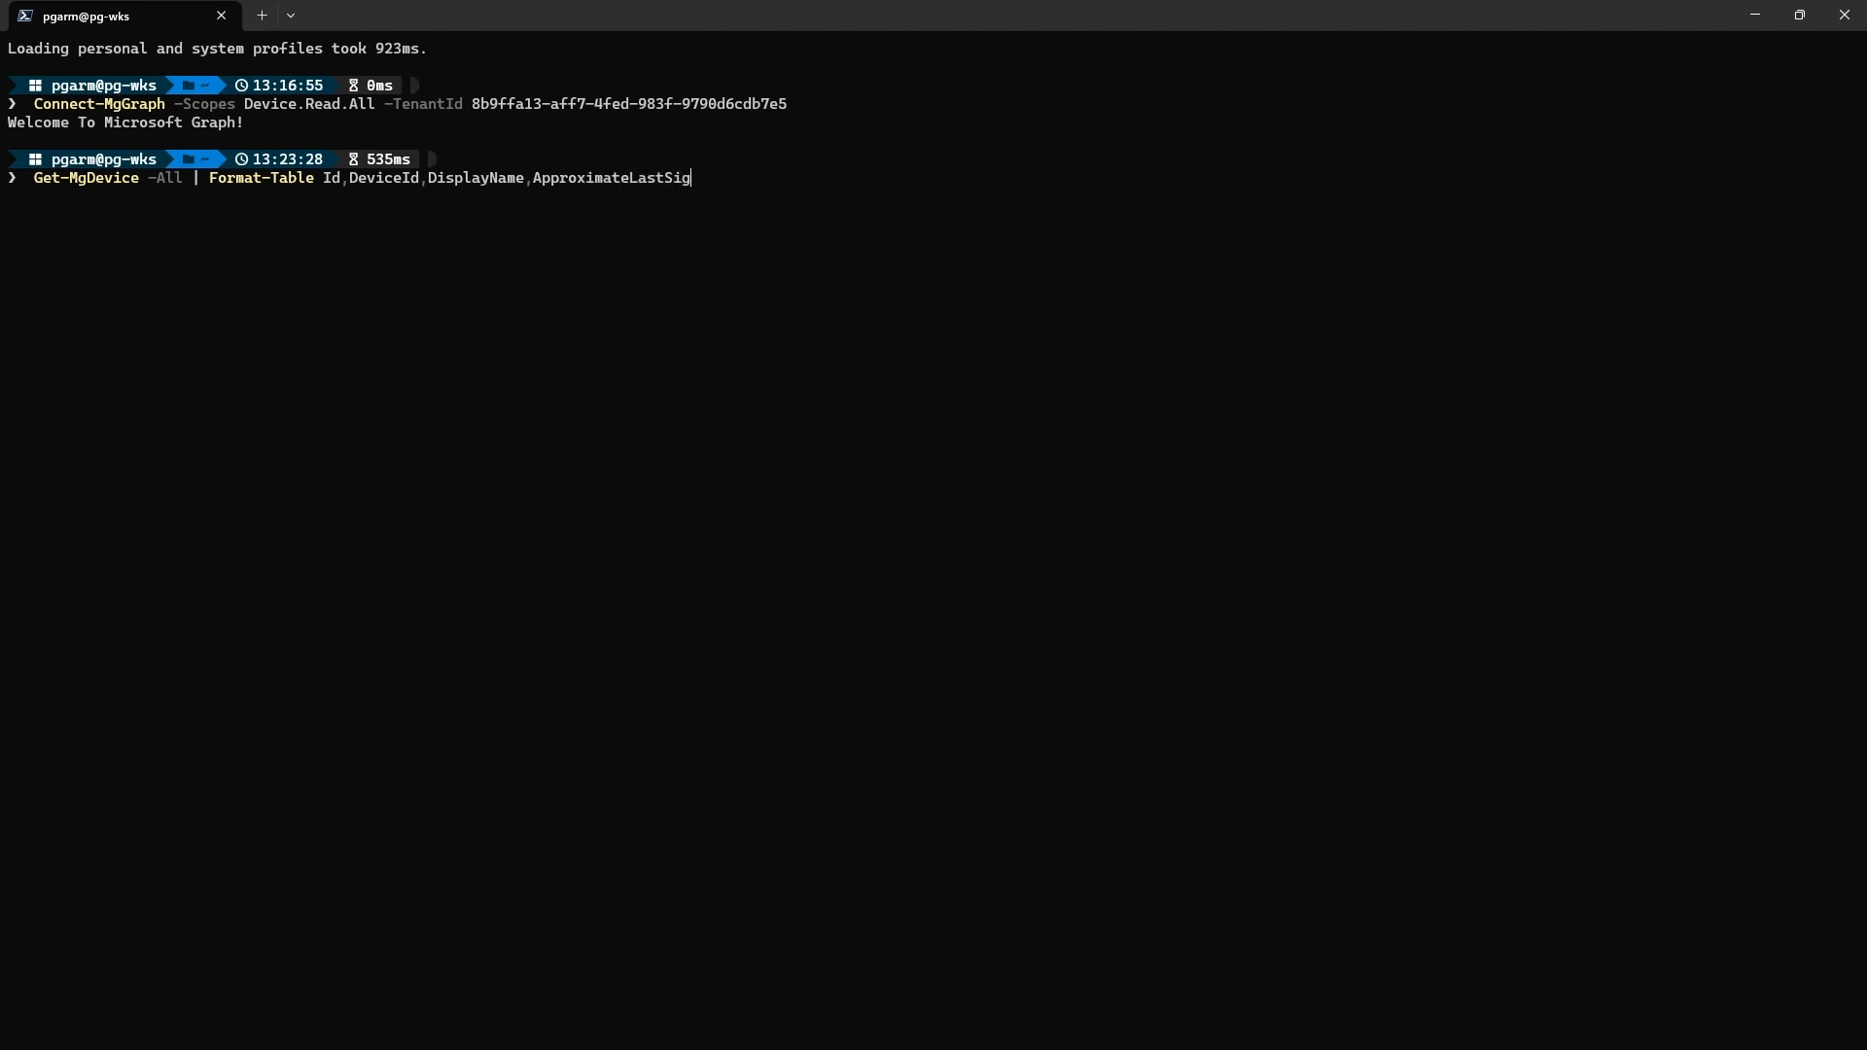
pyautogui.write("nInDateTime,@{l='ZTDID")
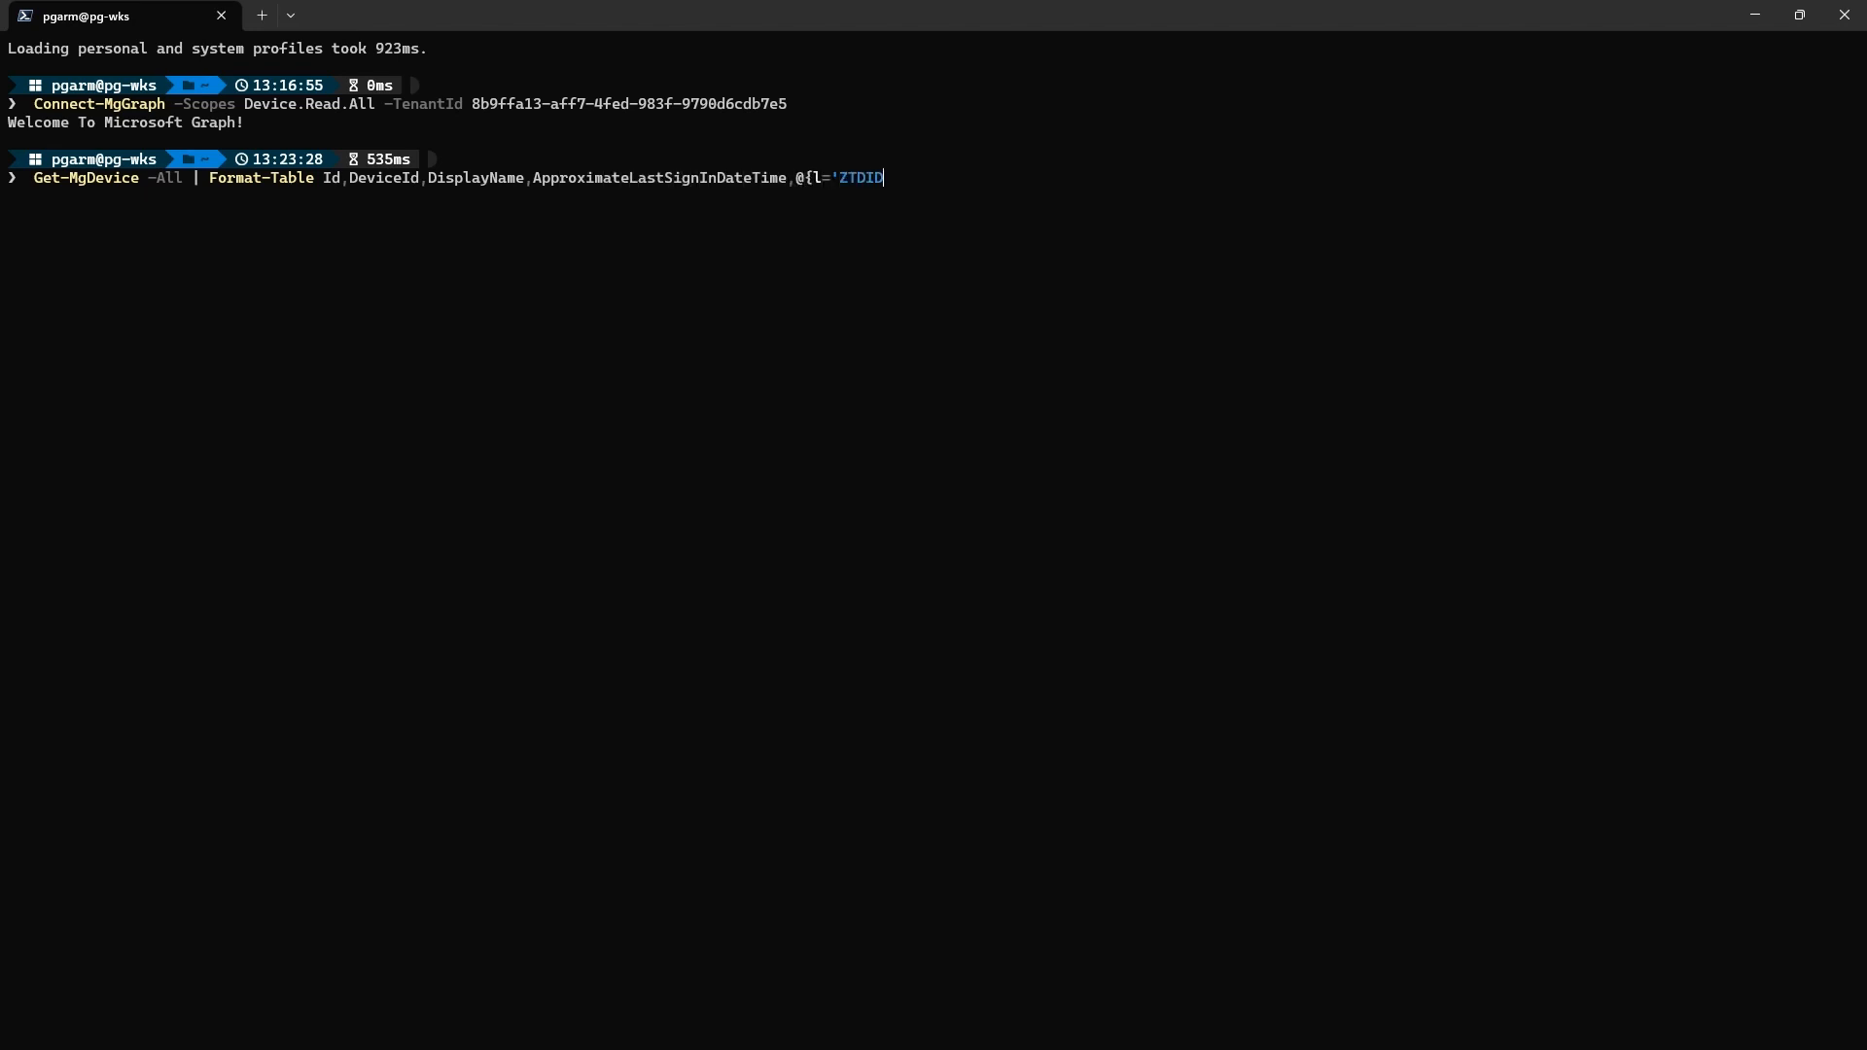
pyautogui.write("';e={($_.PhysicalIds -m")
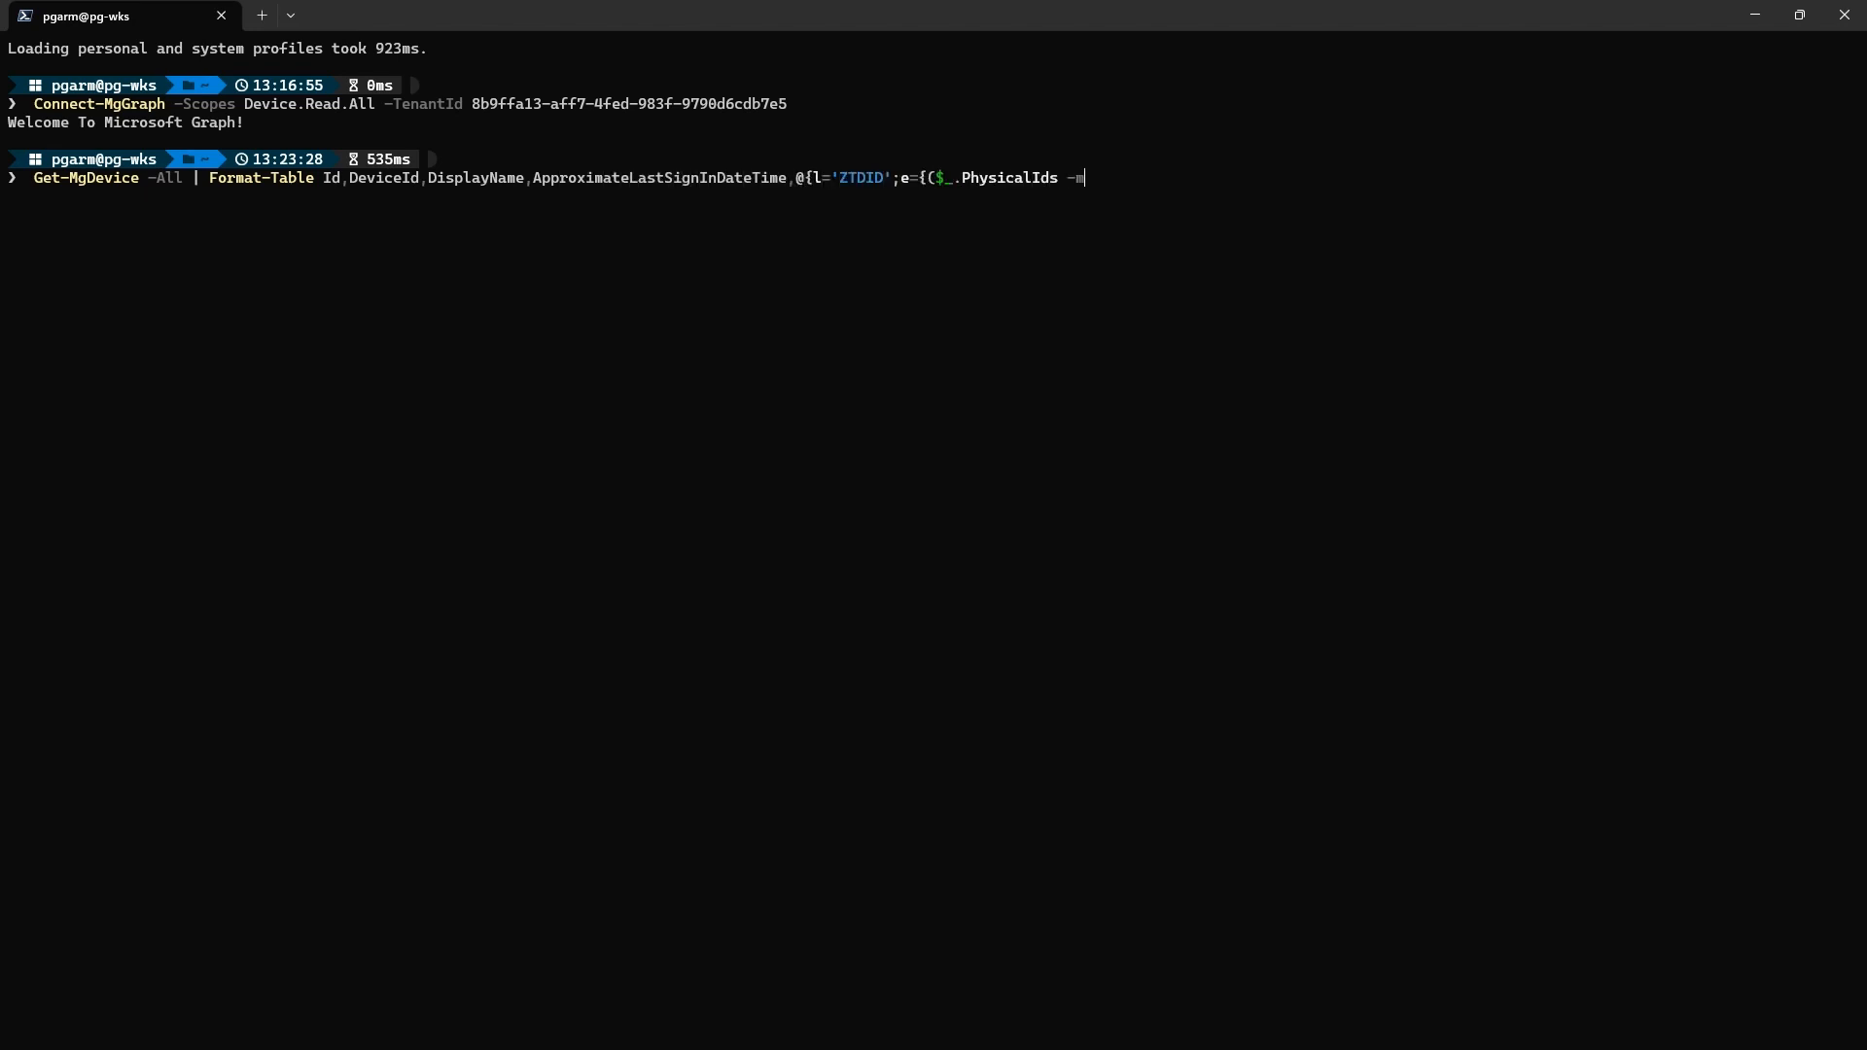
pyautogui.write("atch 'ZTDID' -split ':'")
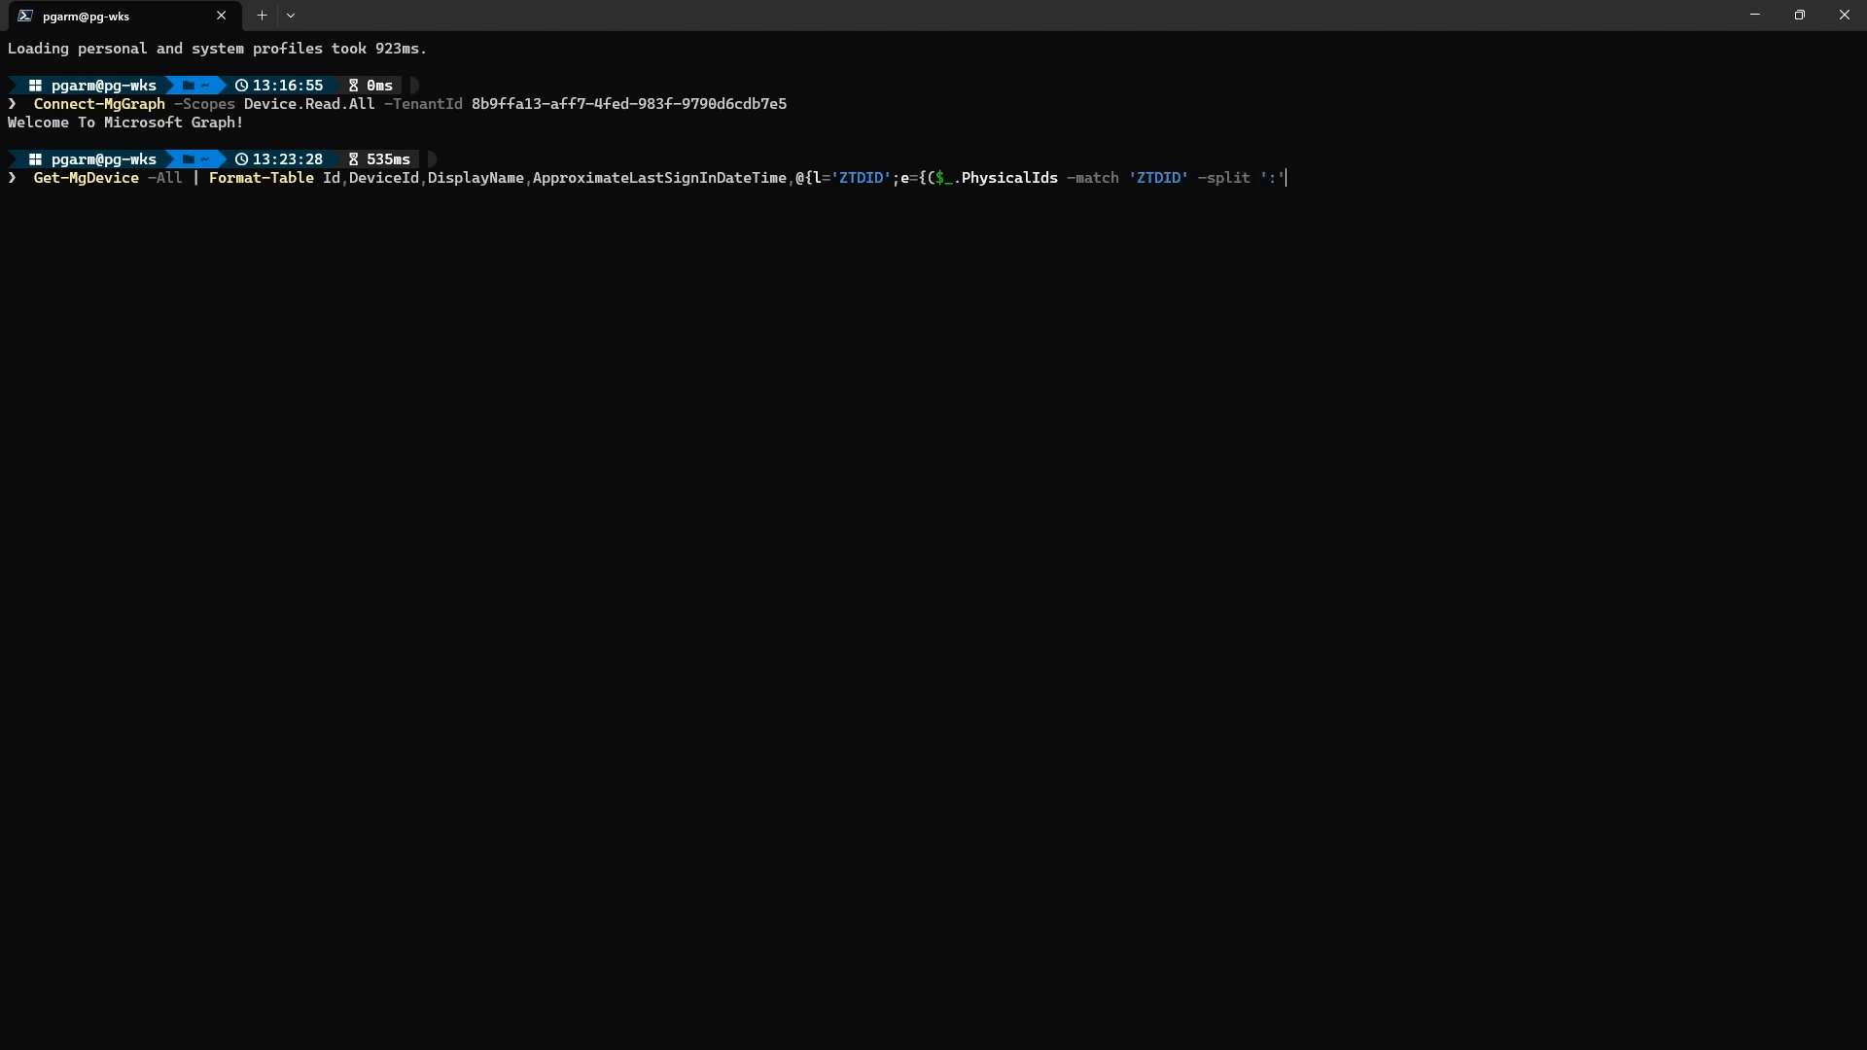
pyautogui.press('Enter')
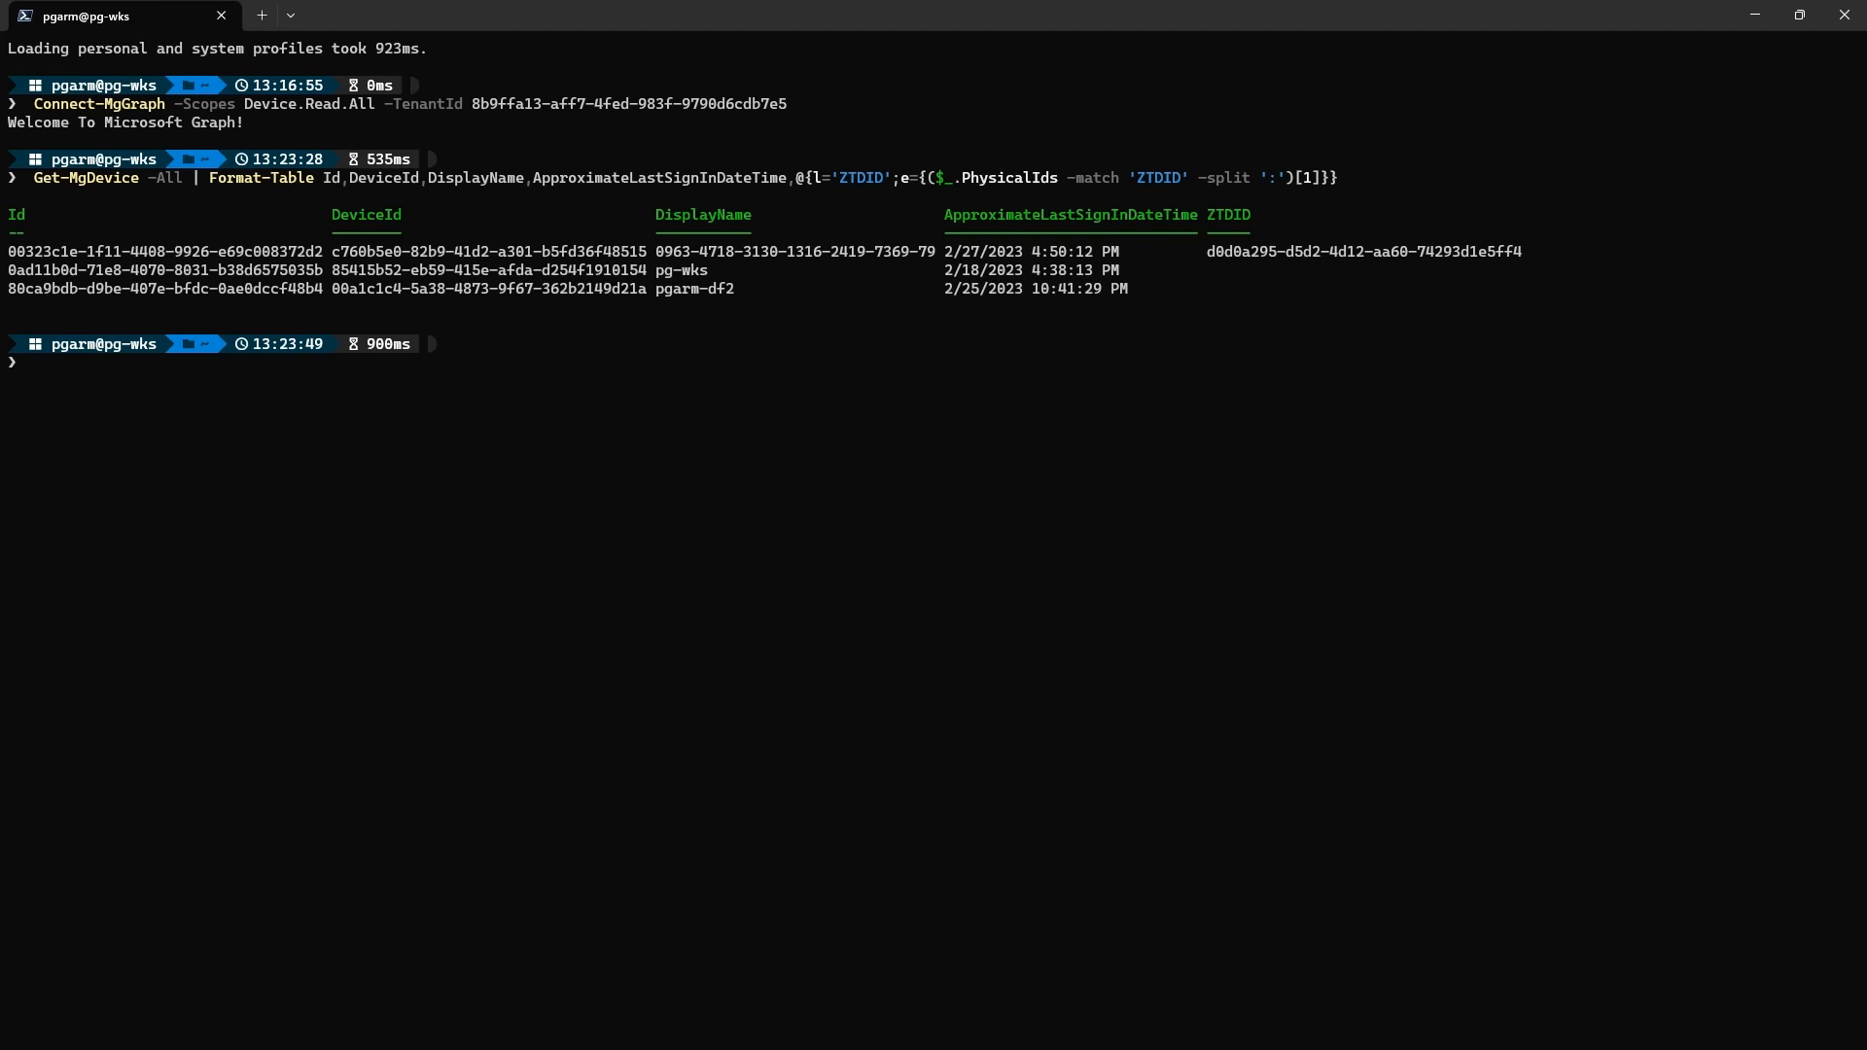
# Define $ago = -10 and a $cutOff UTC date string ten days back
pyautogui.write('$ago = -10')
pyautogui.write('$cutOff = ((Get')
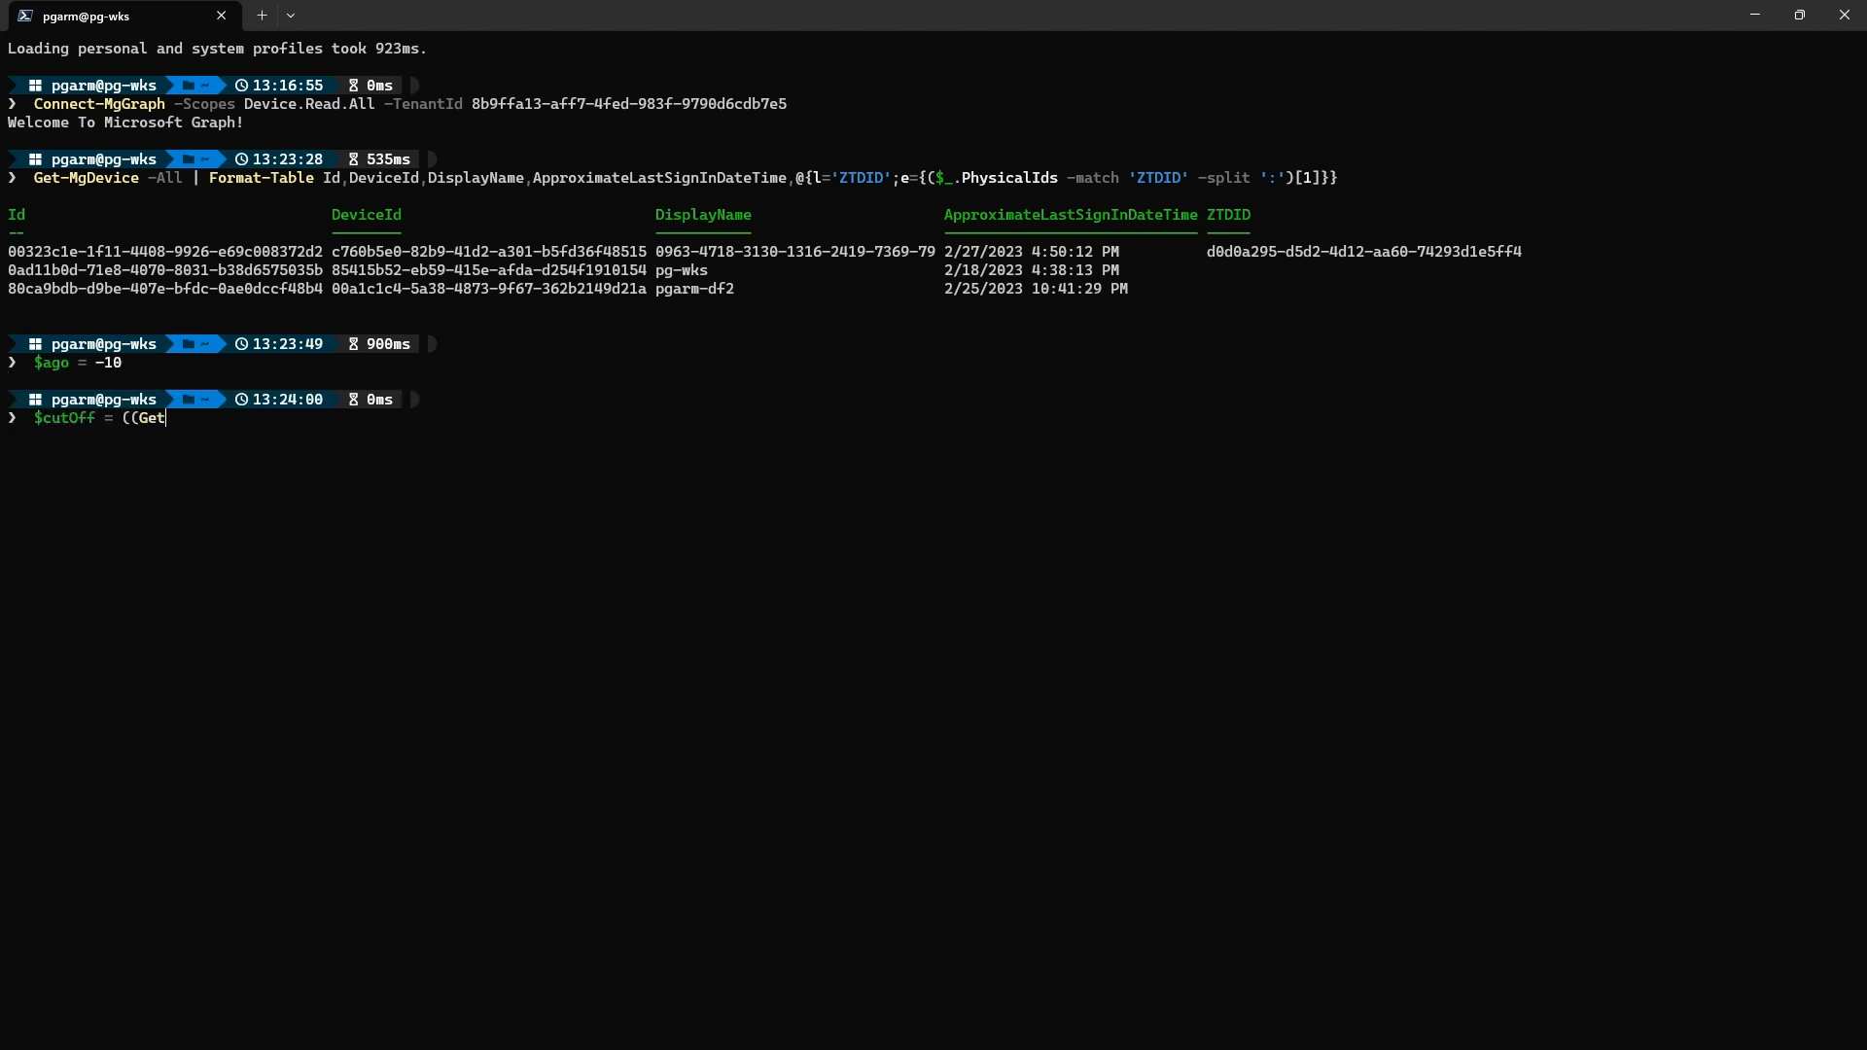
pyautogui.write('-Date).ToUniversalTime')
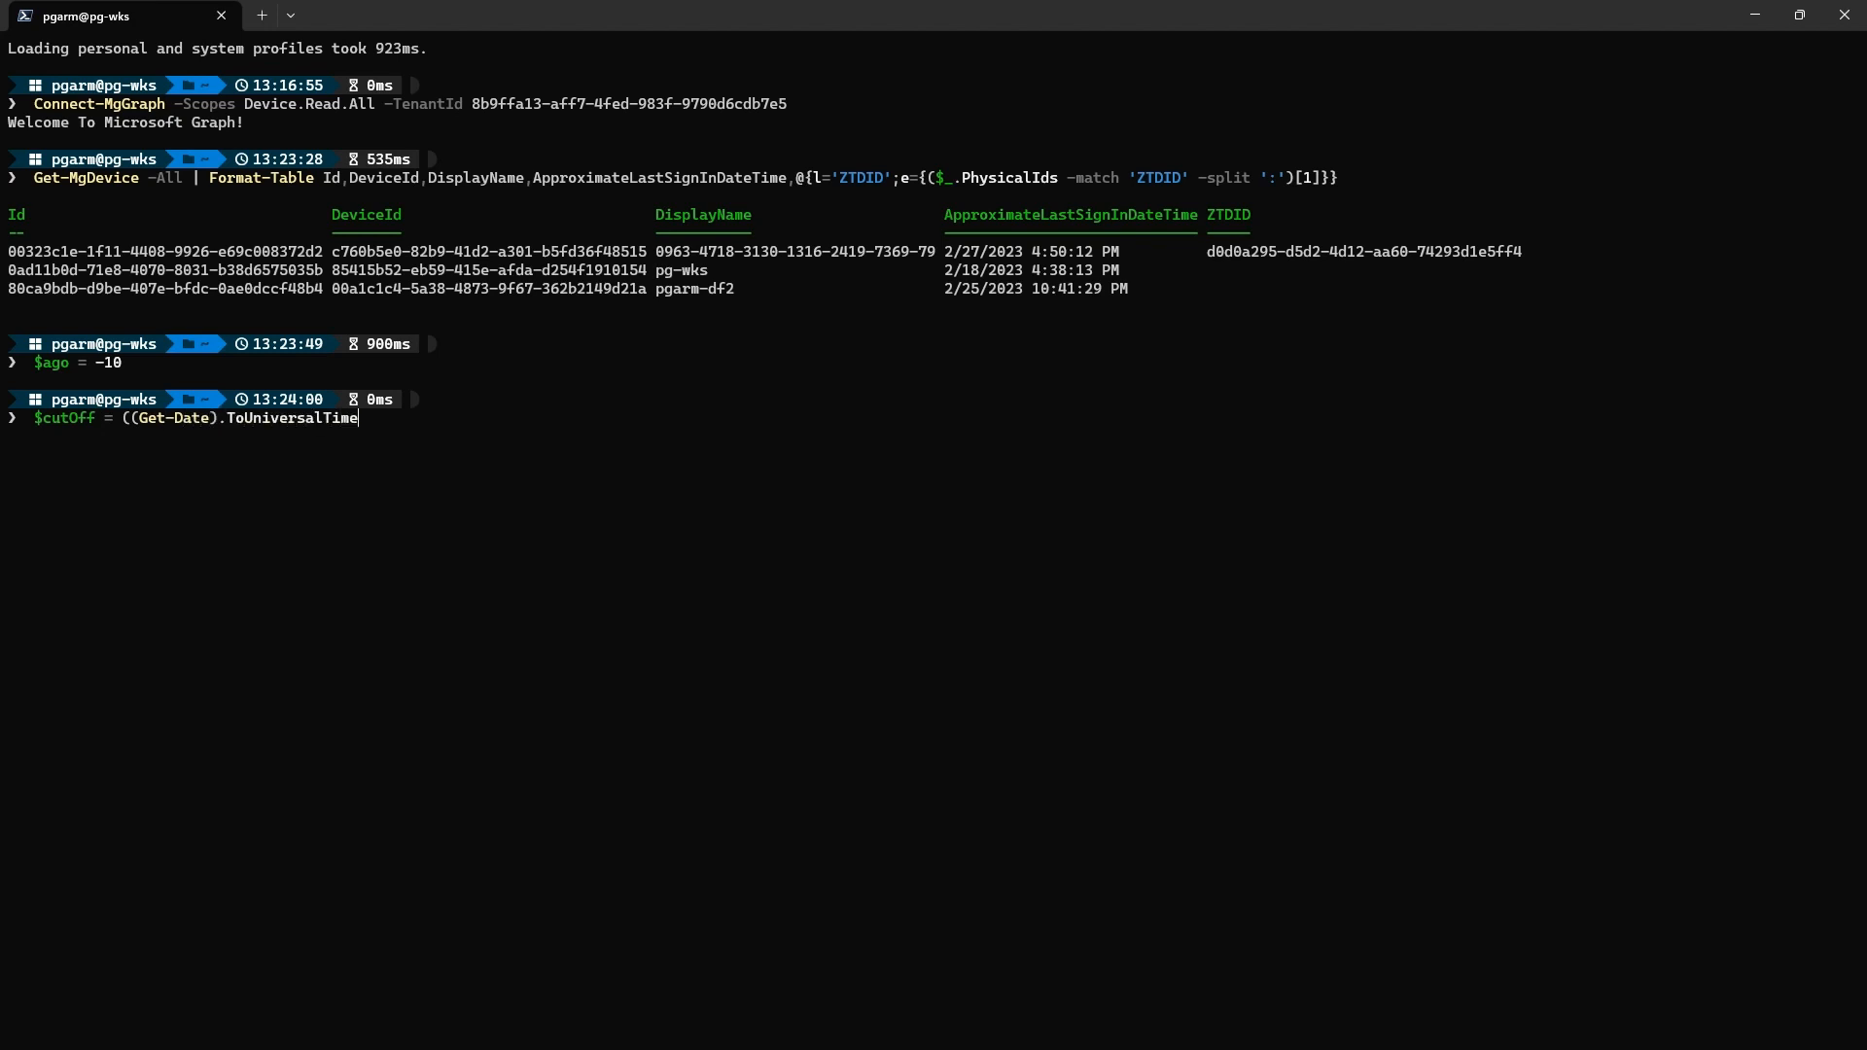
pyautogui.write('().AddDays($ago).To')
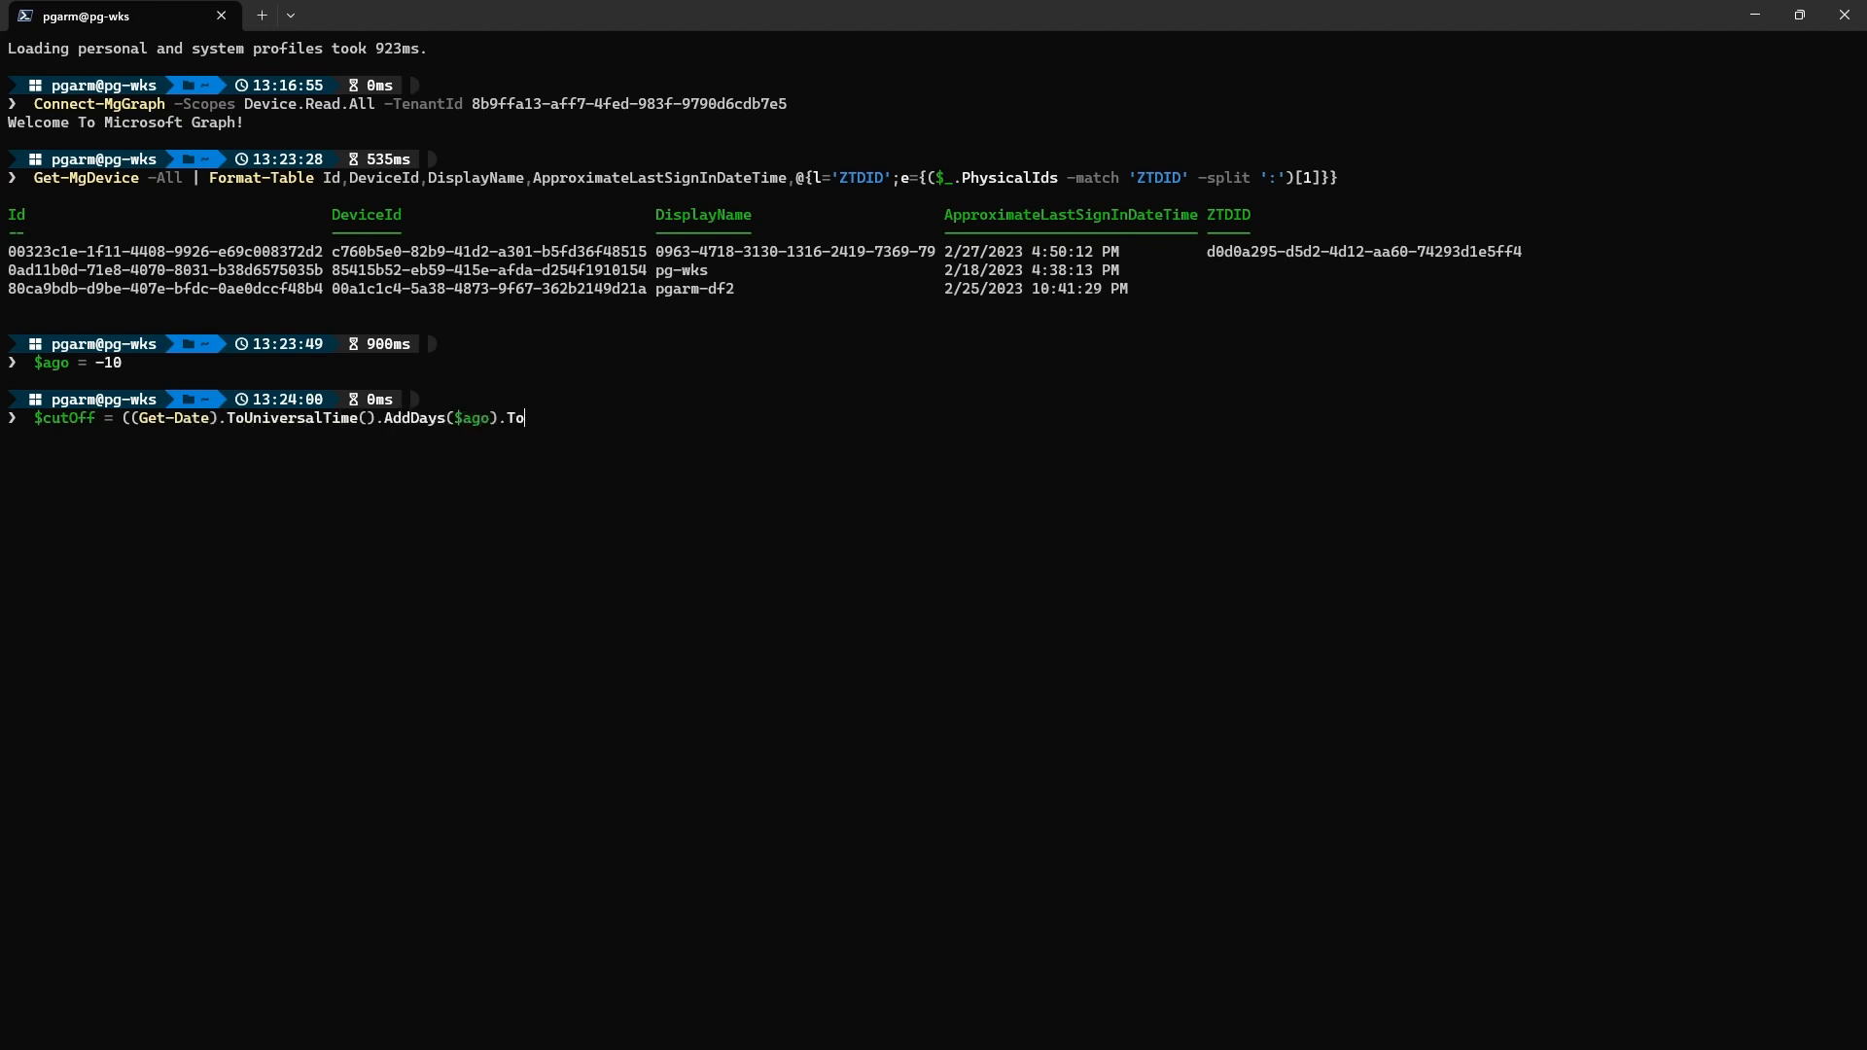
pyautogui.write("String('yyyy-MM-ddTHH:mm:ssZ'))")
pyautogui.write('$Stale = Get')
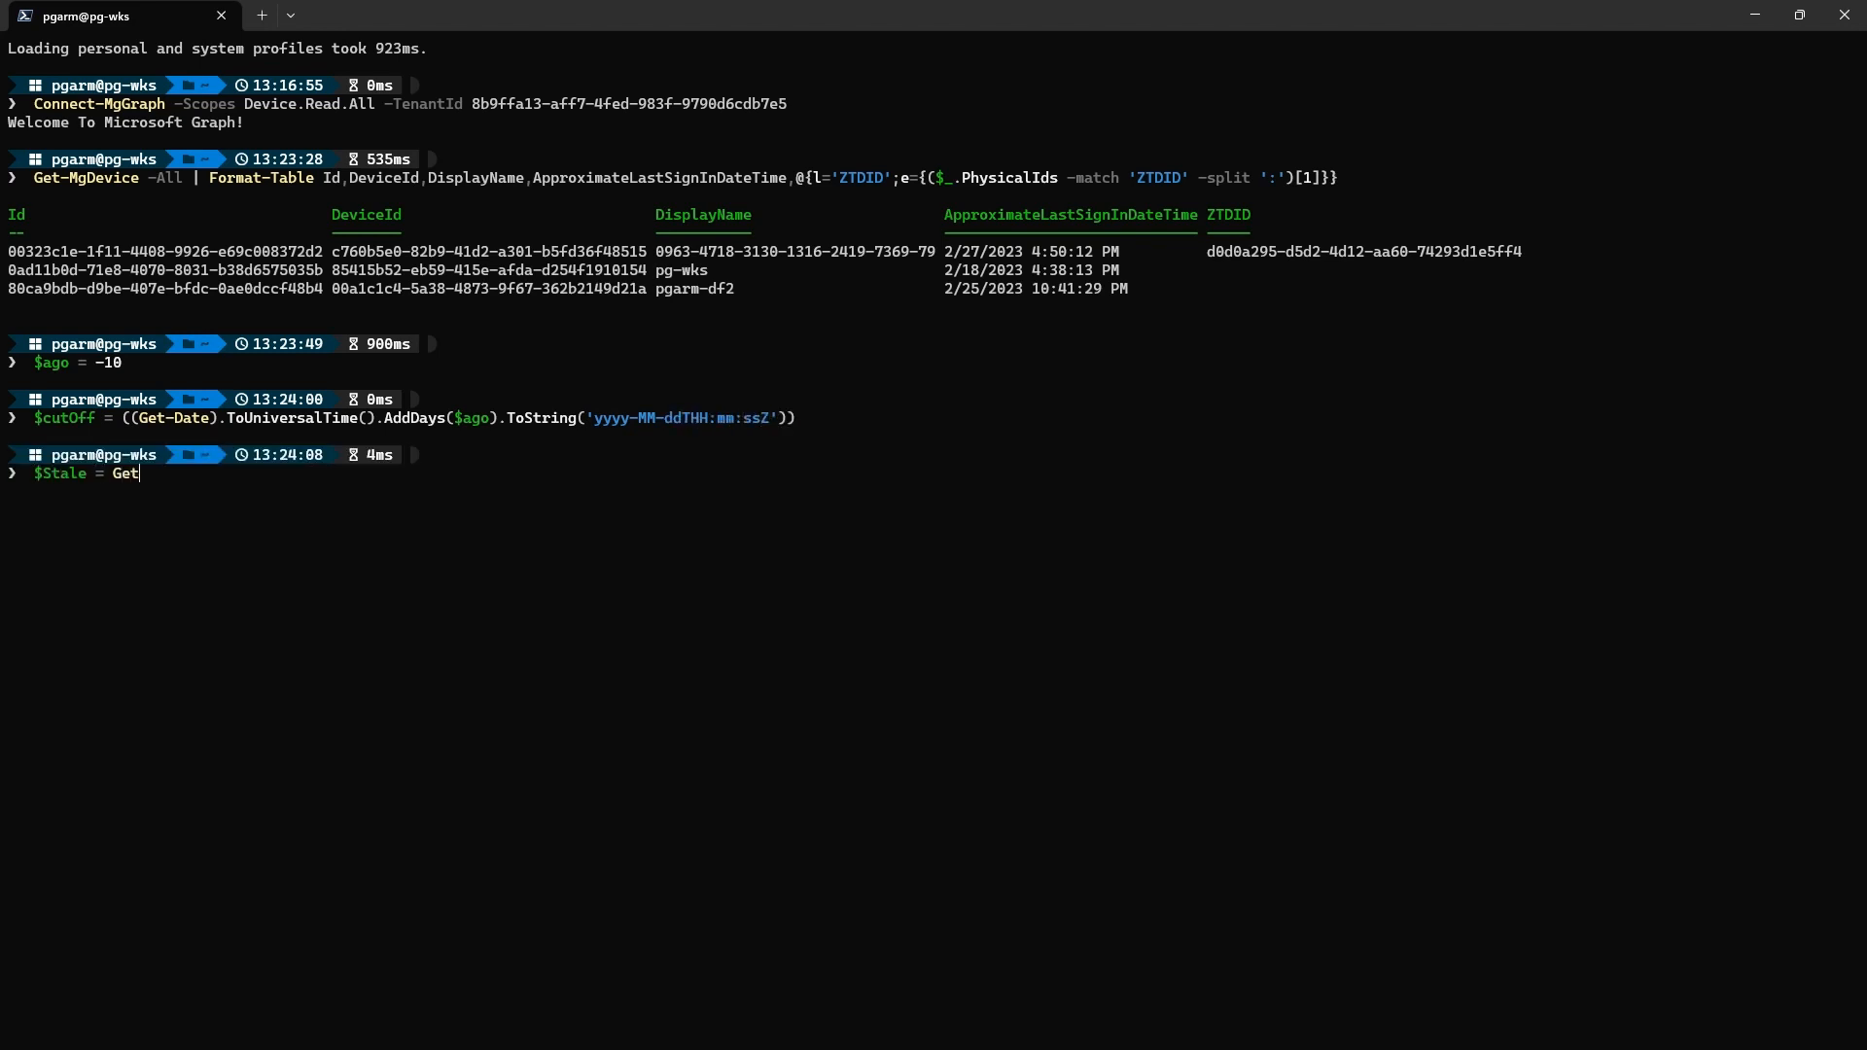
# Collect devices inactive since $cutOff without a ZTDID into $Stale and format them as a table
pyautogui.write('-MgDevice -Filter "appr')
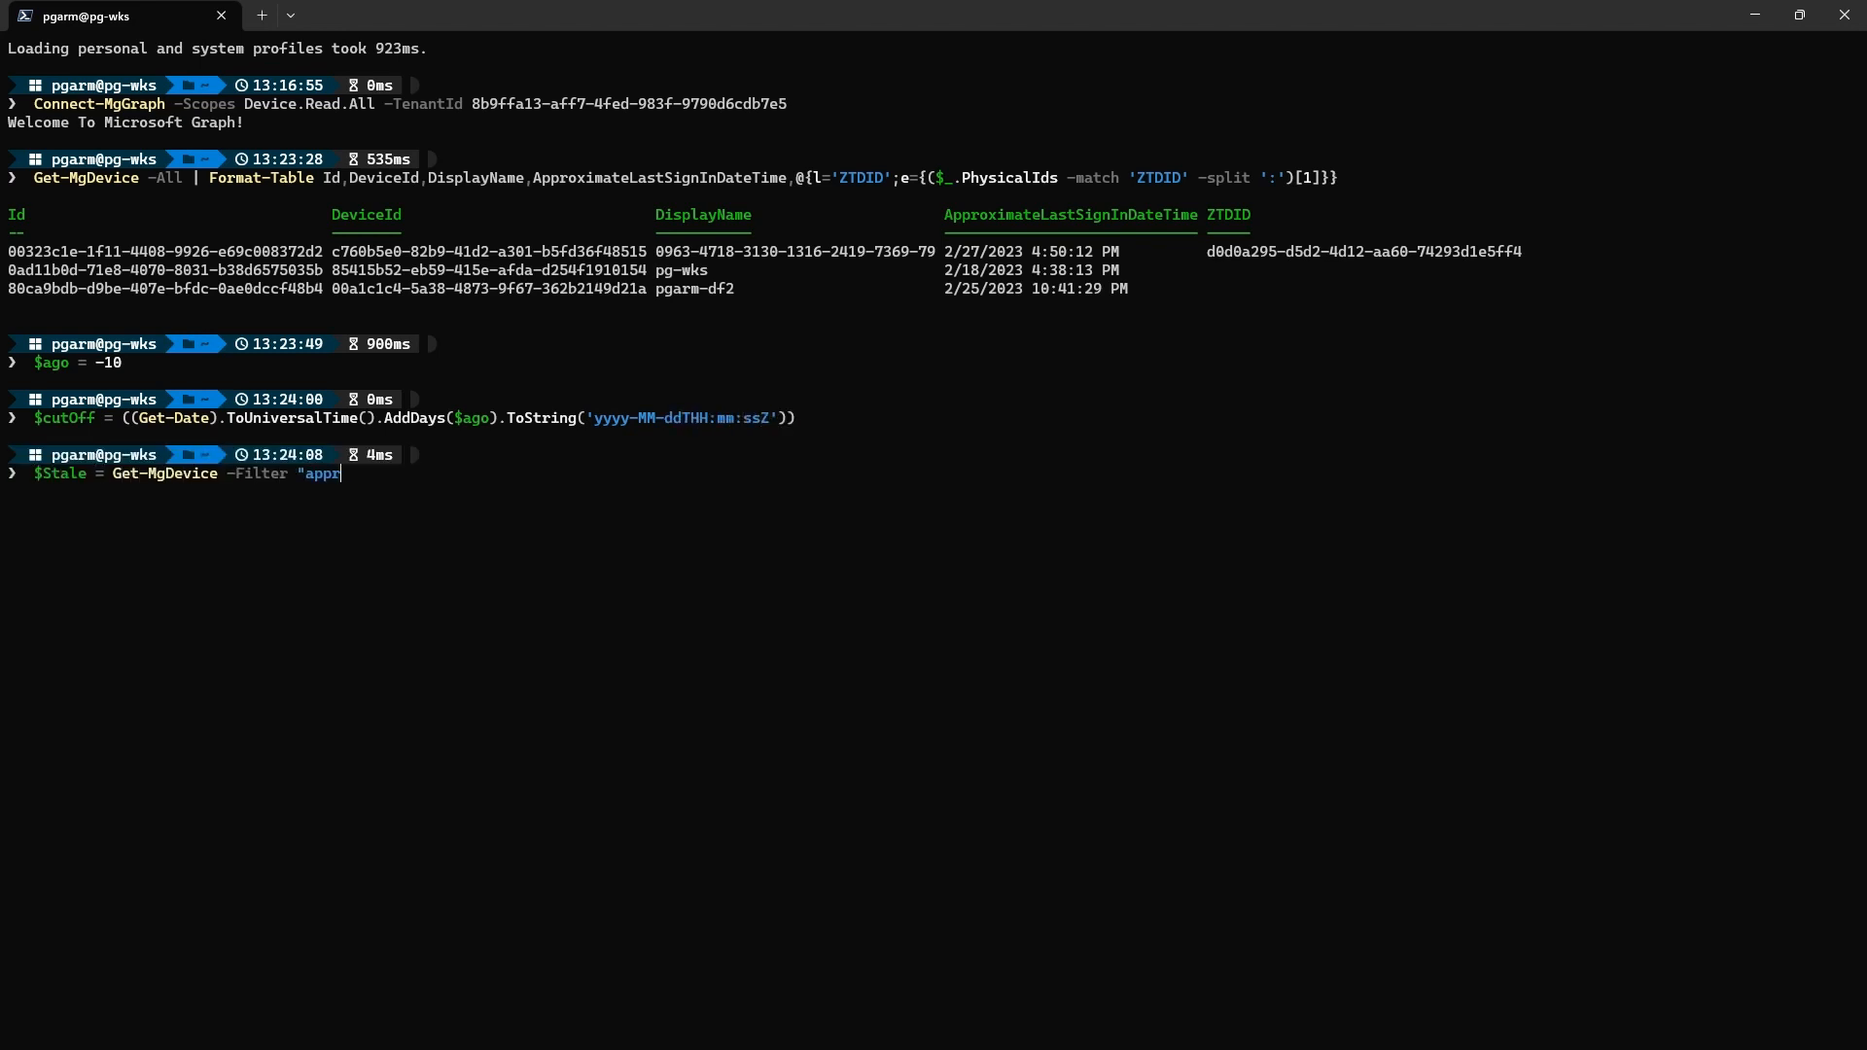
pyautogui.write('oximateLastSignInDate')
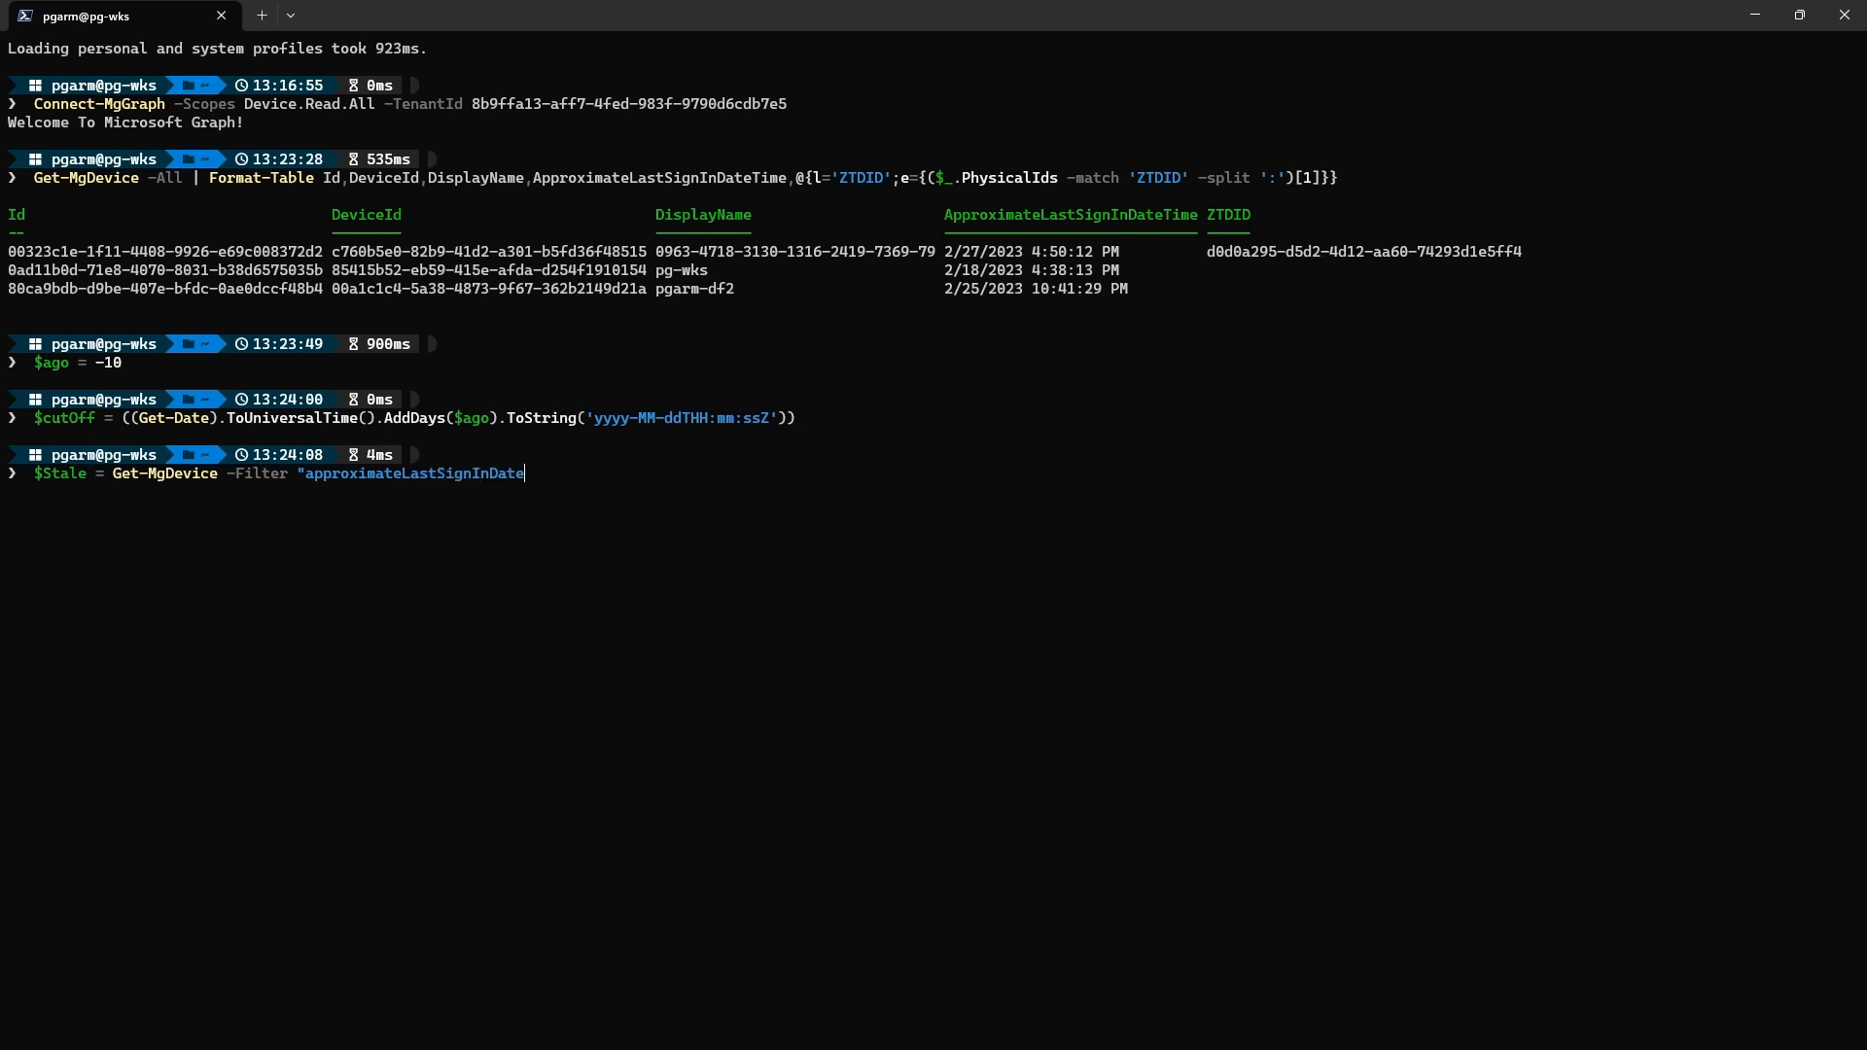
pyautogui.write('Time le $cutOff" -All')
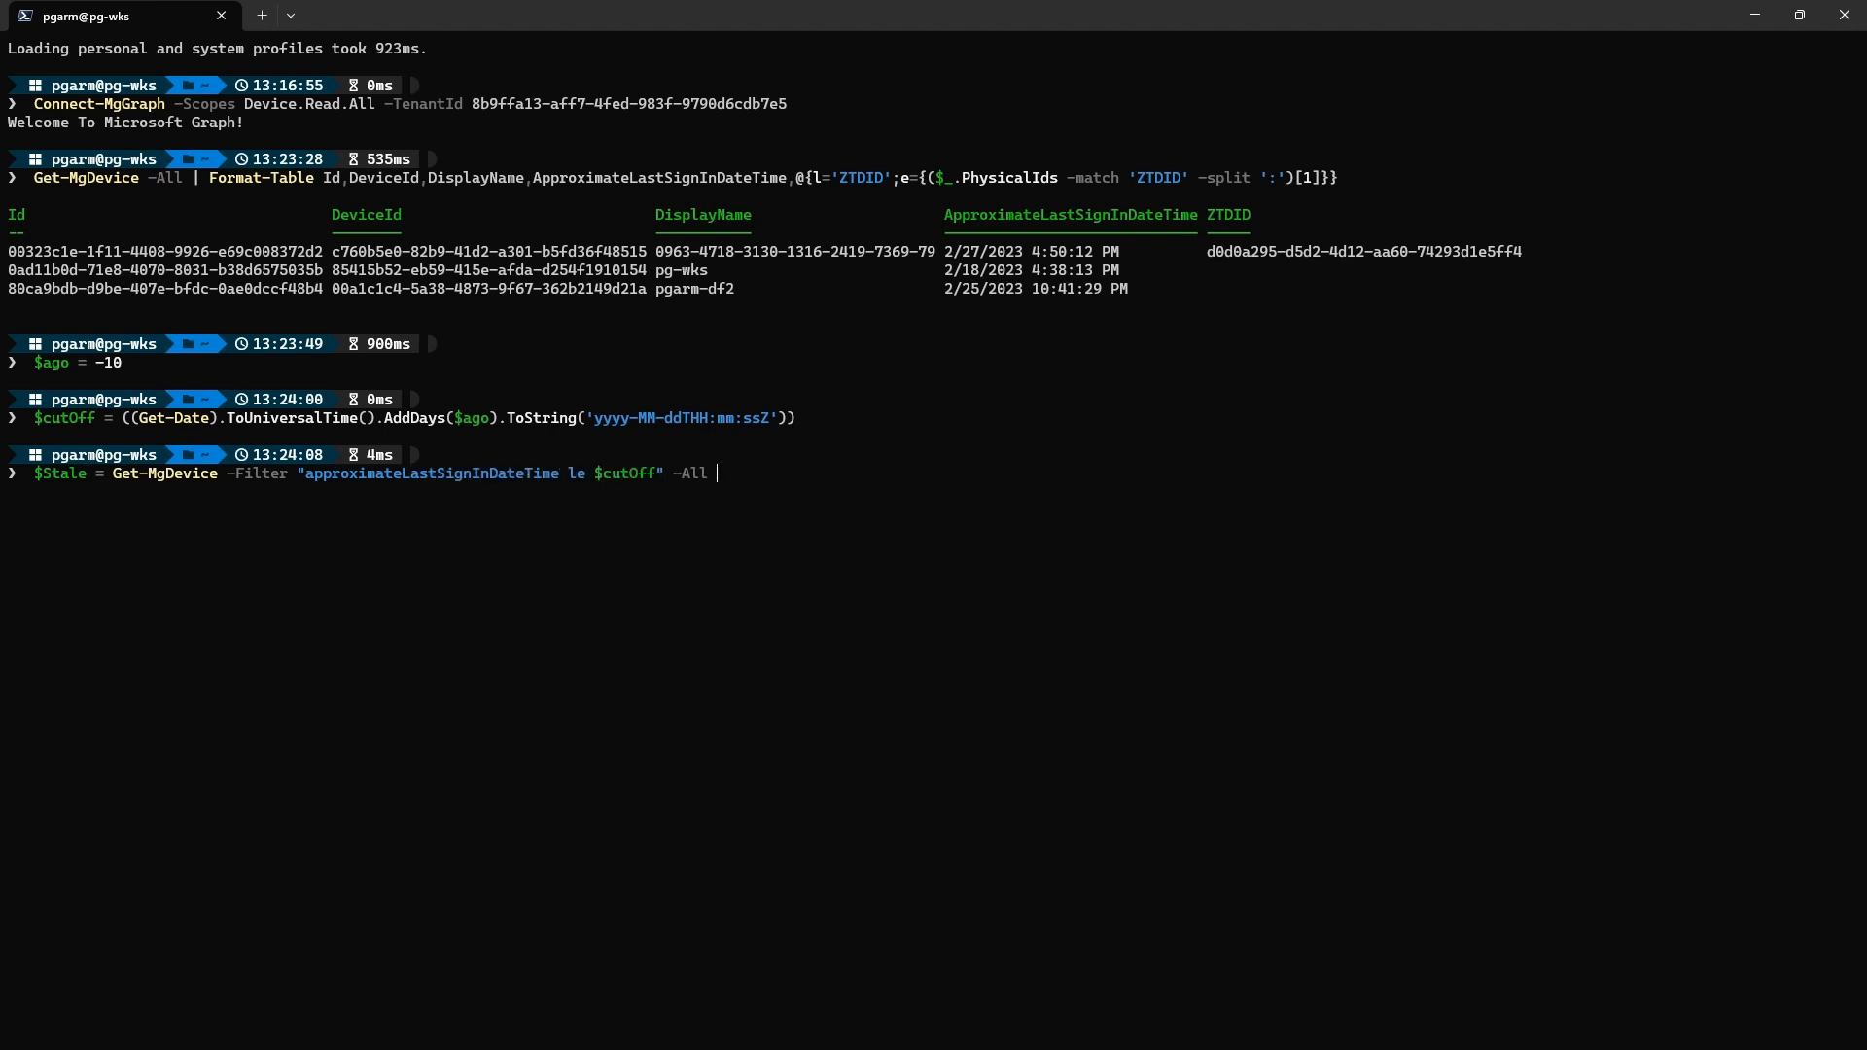
pyautogui.write("| ? {$_.PhysicalIds -notmatch 'ZTDID')")
pyautogui.write('$Stale | Format-Table Id,')
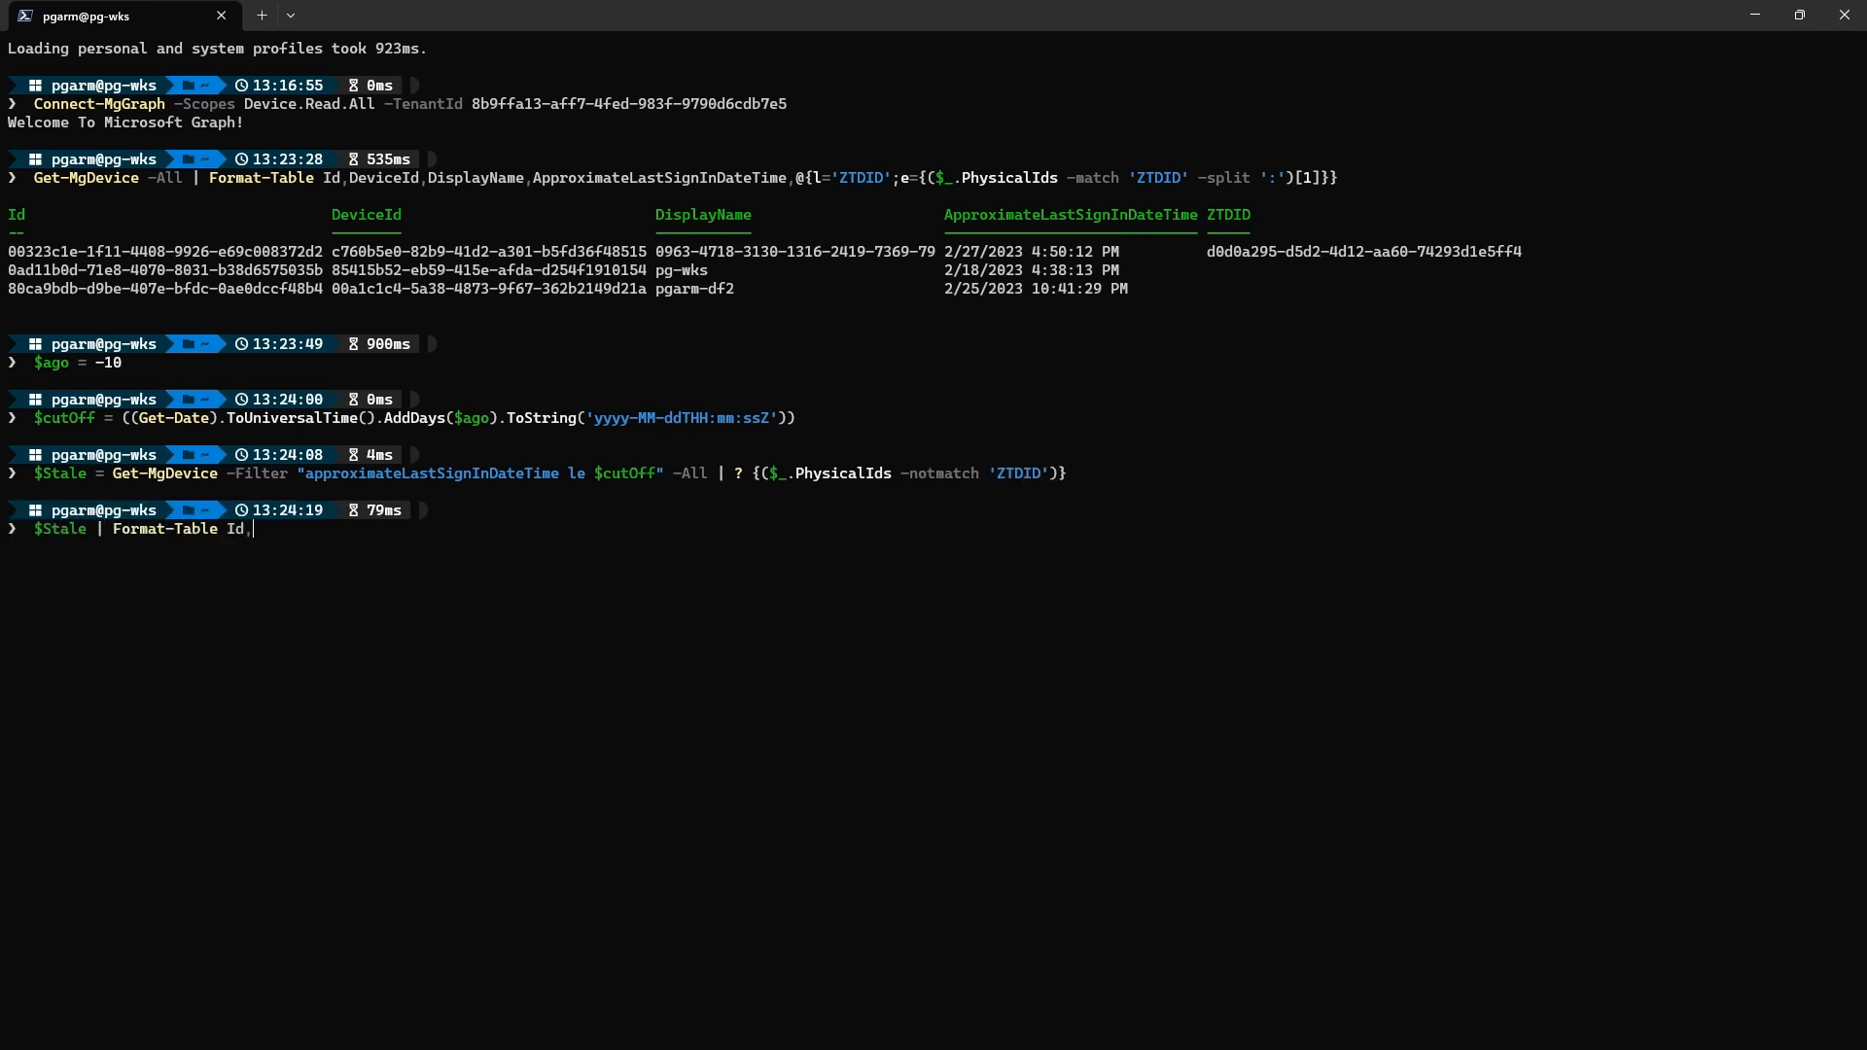
pyautogui.write('DeviceId,DisplayName,A')
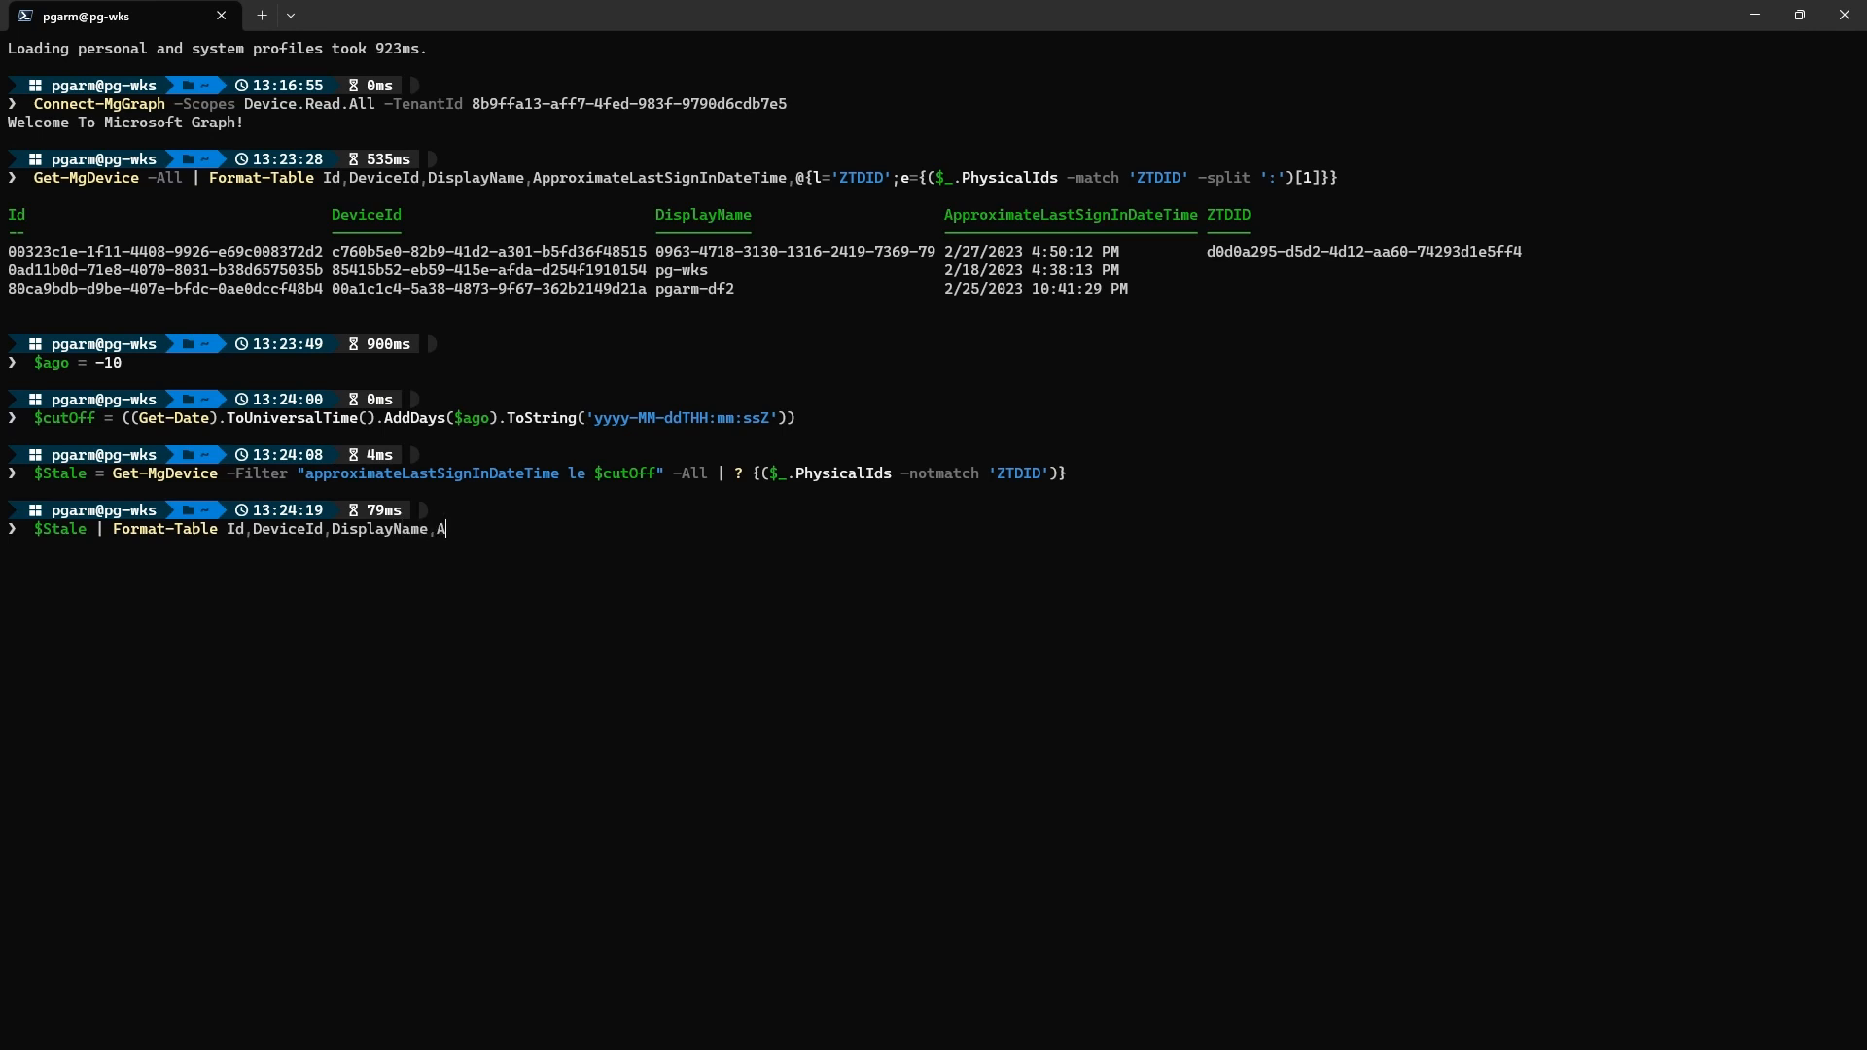
pyautogui.write('pproximateLastSignInD')
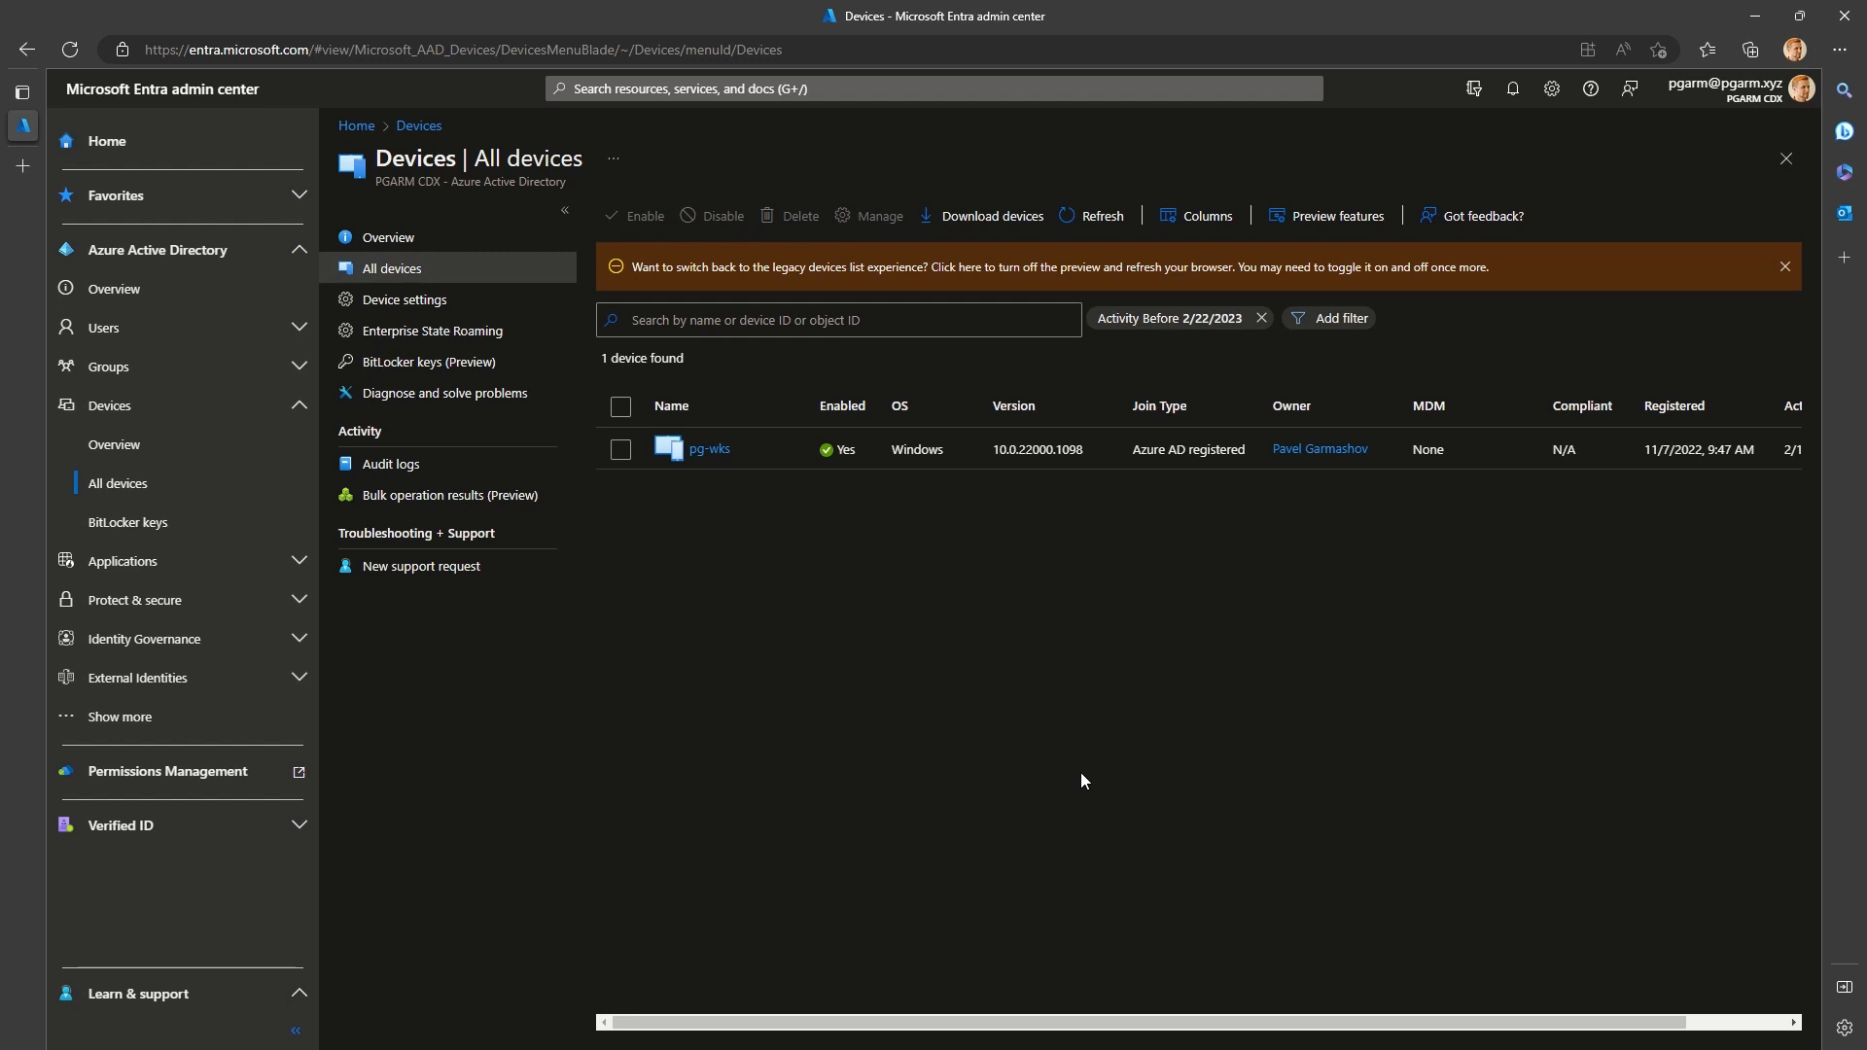
pyautogui.click(623, 449)
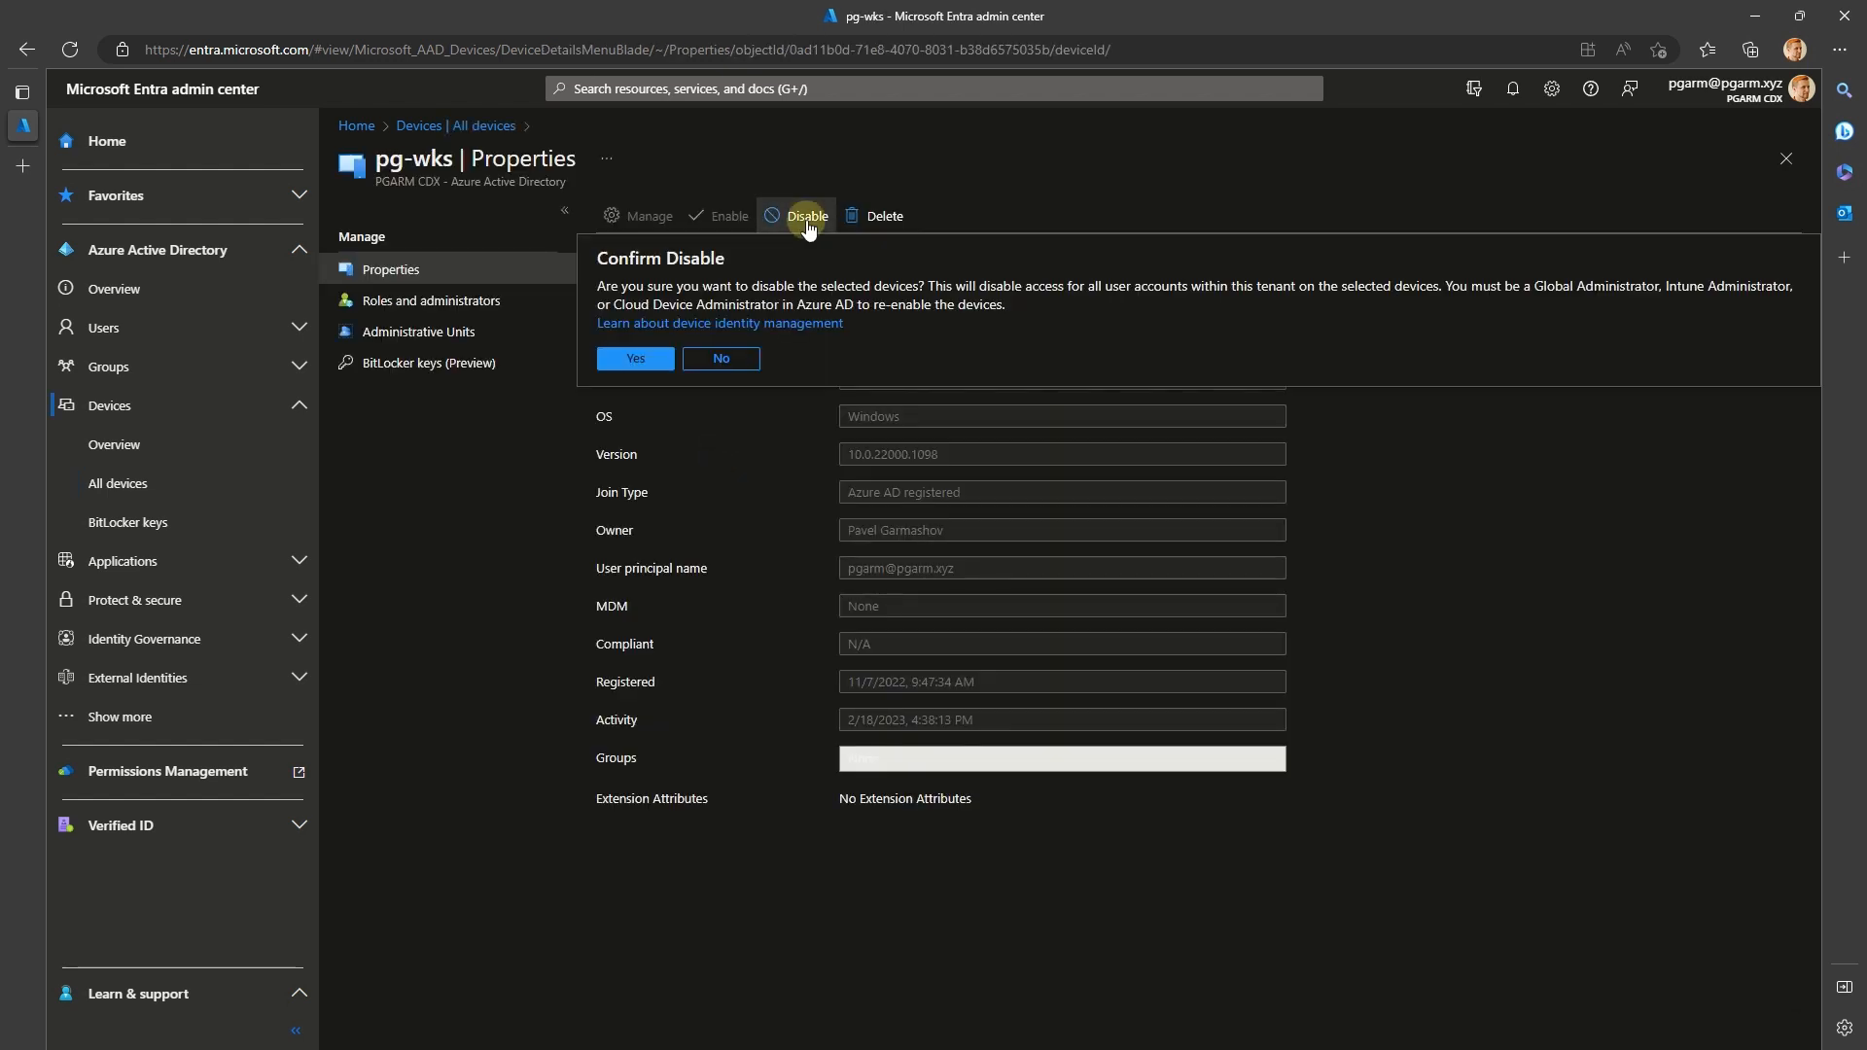
pyautogui.click(719, 358)
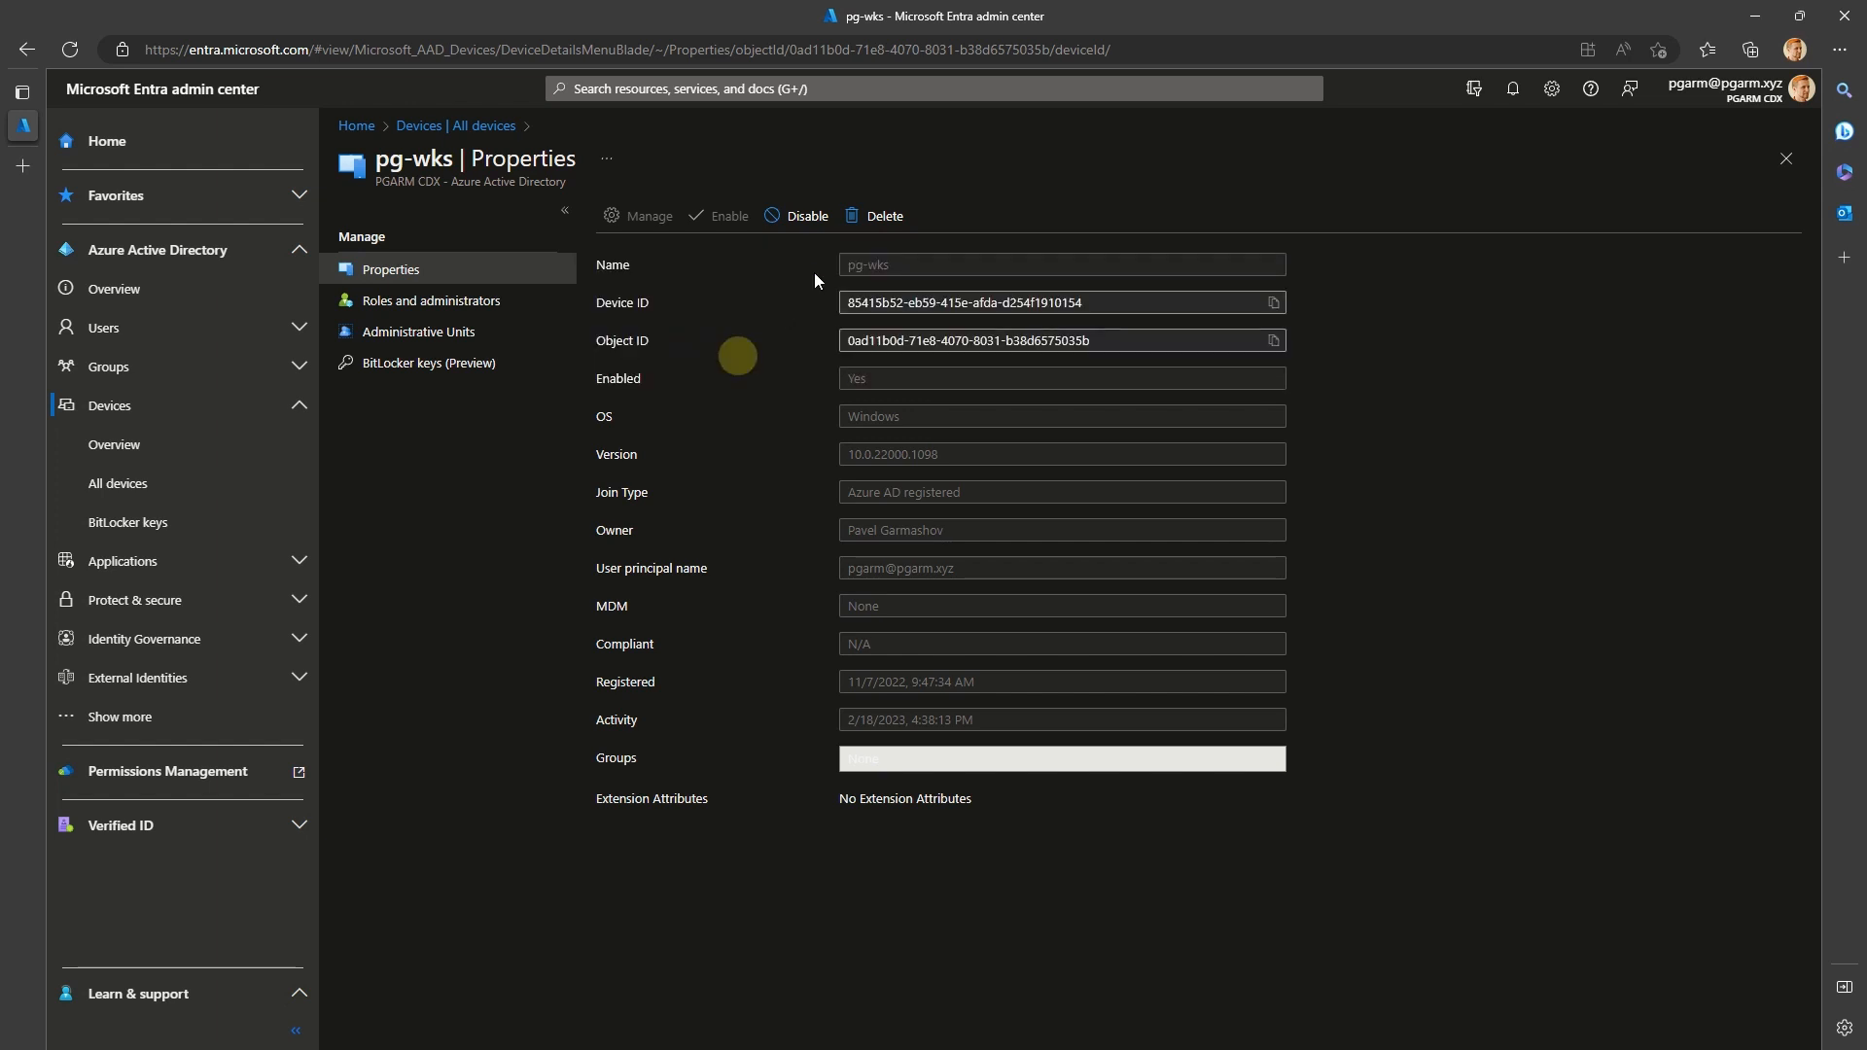
pyautogui.click(883, 216)
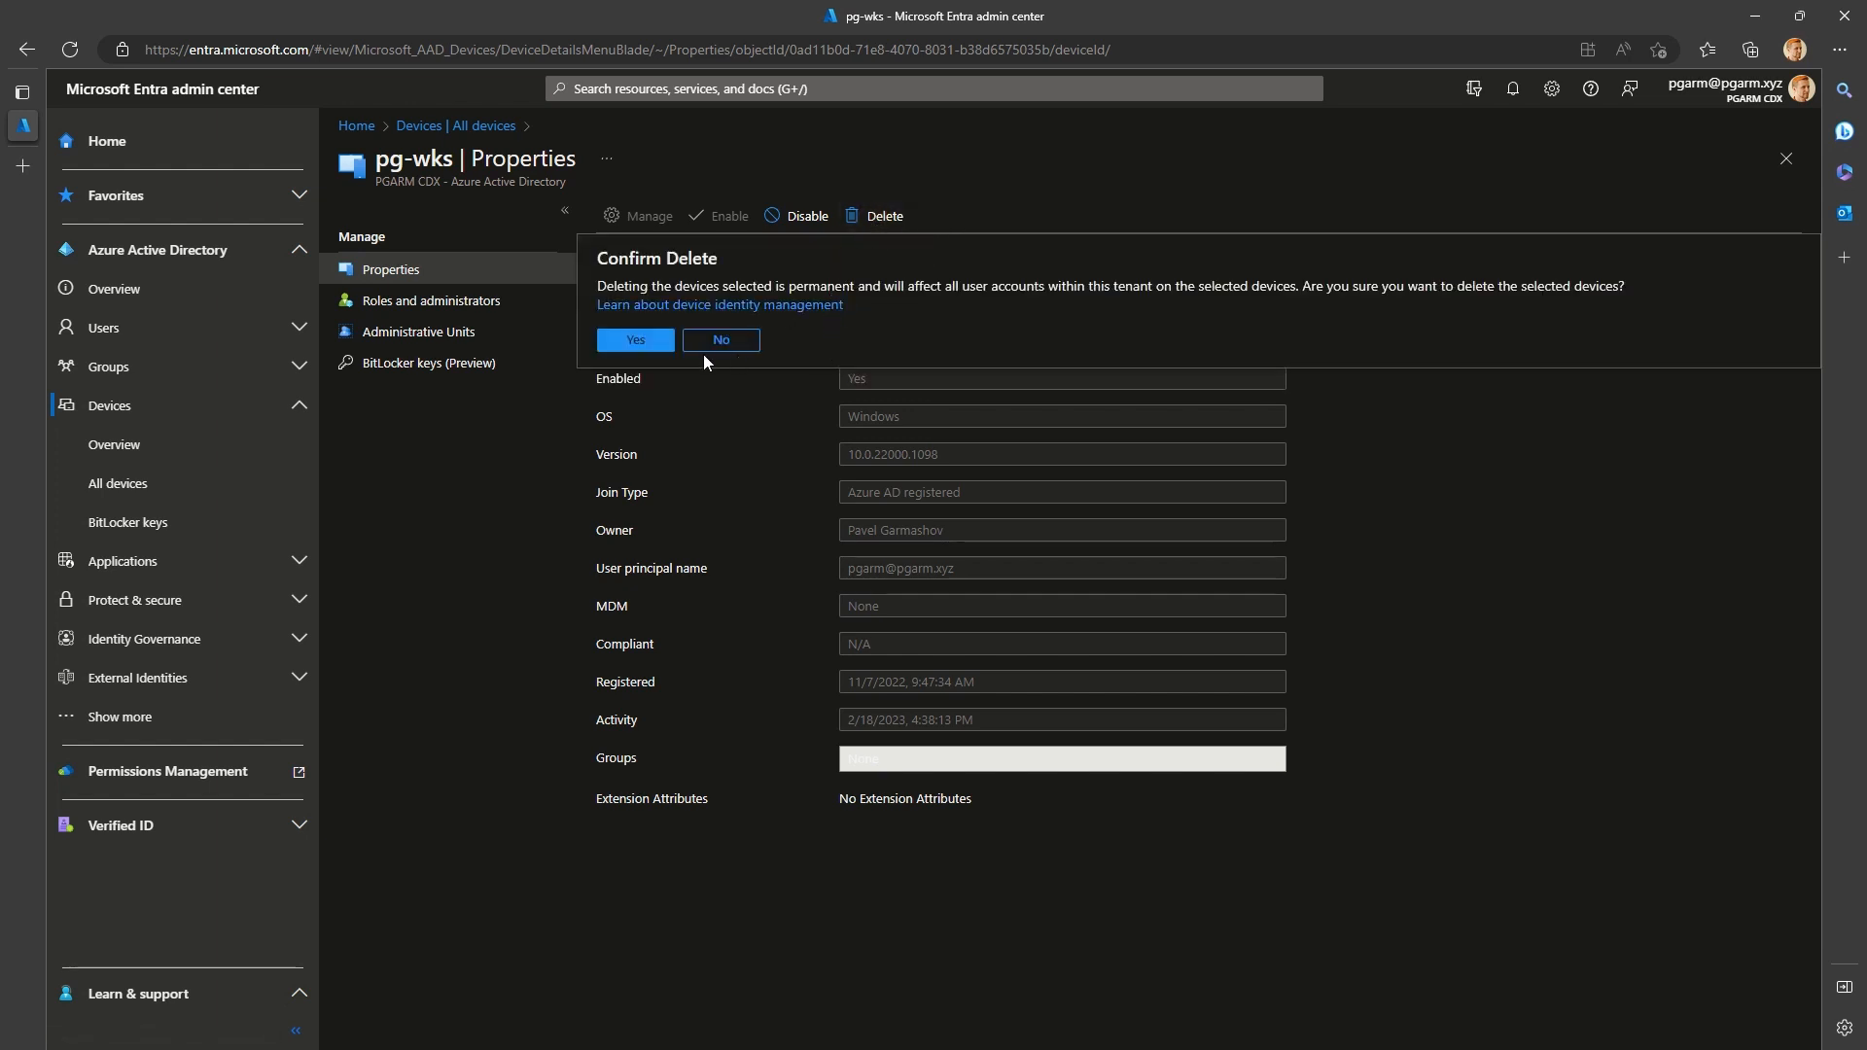
pyautogui.click(720, 339)
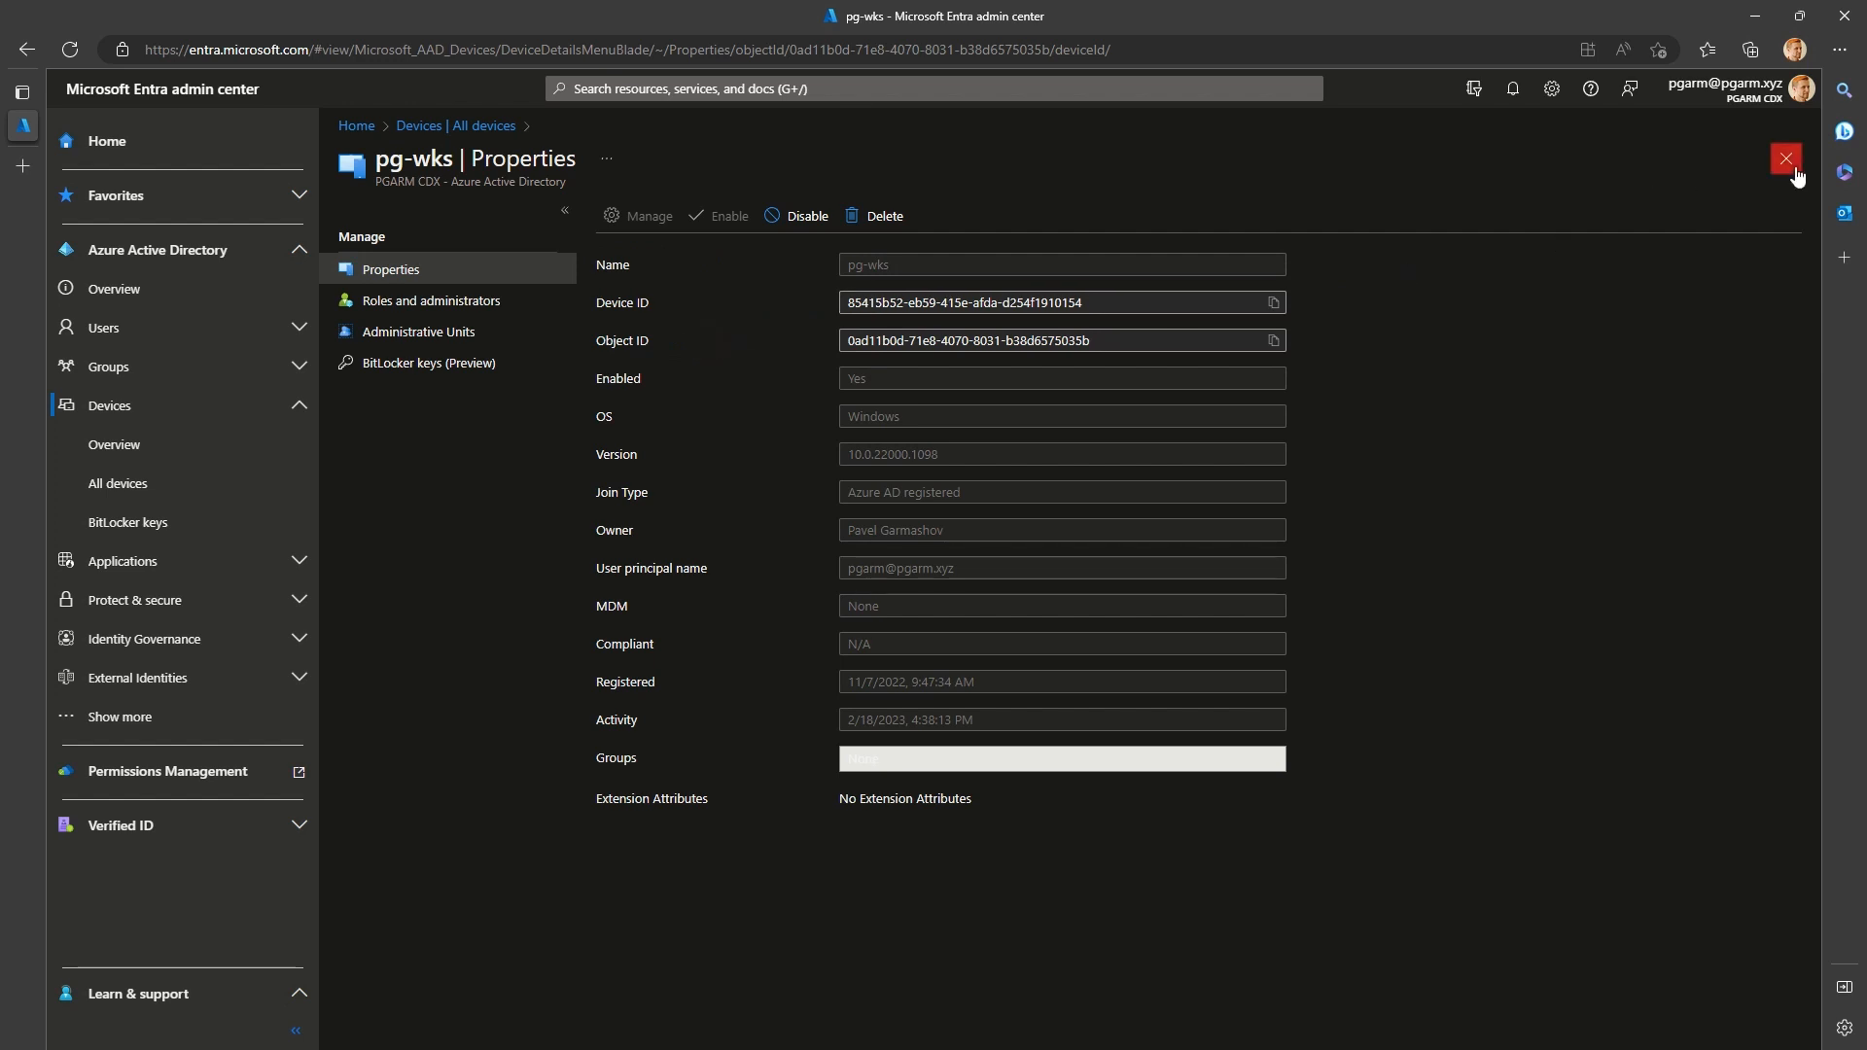
pyautogui.click(1785, 159)
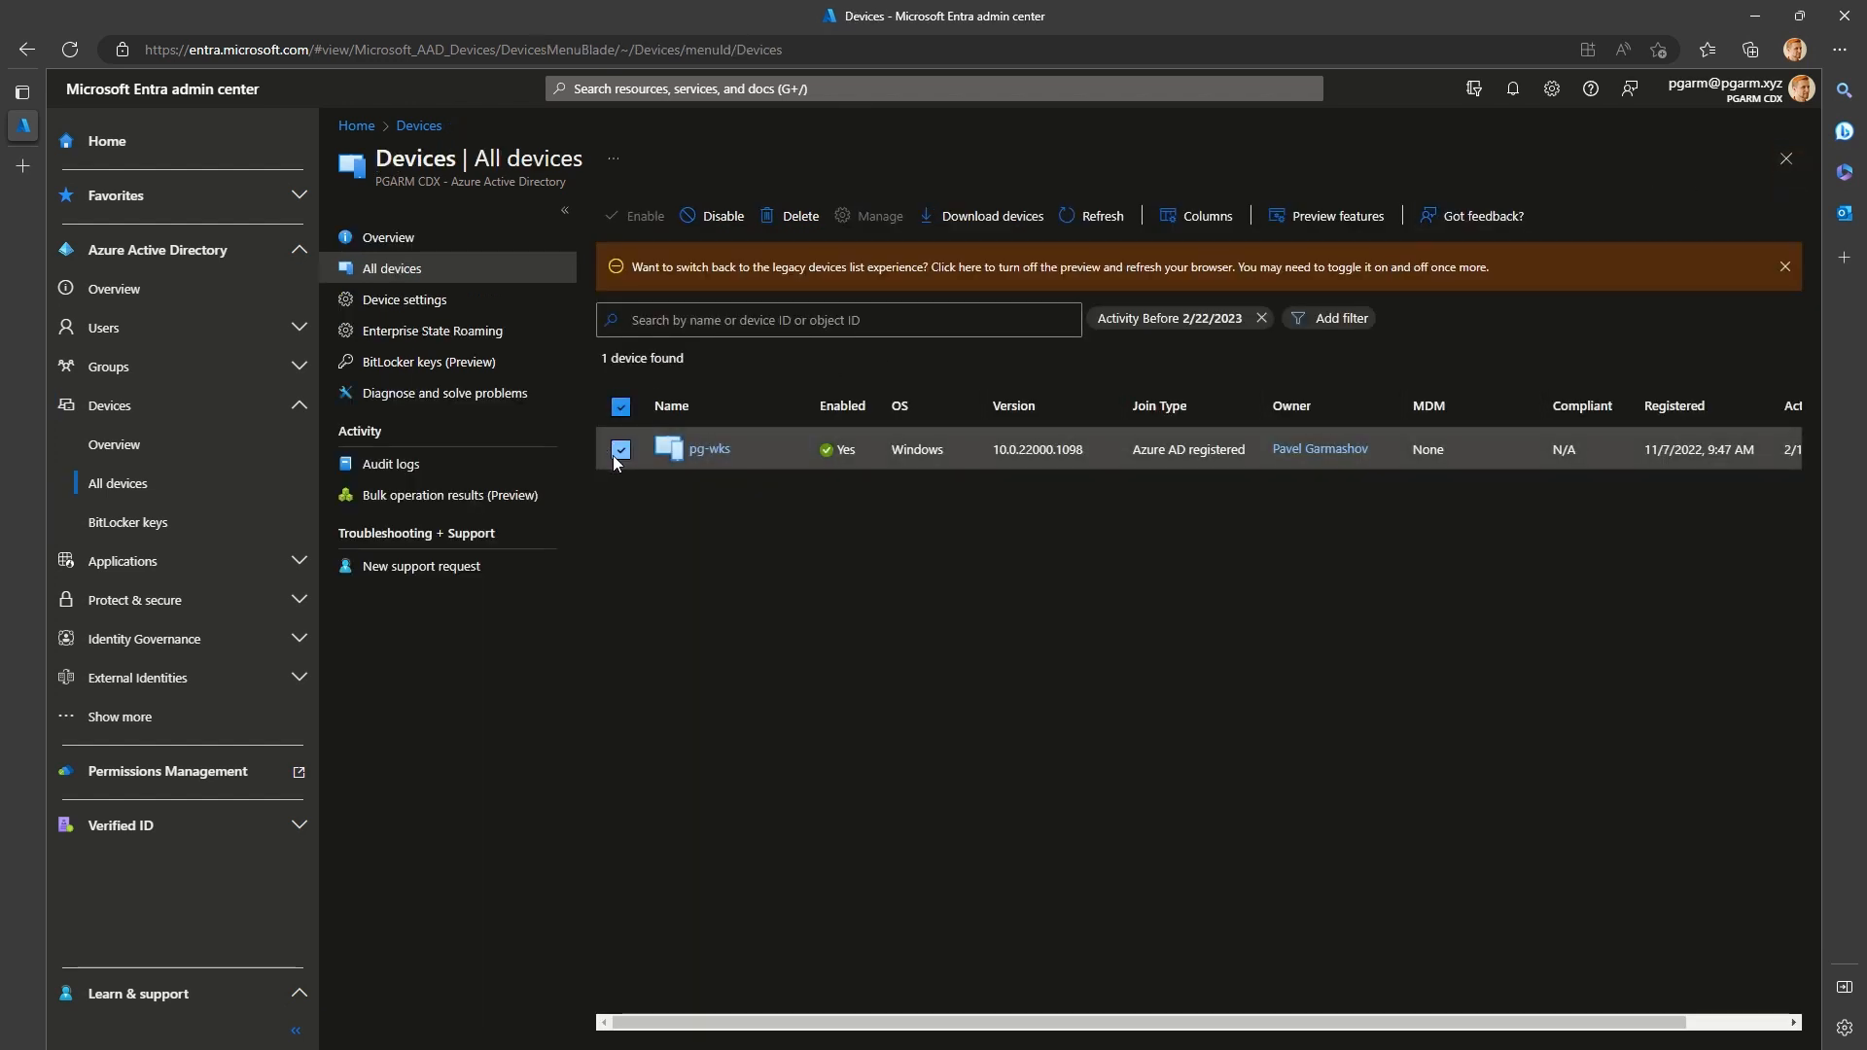
pyautogui.moveTo(621, 406)
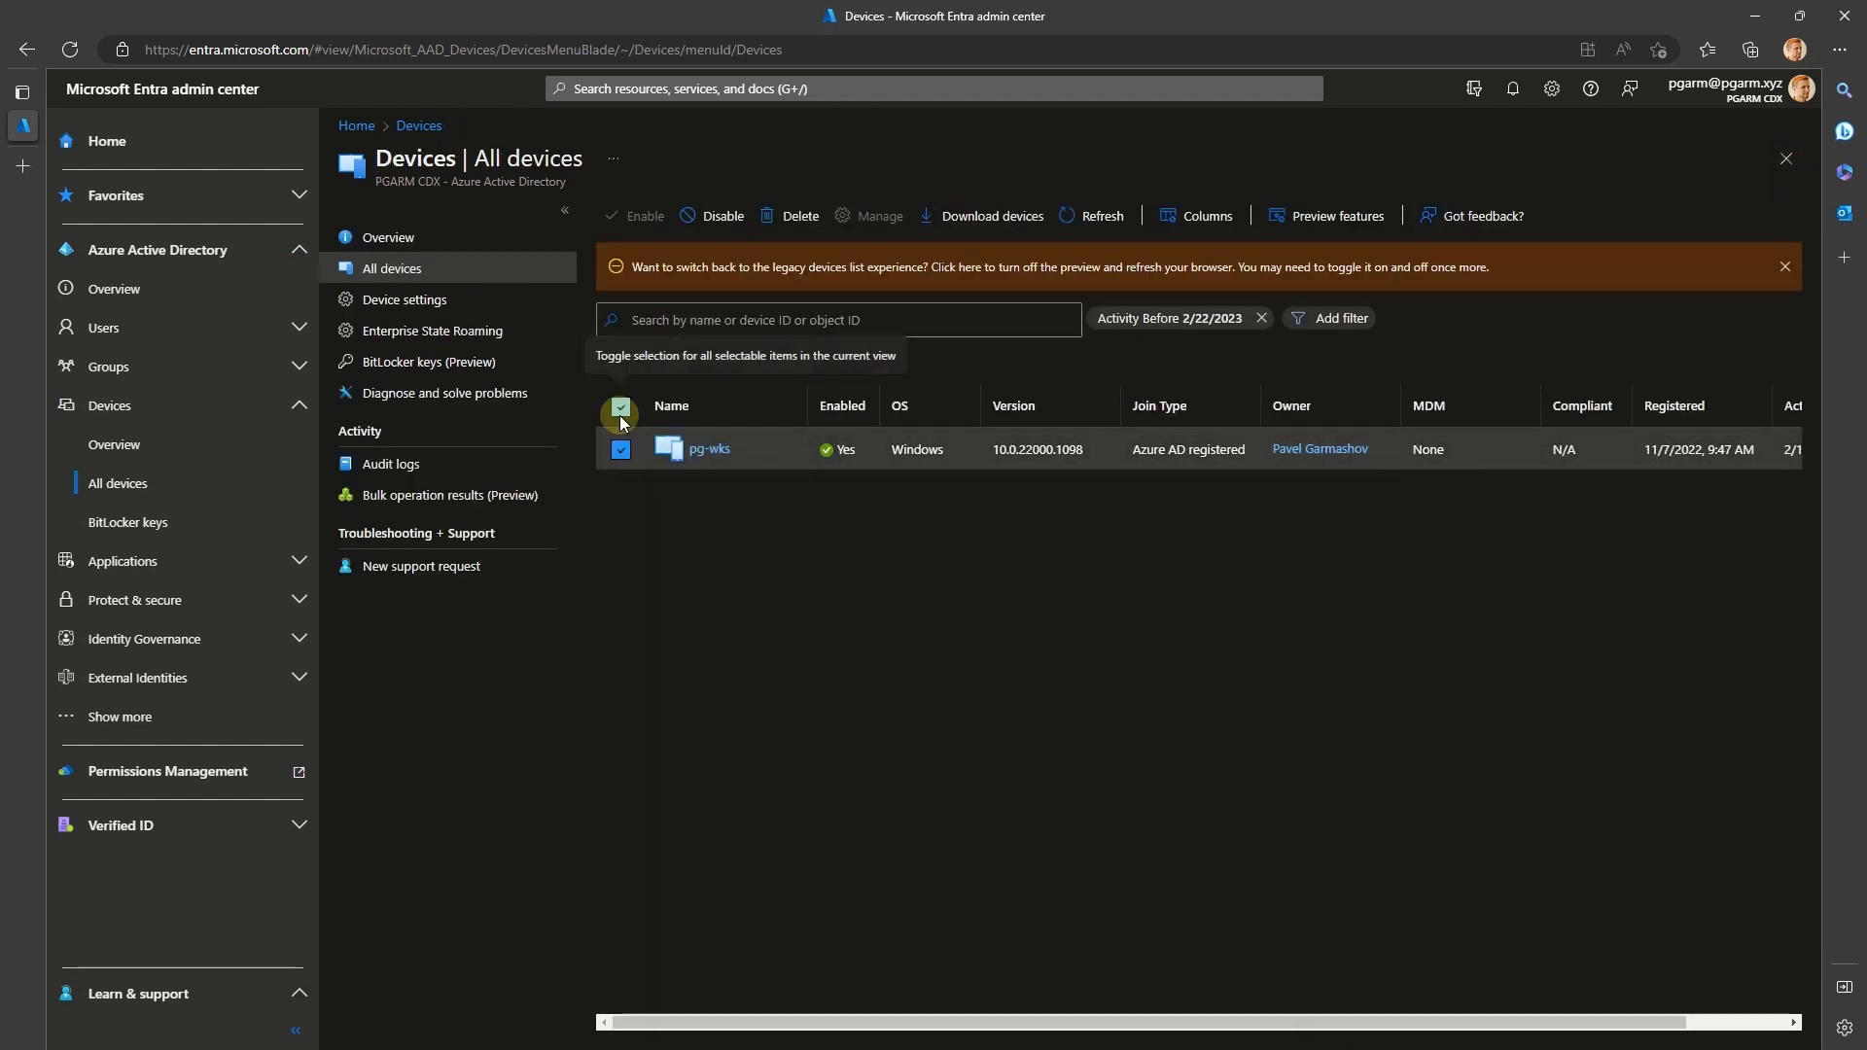
pyautogui.click(722, 213)
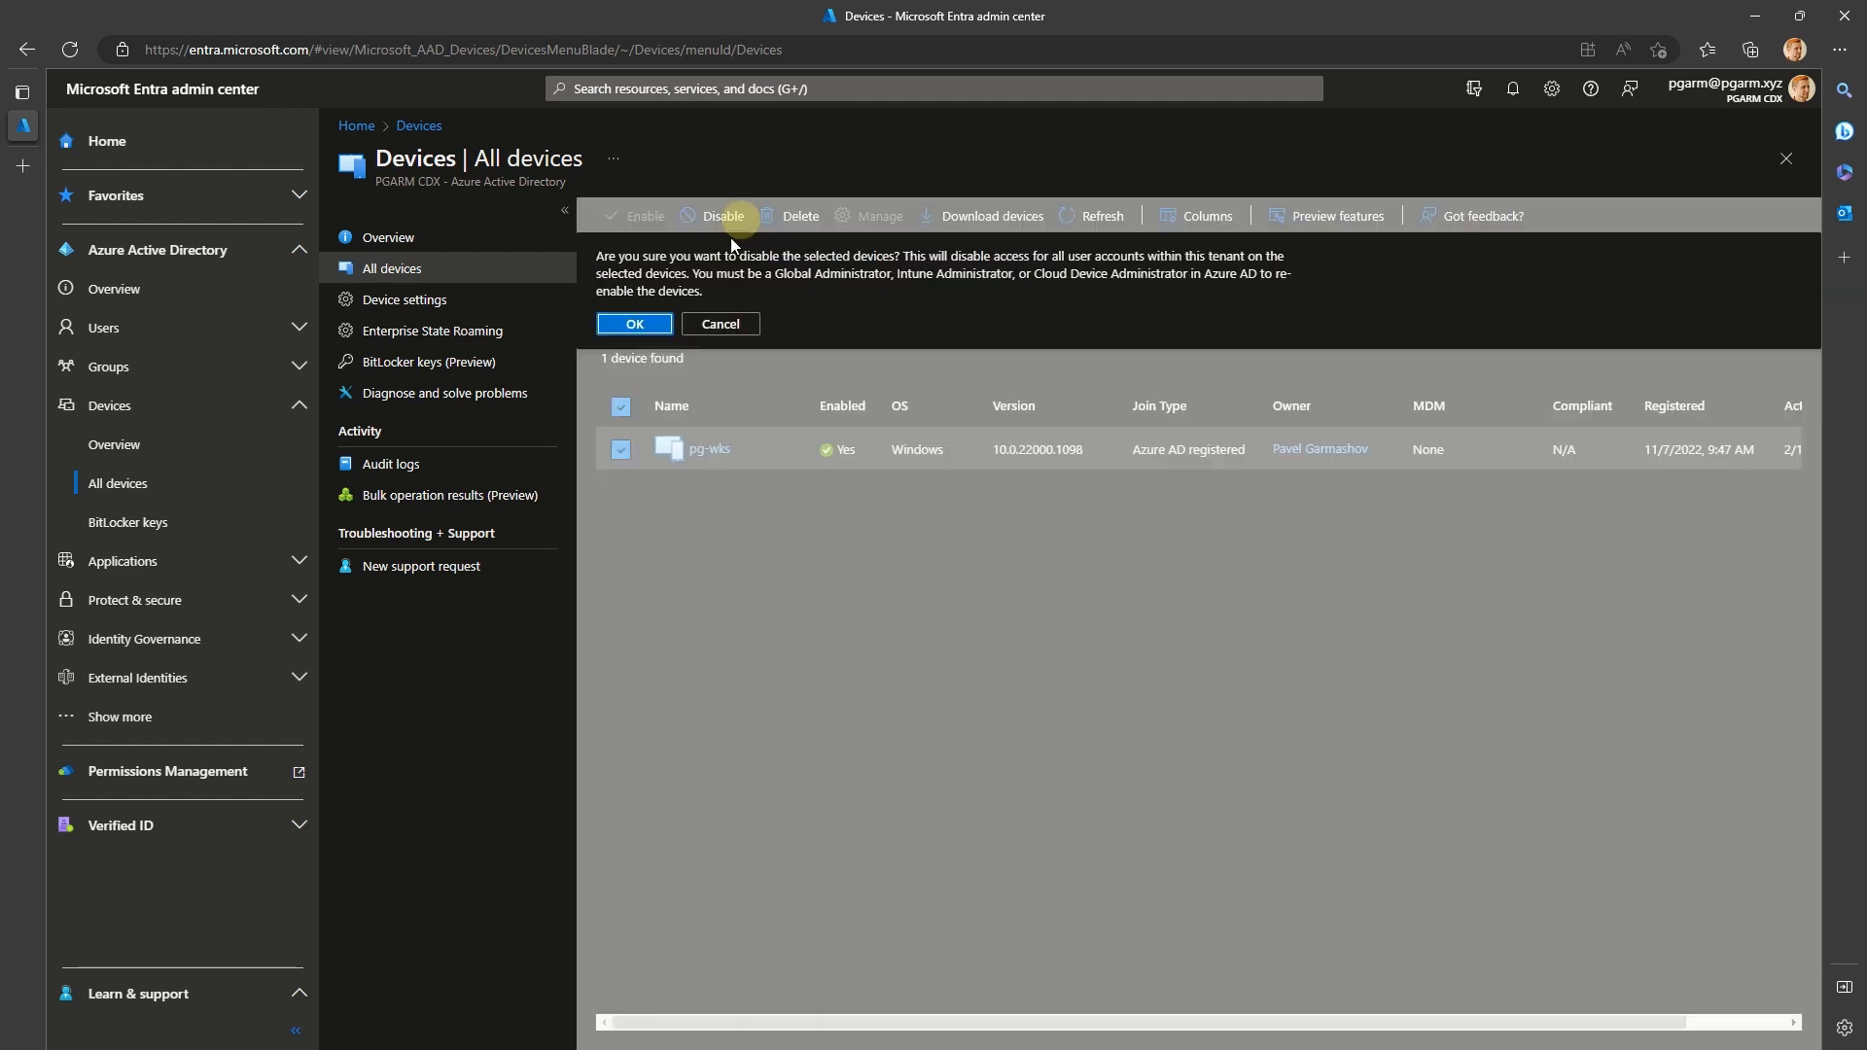
pyautogui.click(801, 214)
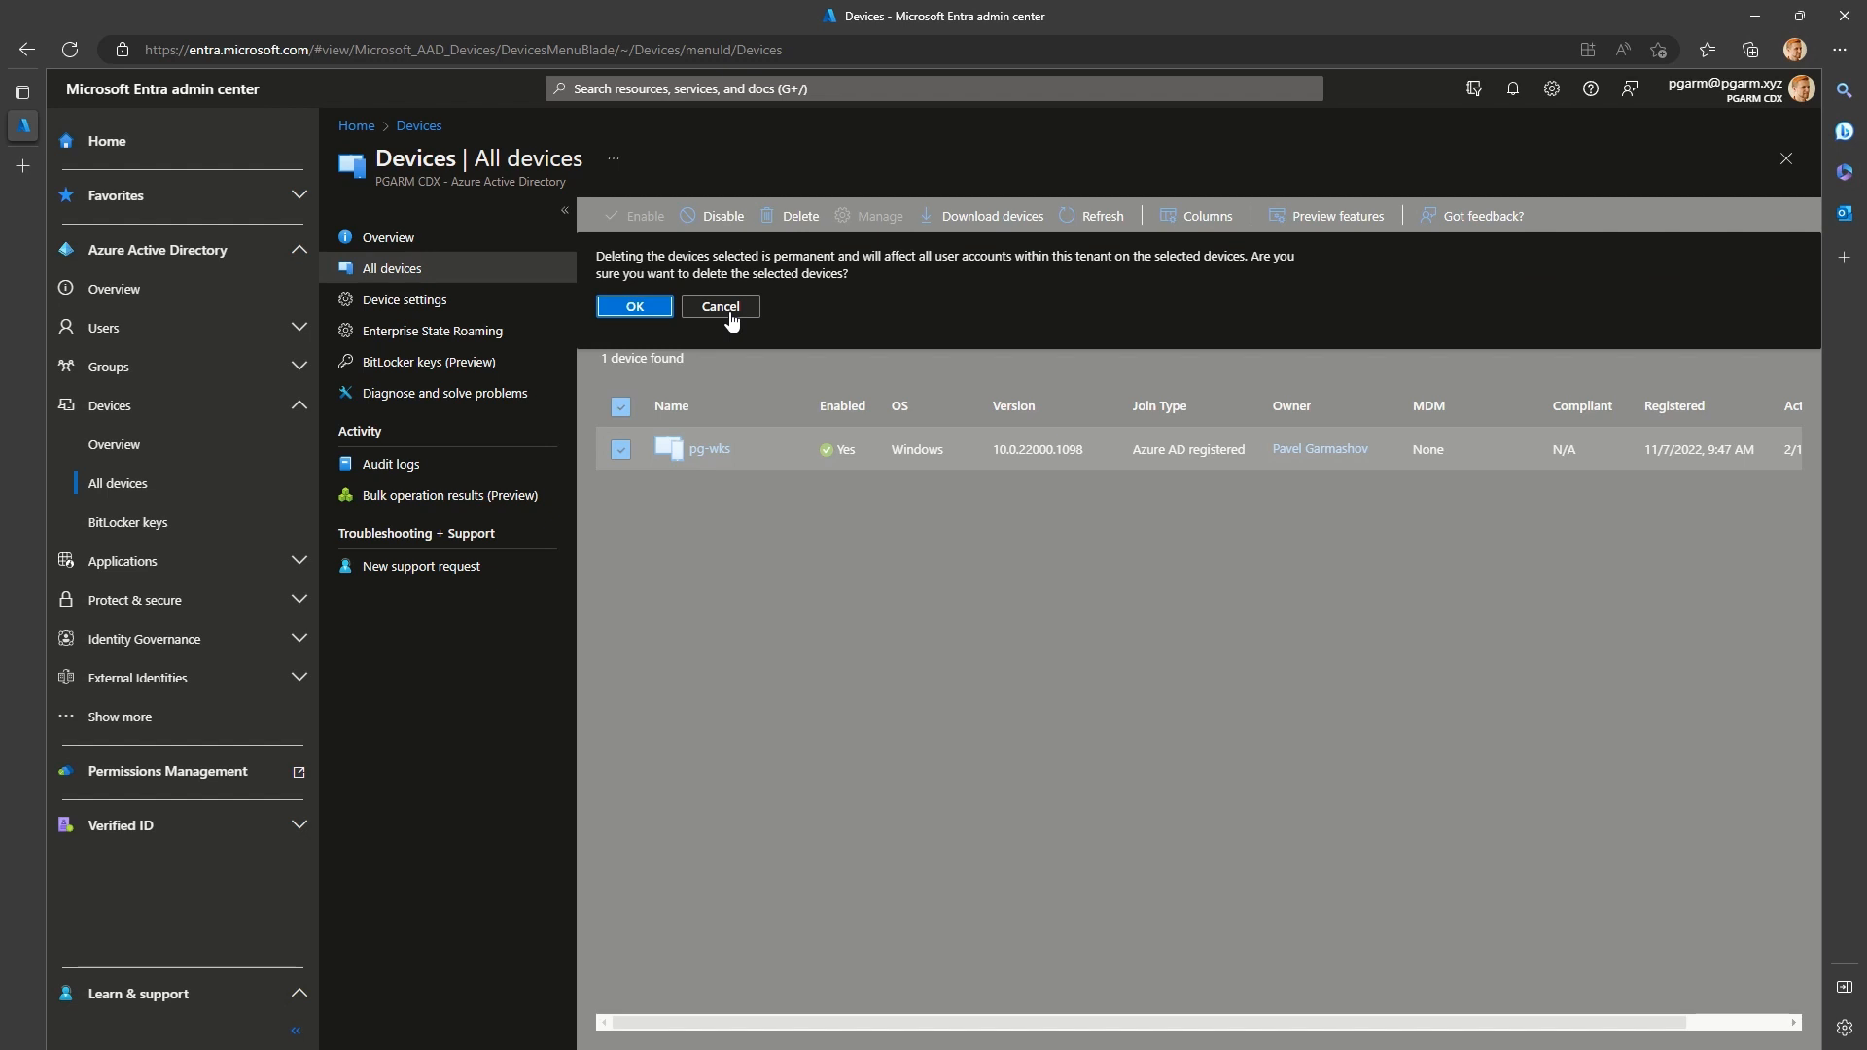
pyautogui.click(720, 306)
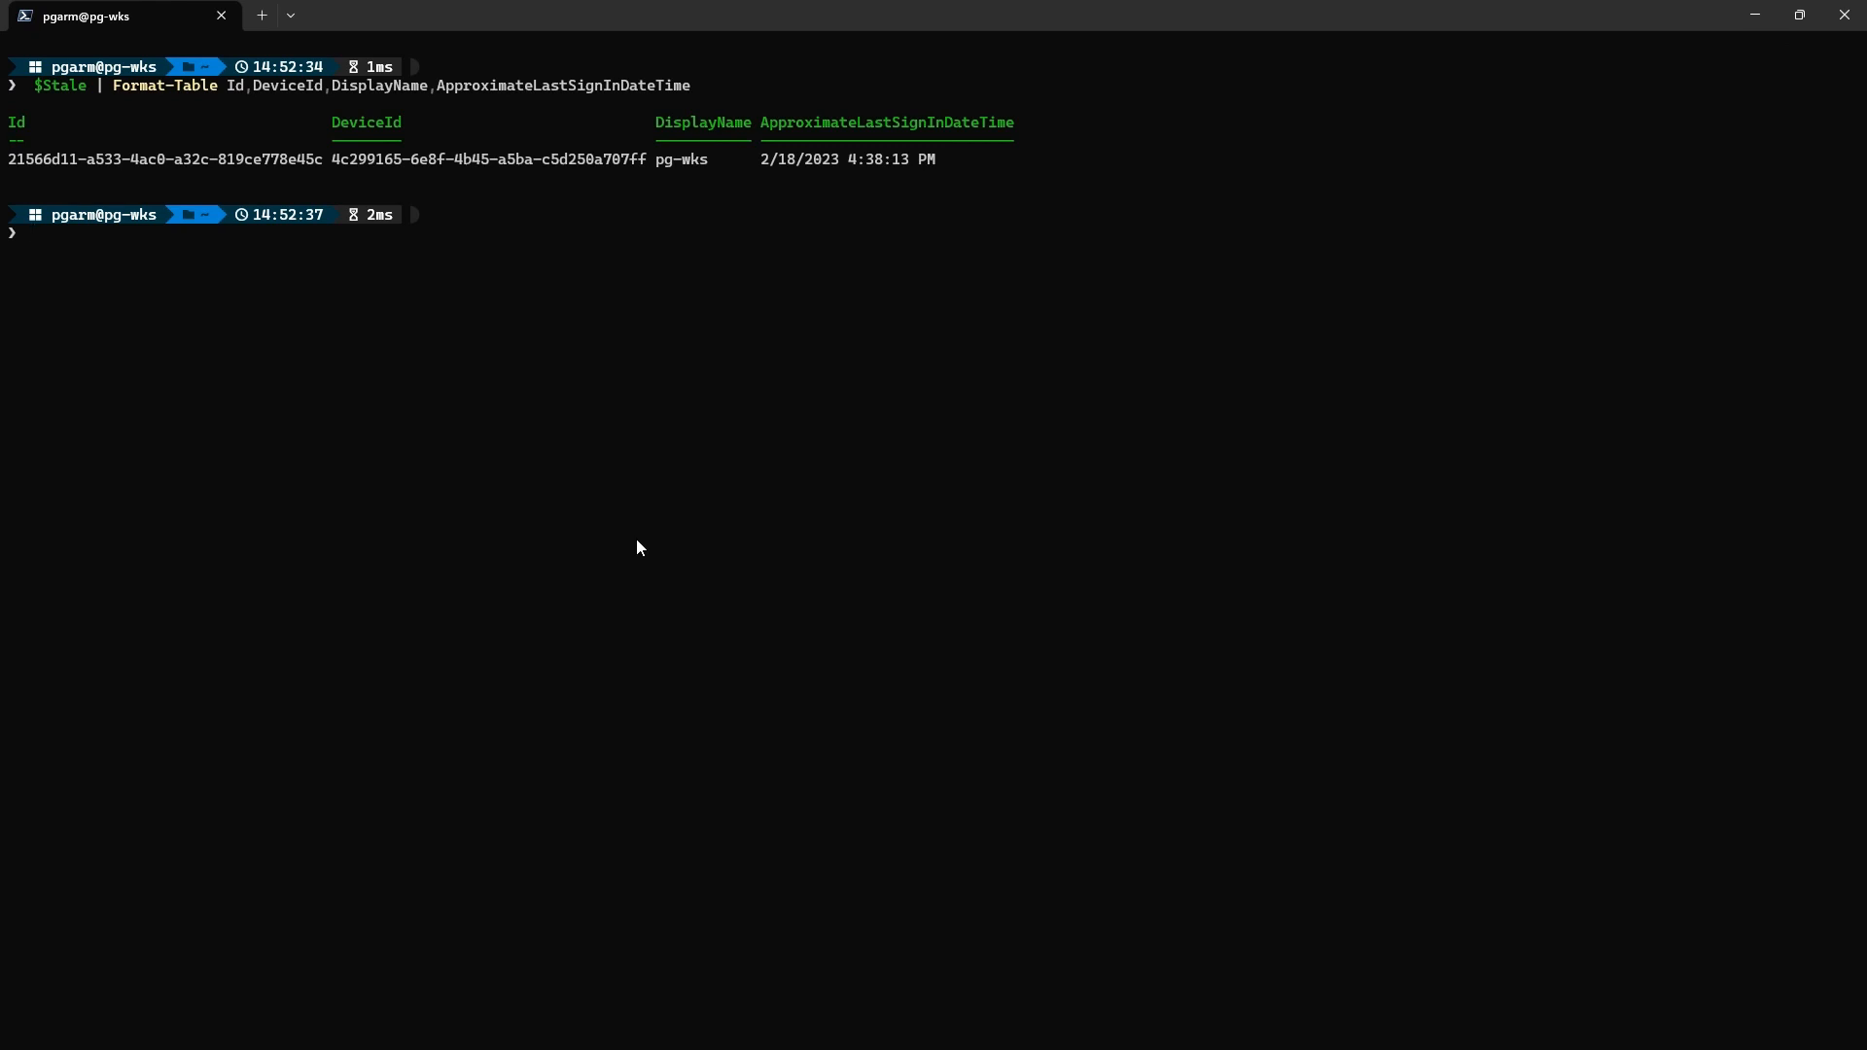
# Connect to Microsoft Graph with Directory.AccessAsUser.All scope for tenant 8b9ffa13-aff7-4fed-9…
pyautogui.write('Connect-MgGra')
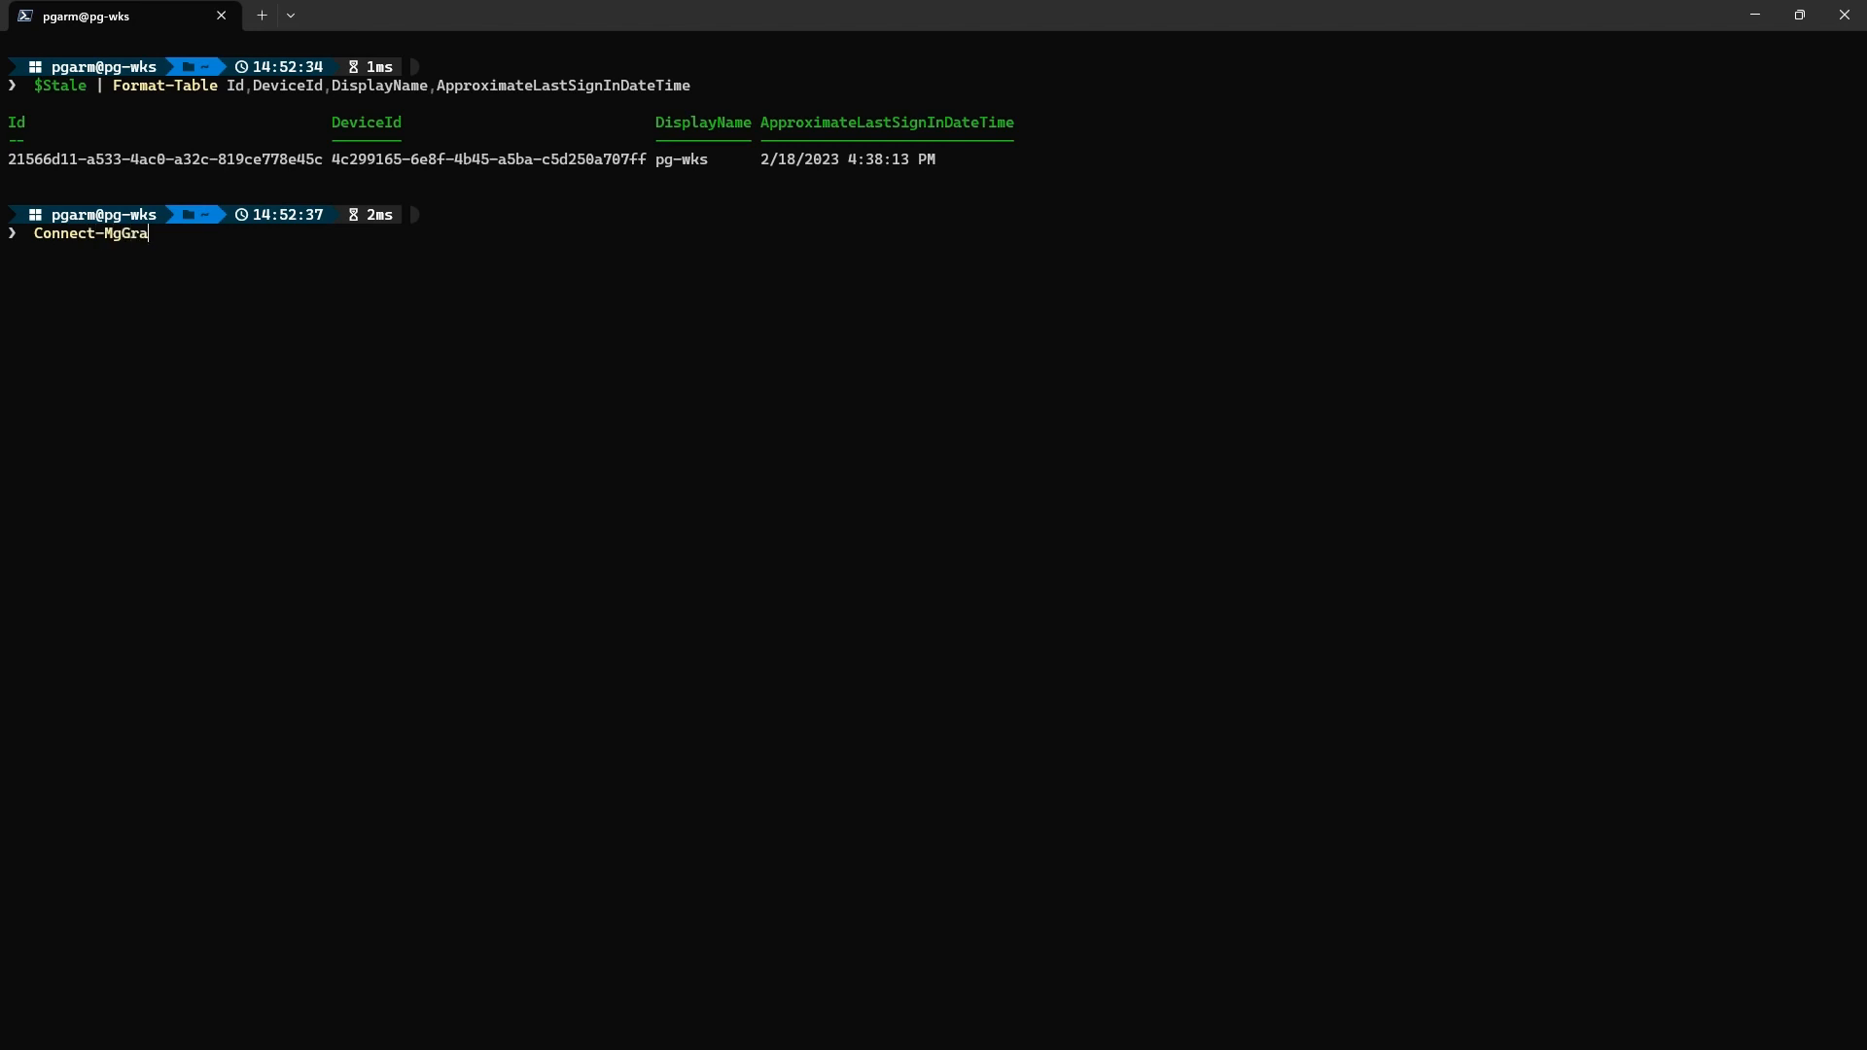
pyautogui.write('ph -Scopes Directory.Ac')
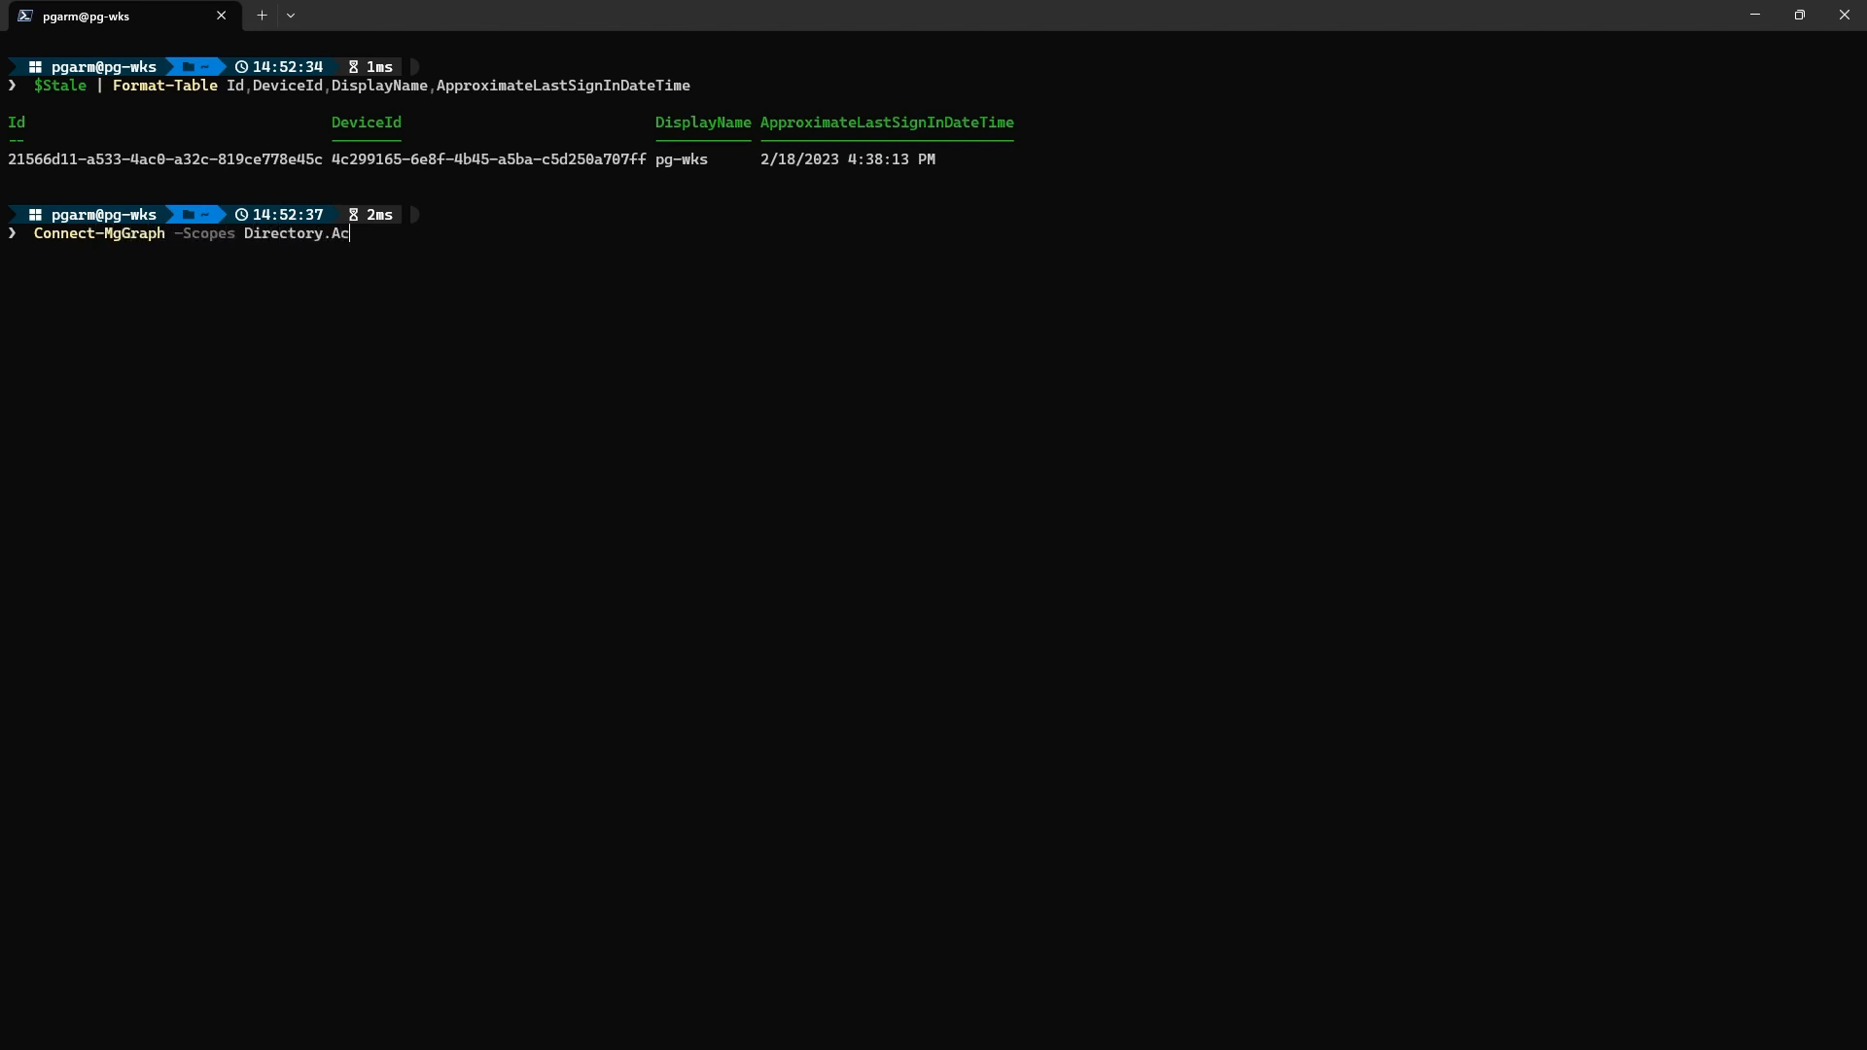
pyautogui.write('cessAsUser.All -Tenant')
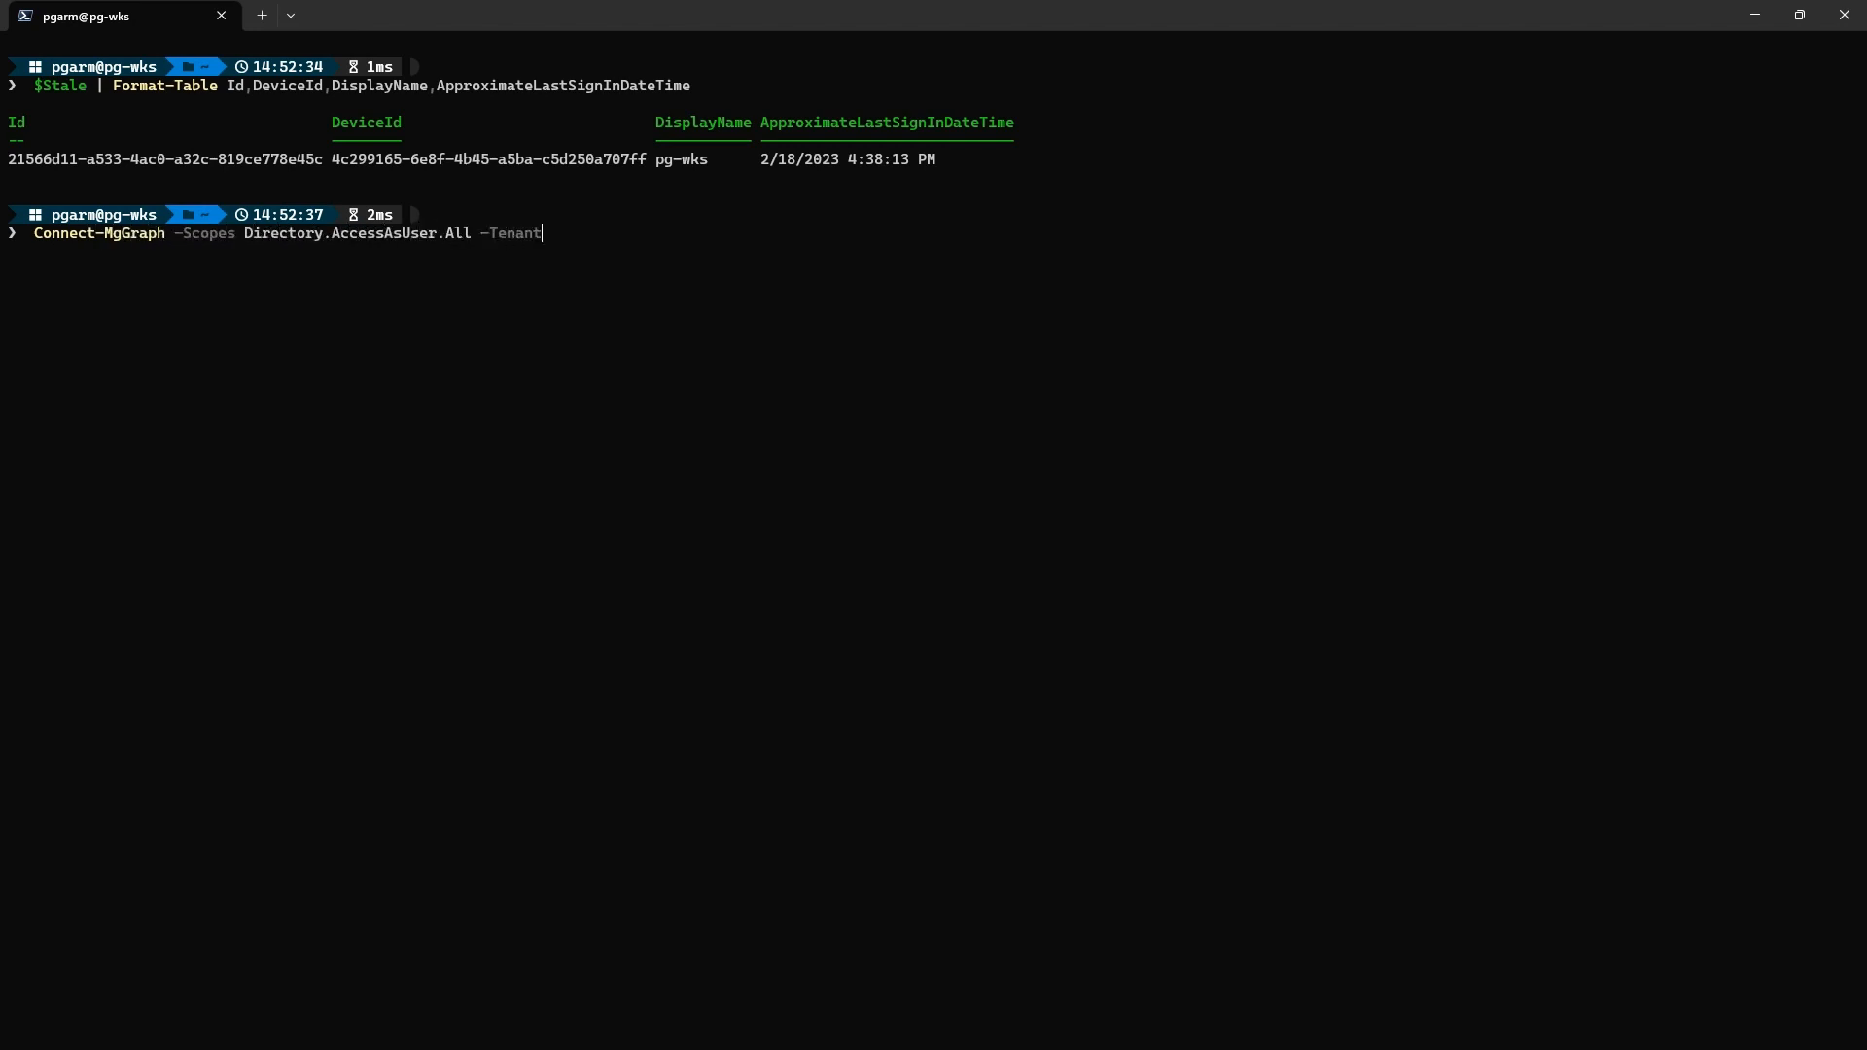
pyautogui.write('Id 8b9ffa13-aff7-4fed-9')
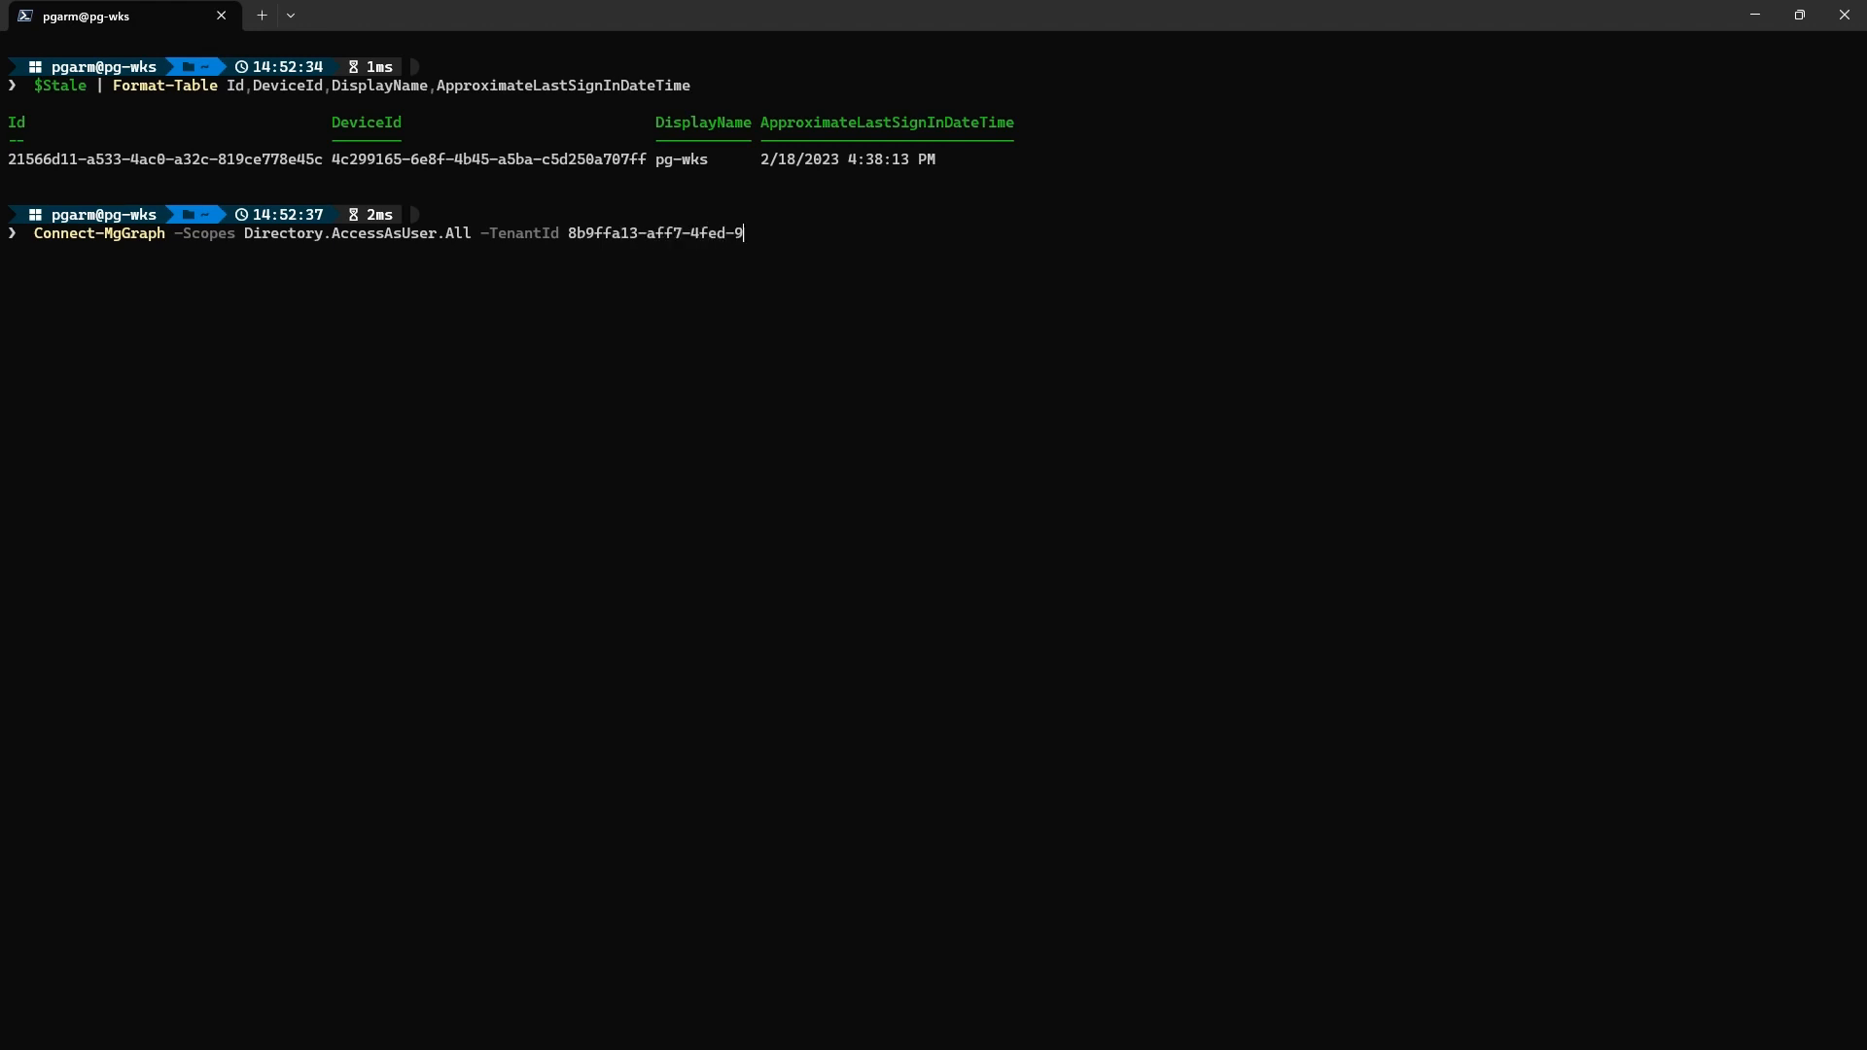
pyautogui.press('Enter')
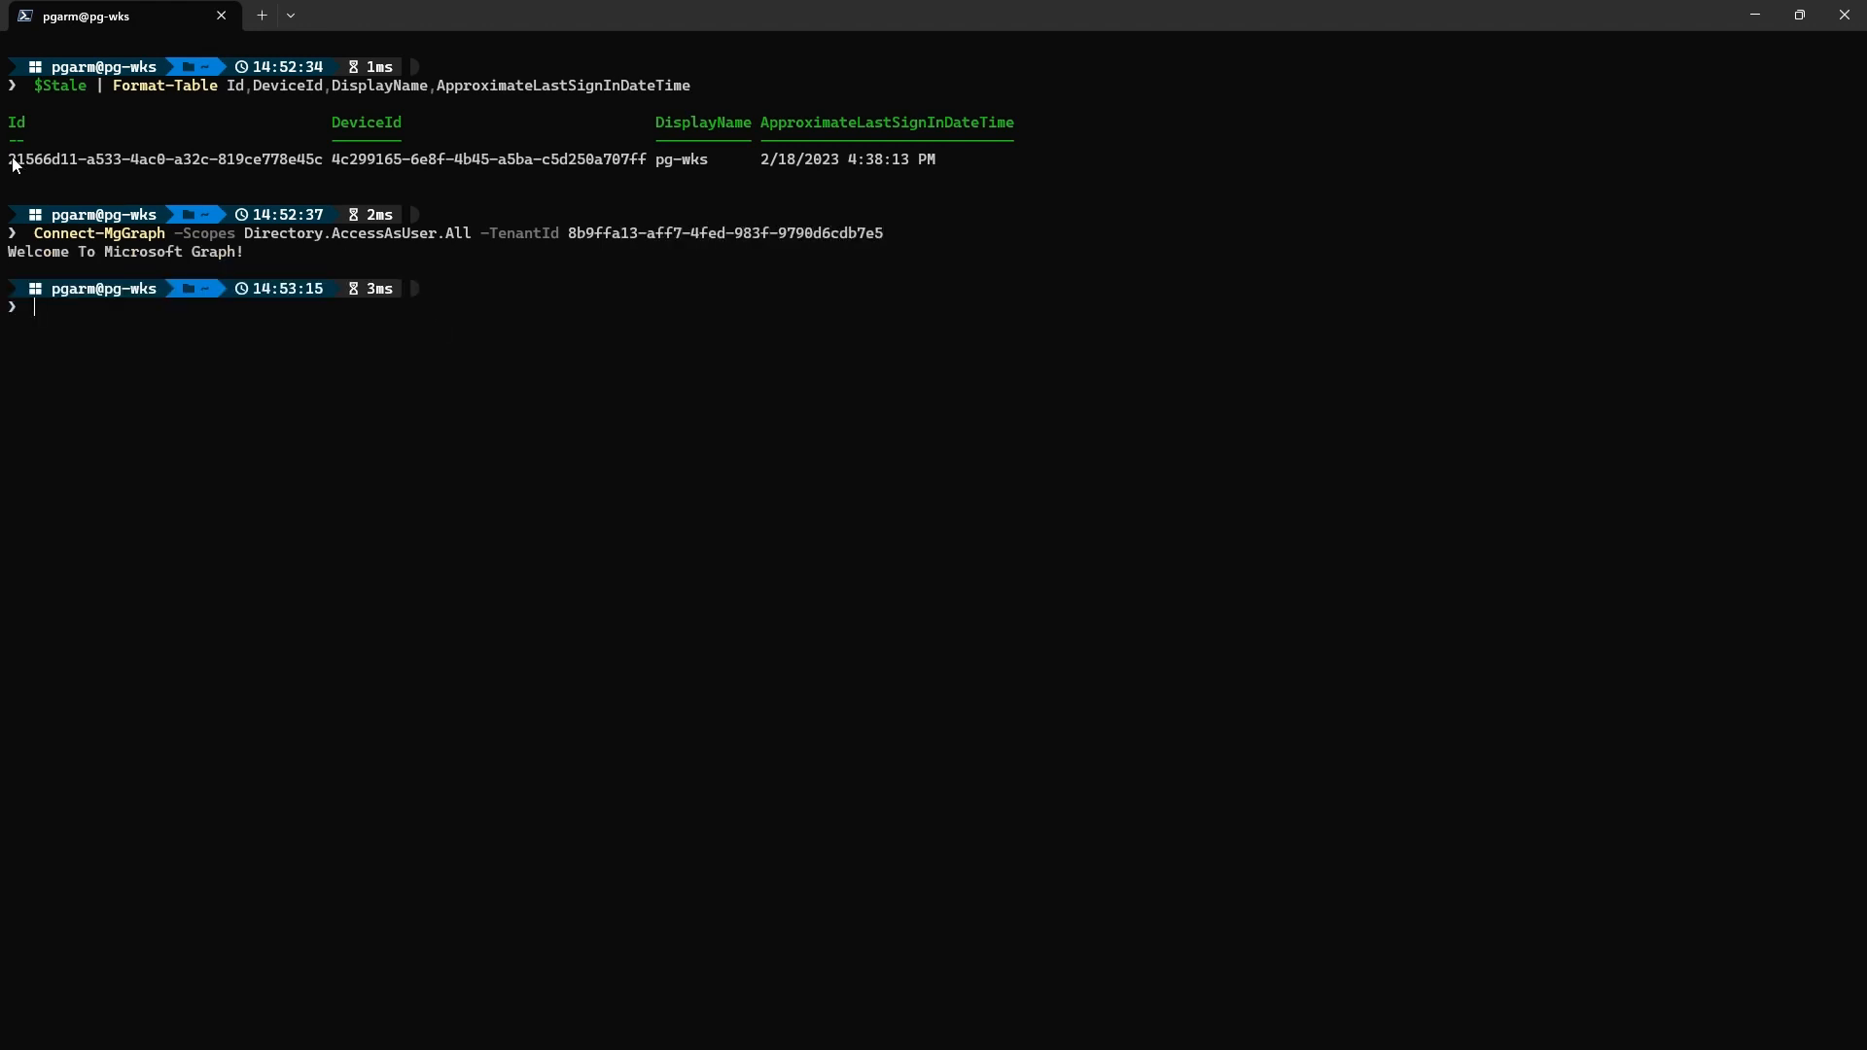
pyautogui.moveTo(7, 157); pyautogui.dragTo(325, 158)
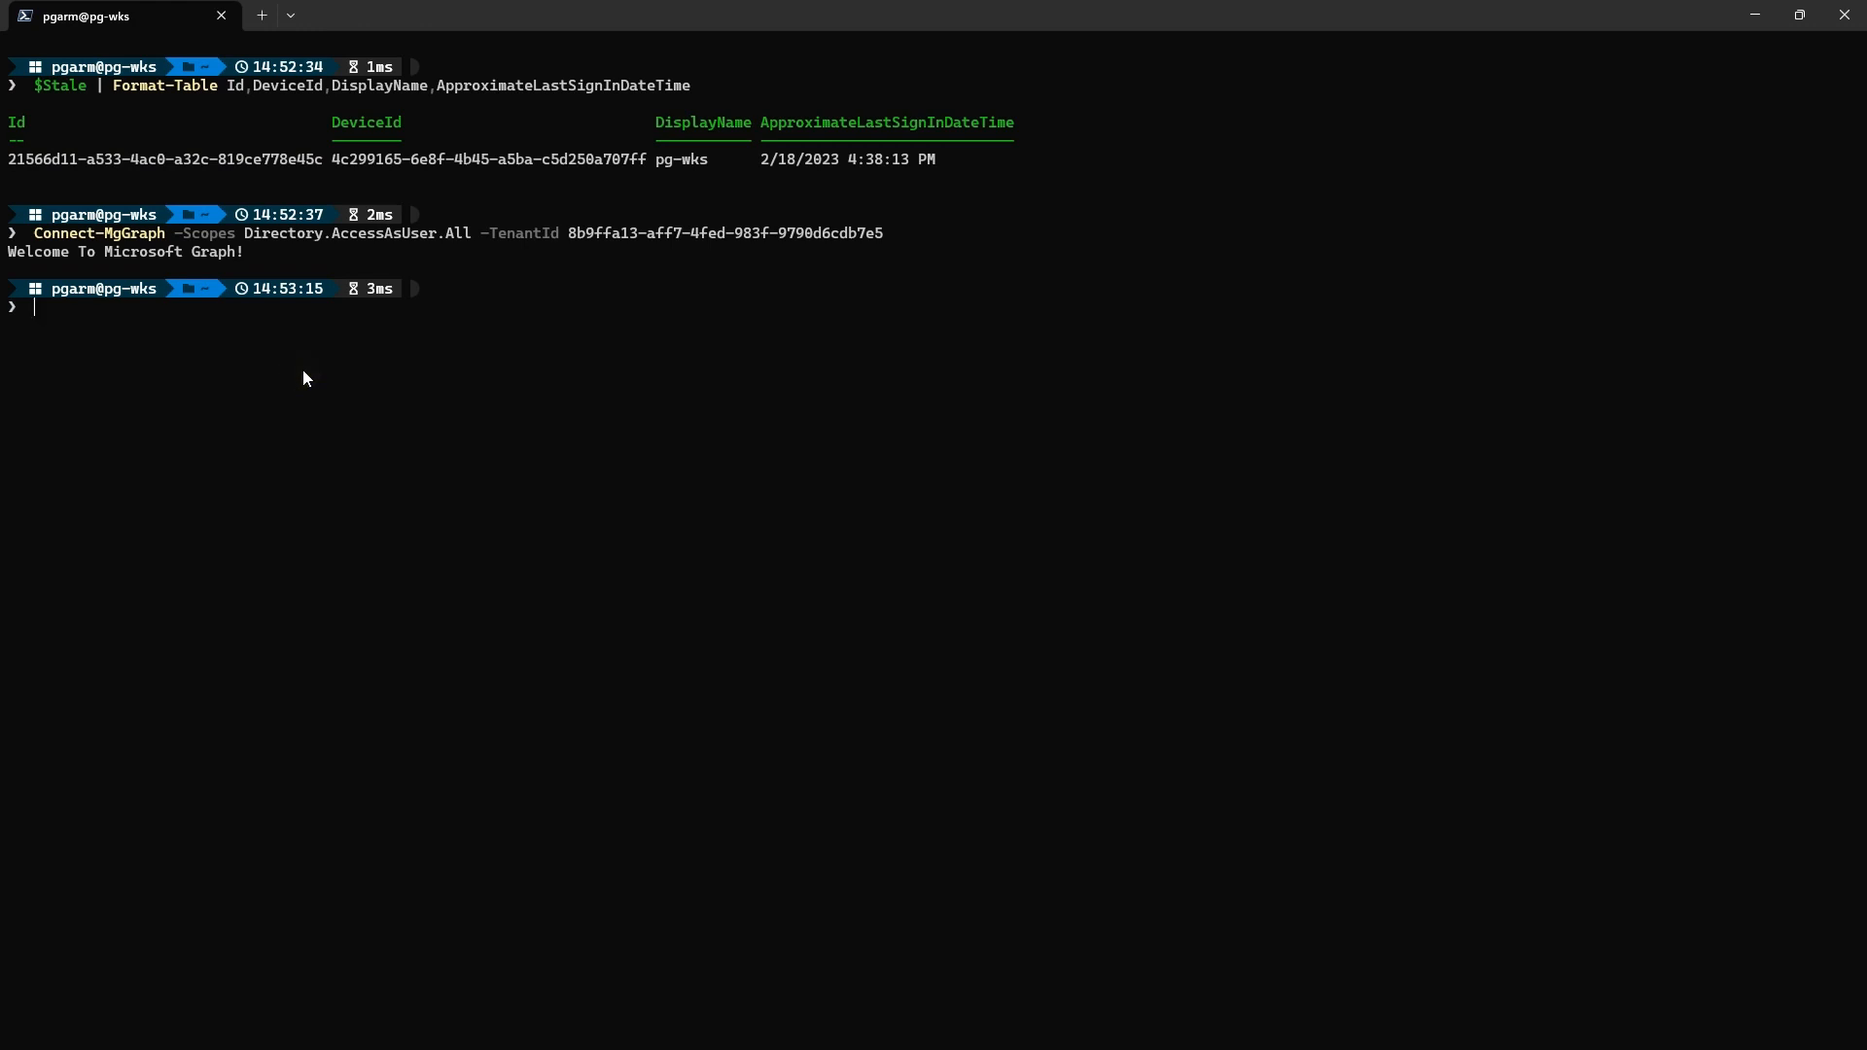
# Disable every device in $Stale with Update-MgDevice -AccountEnabled:$false
pyautogui.write('foreach ($d in $Stale) {')
pyautogui.write('Update-M')
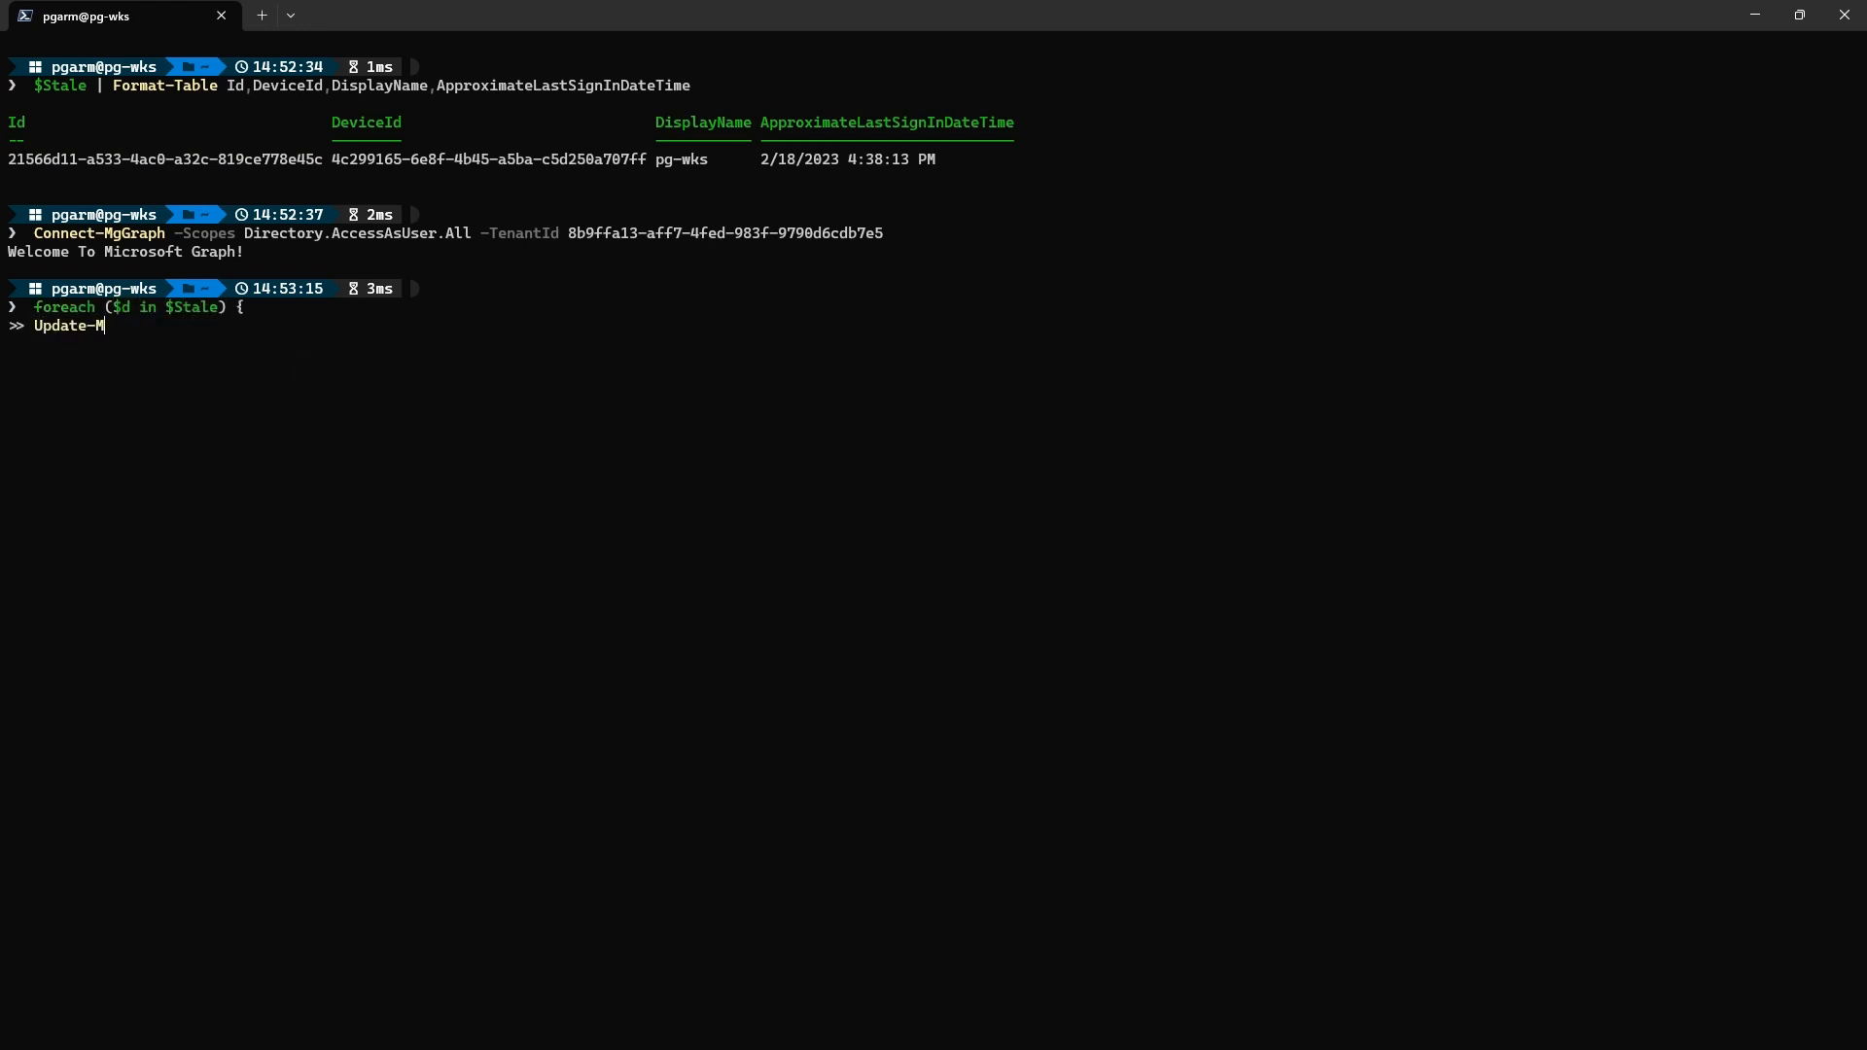
pyautogui.write('gDevice -DeviceId $d.')
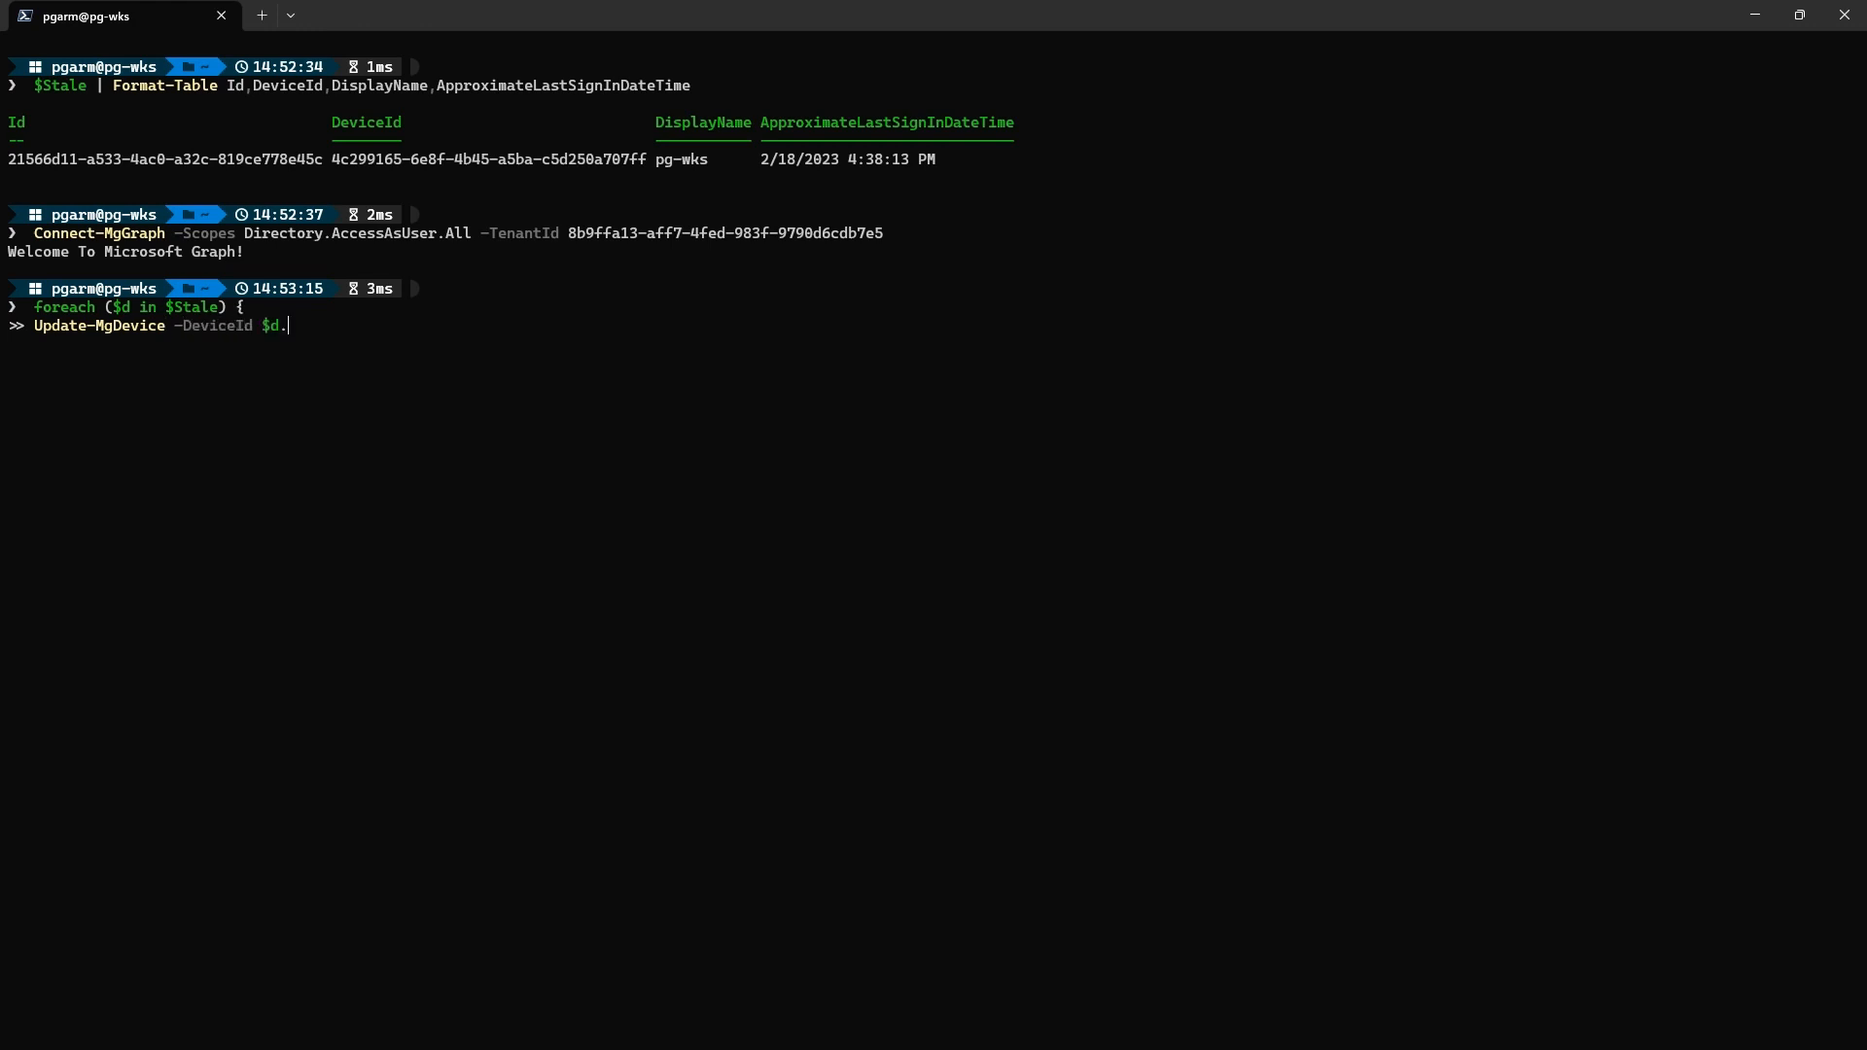
pyautogui.write('Id -AccountEnabled:$fal')
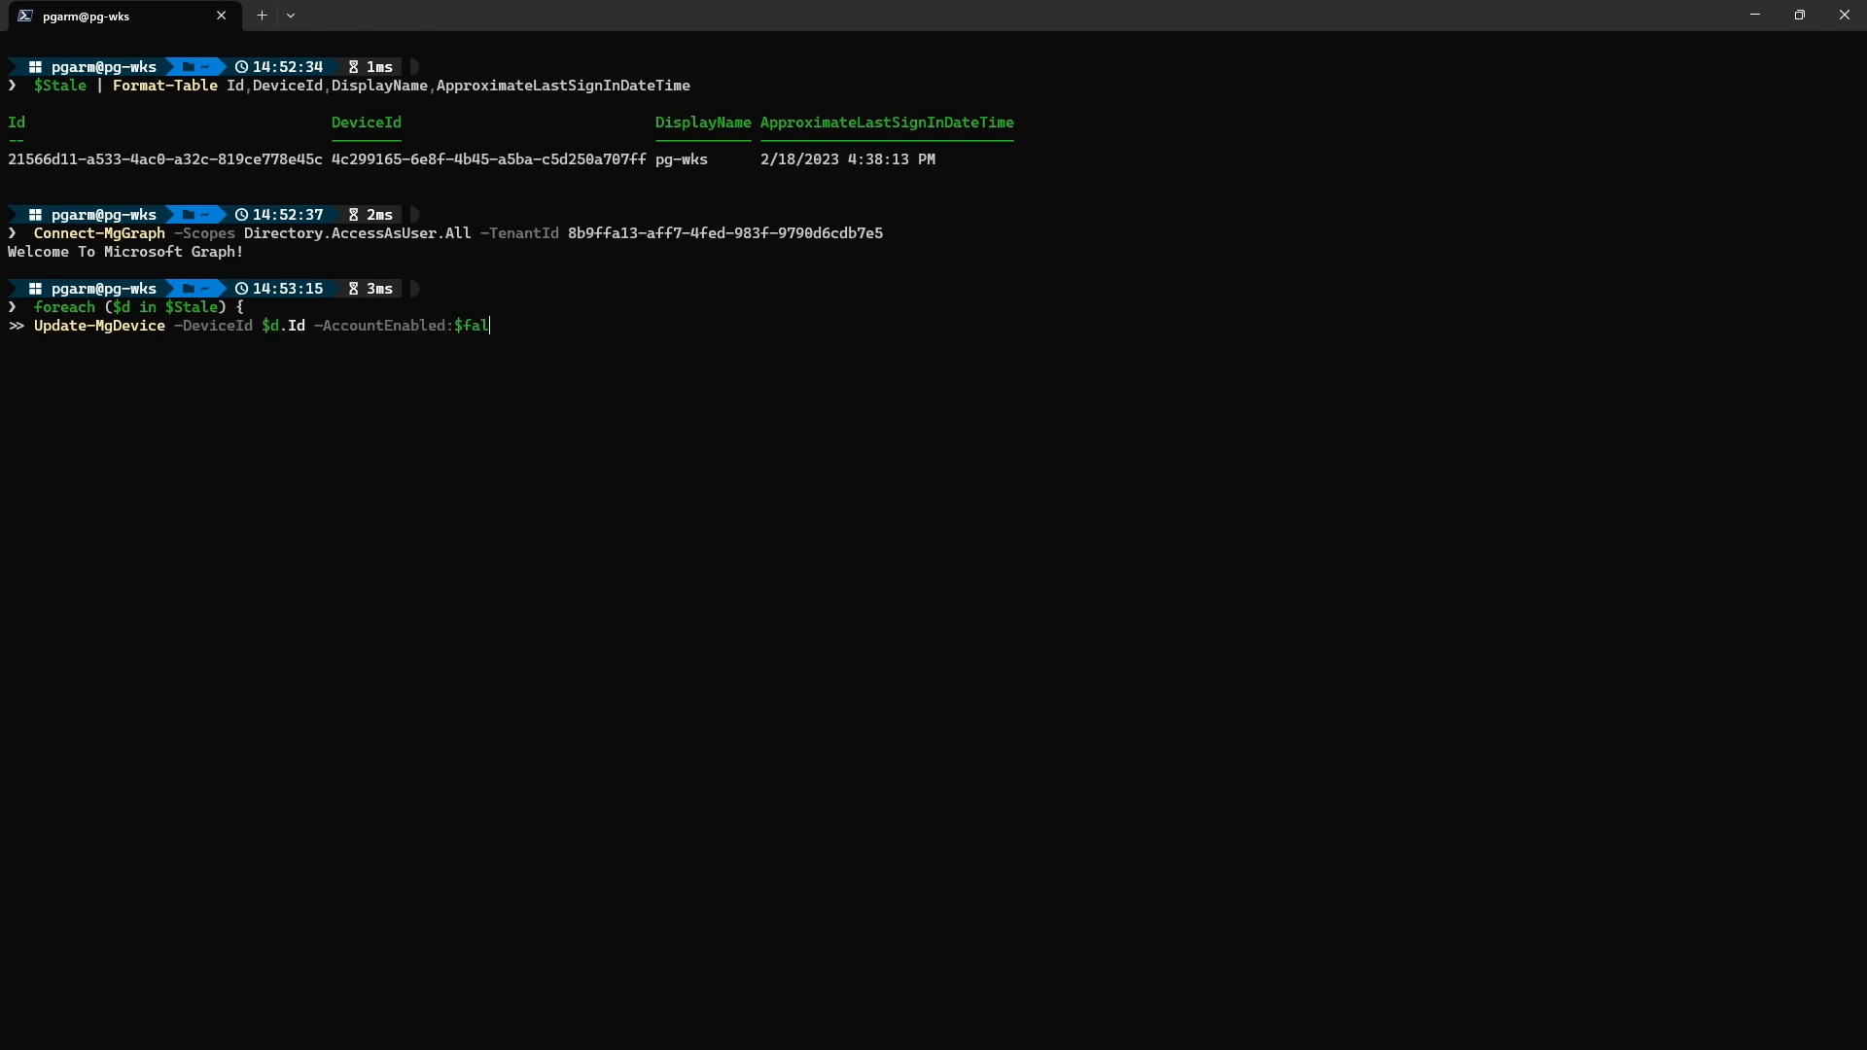
pyautogui.press('Enter')
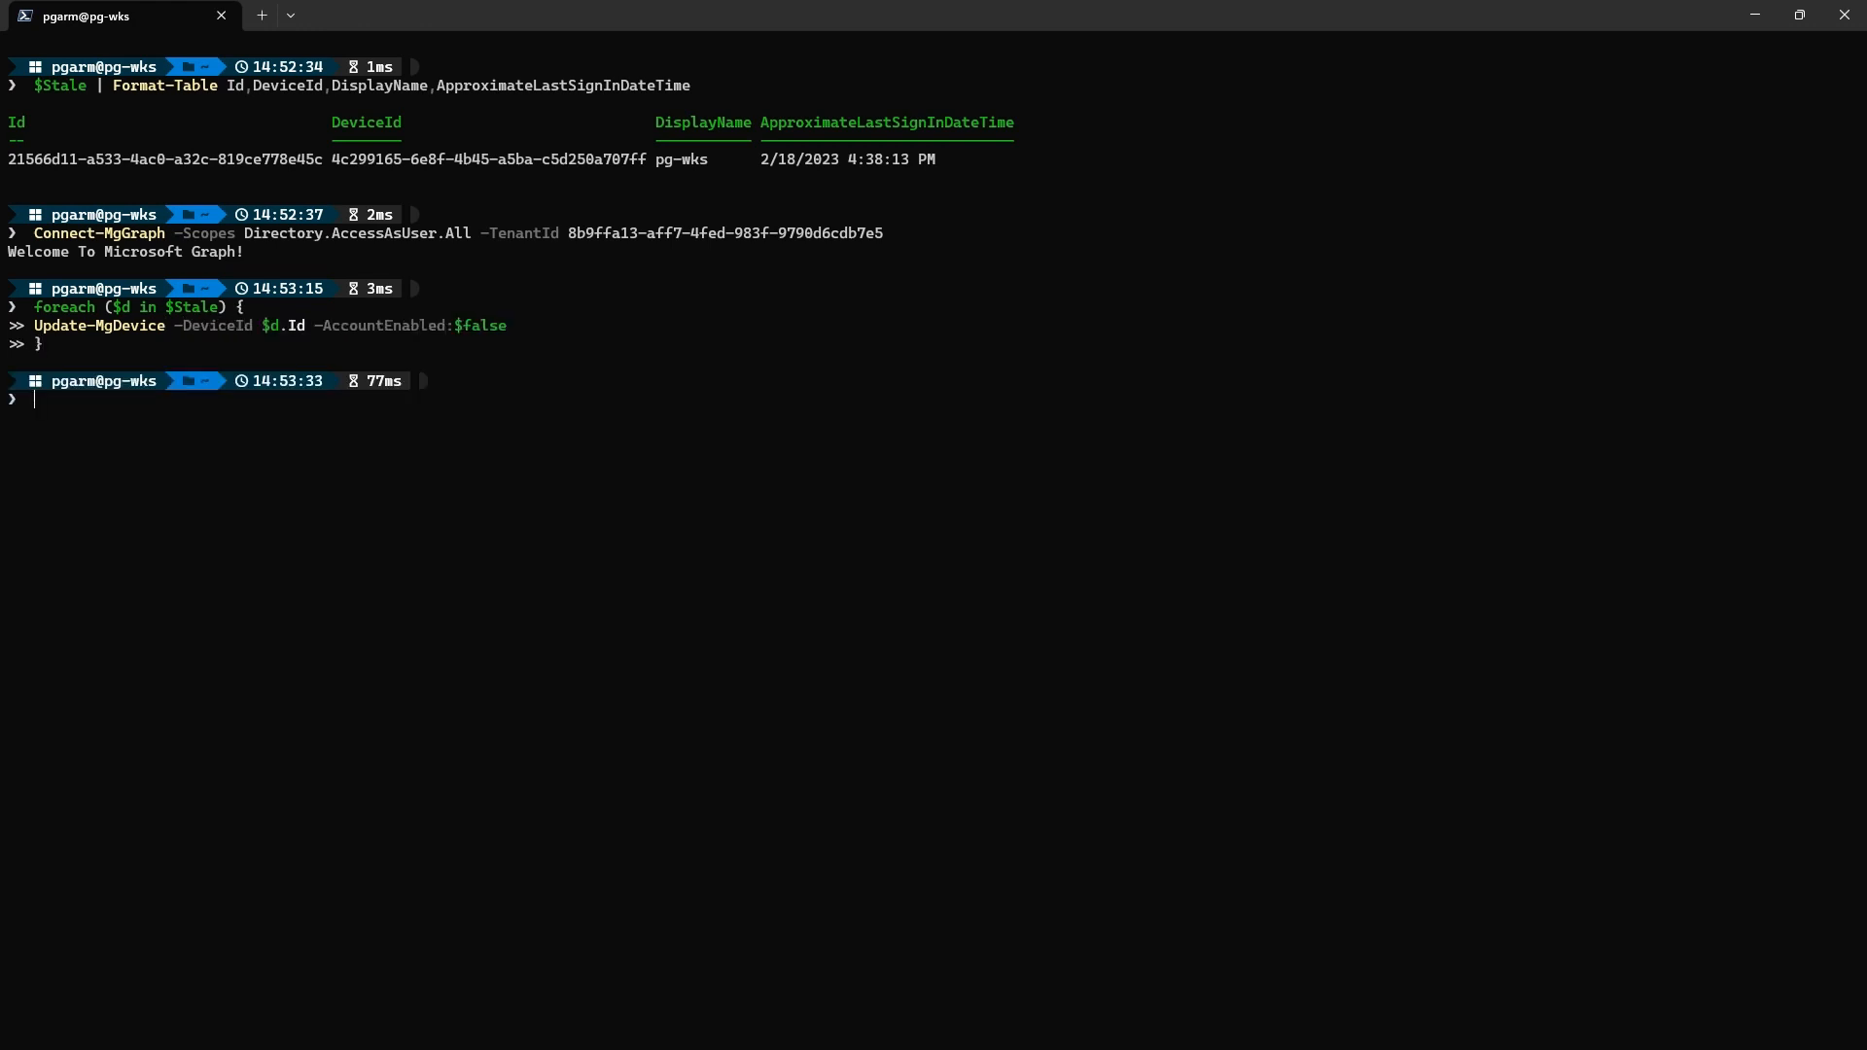
# Verify the pg-wks device's AccountEnabled now returns False
pyautogui.write('(Get-')
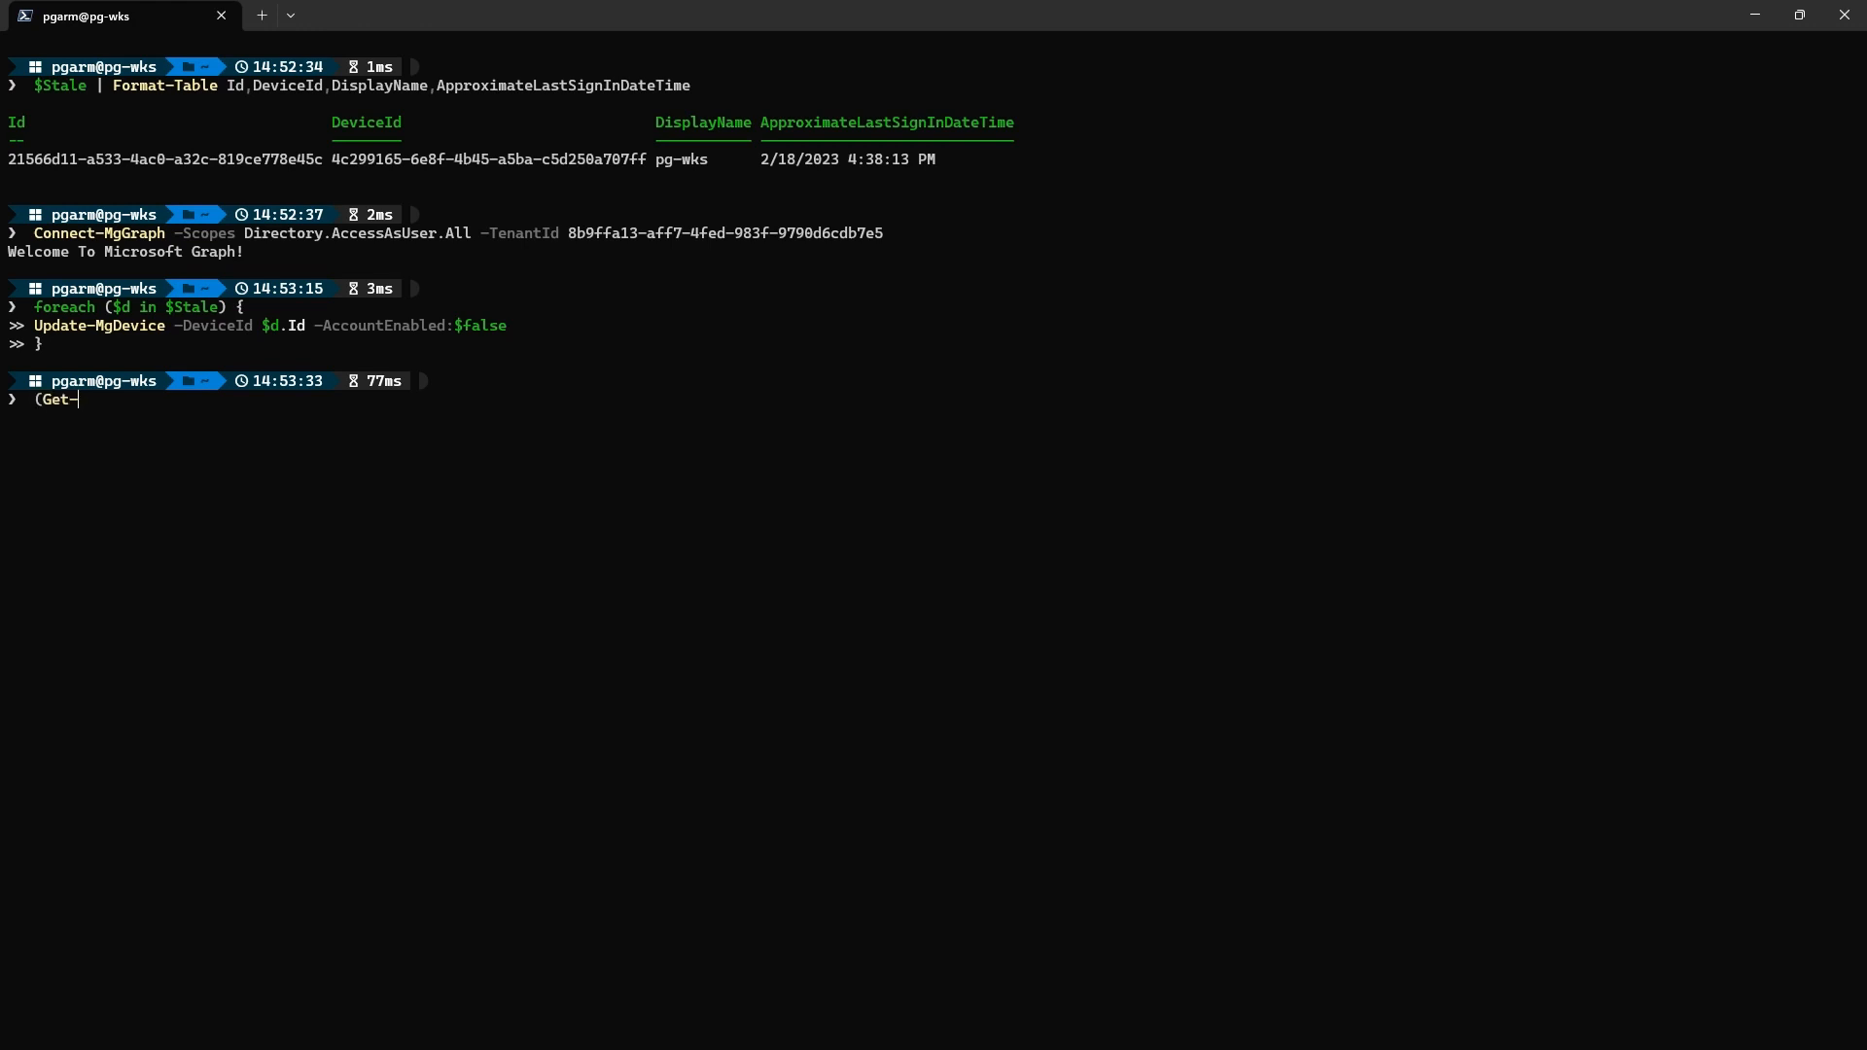
pyautogui.write('MgDevice -DeviceId 21566d11-a533-4ac0-a32c-819ce')
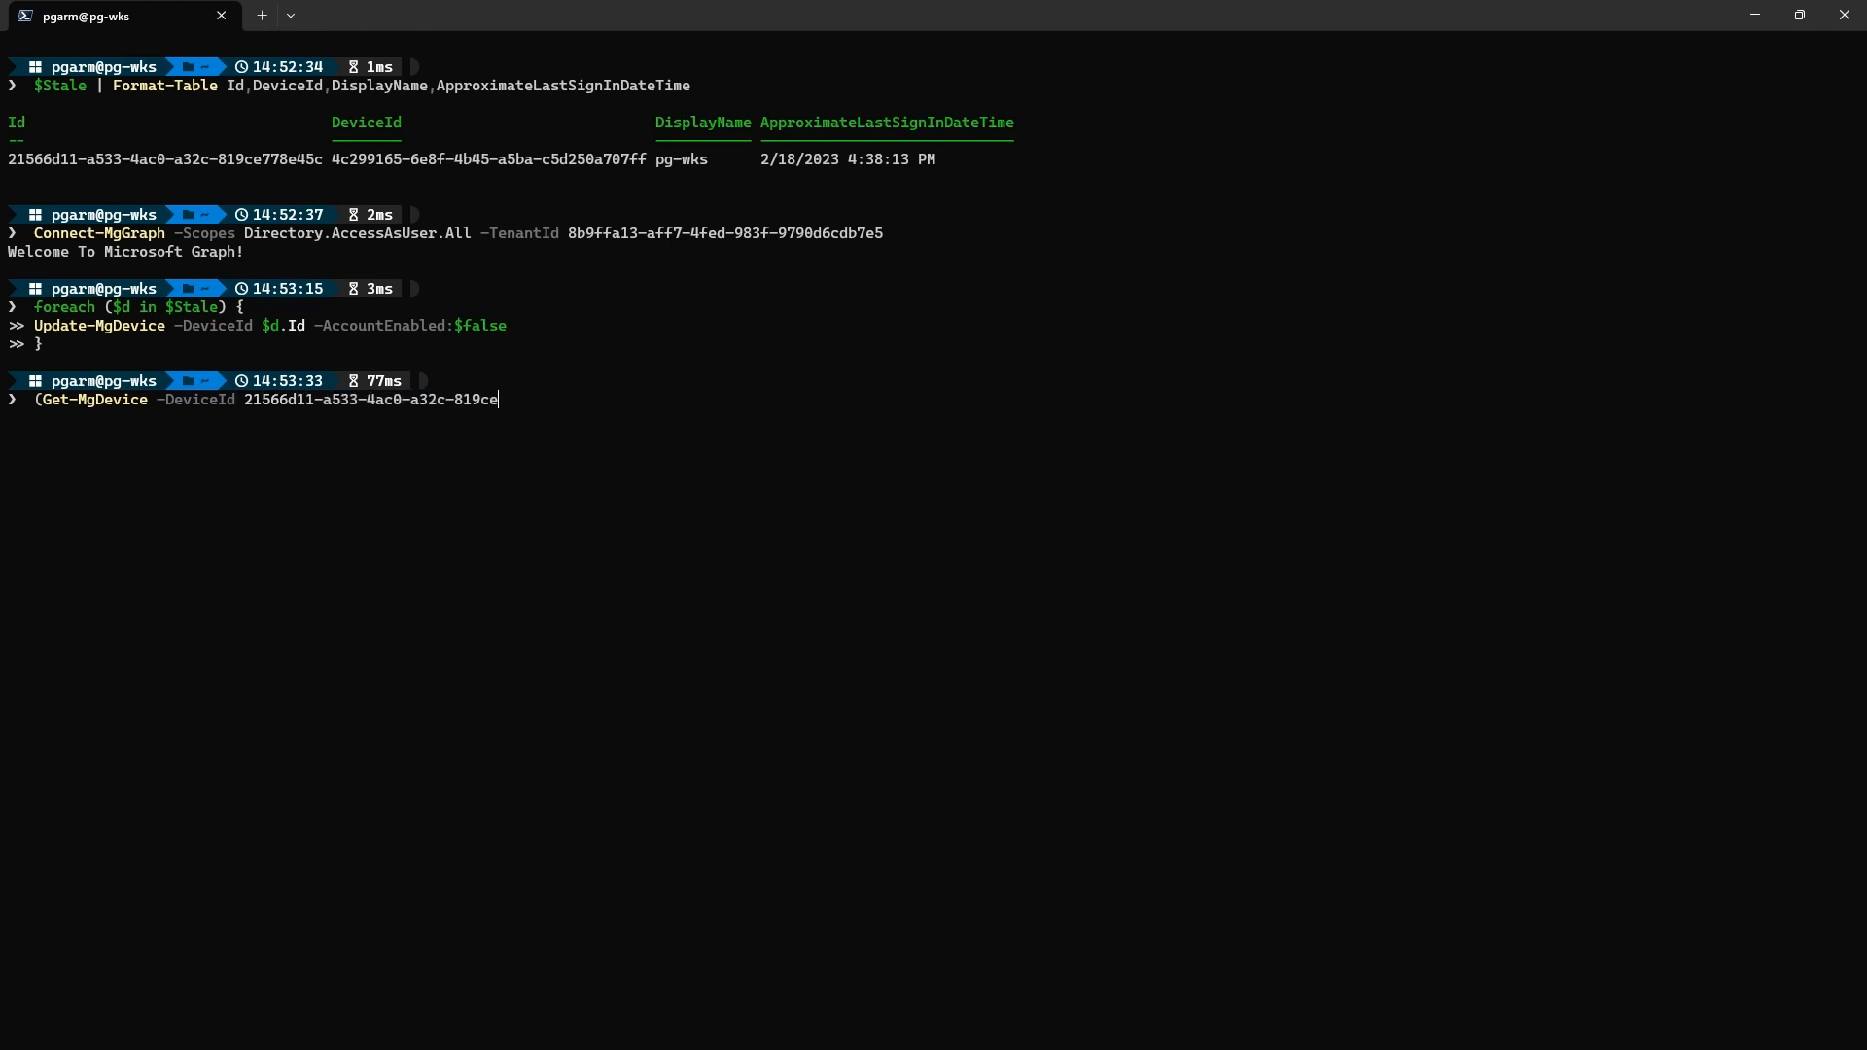
pyautogui.write('778e45c).AccountEnable')
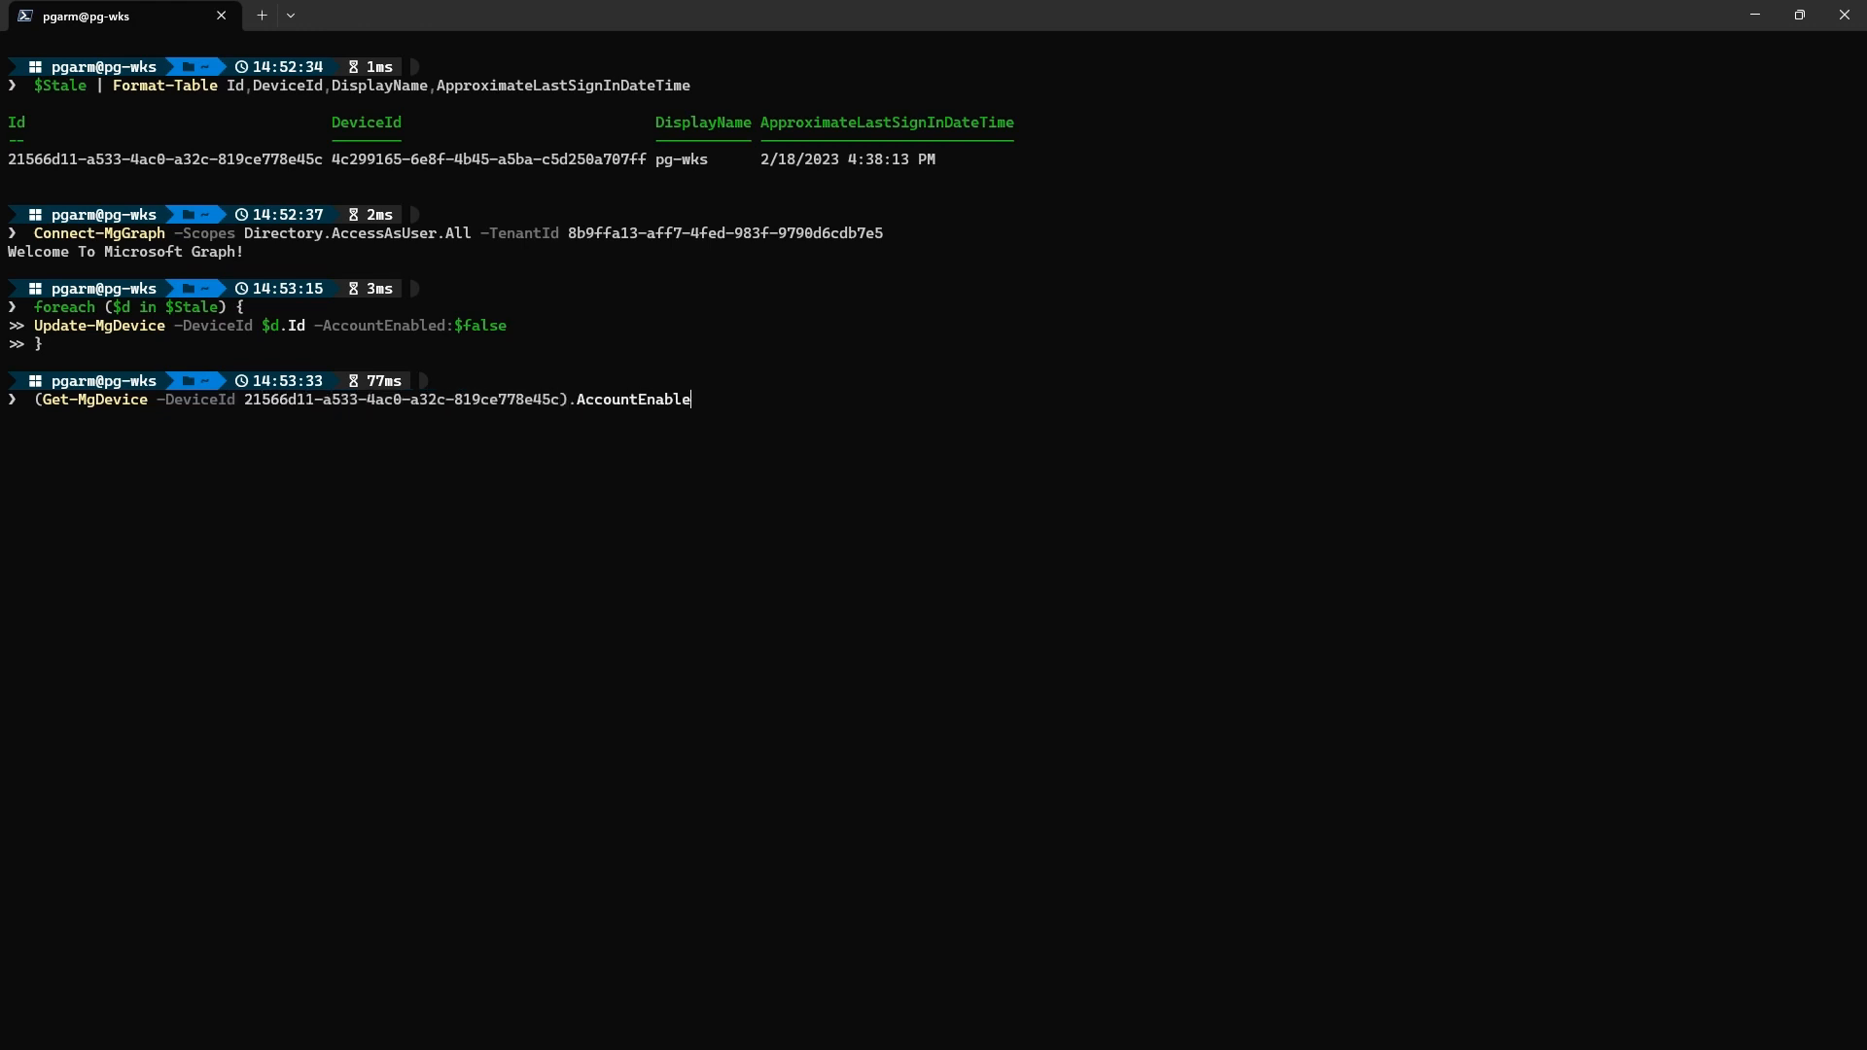
pyautogui.press('Enter')
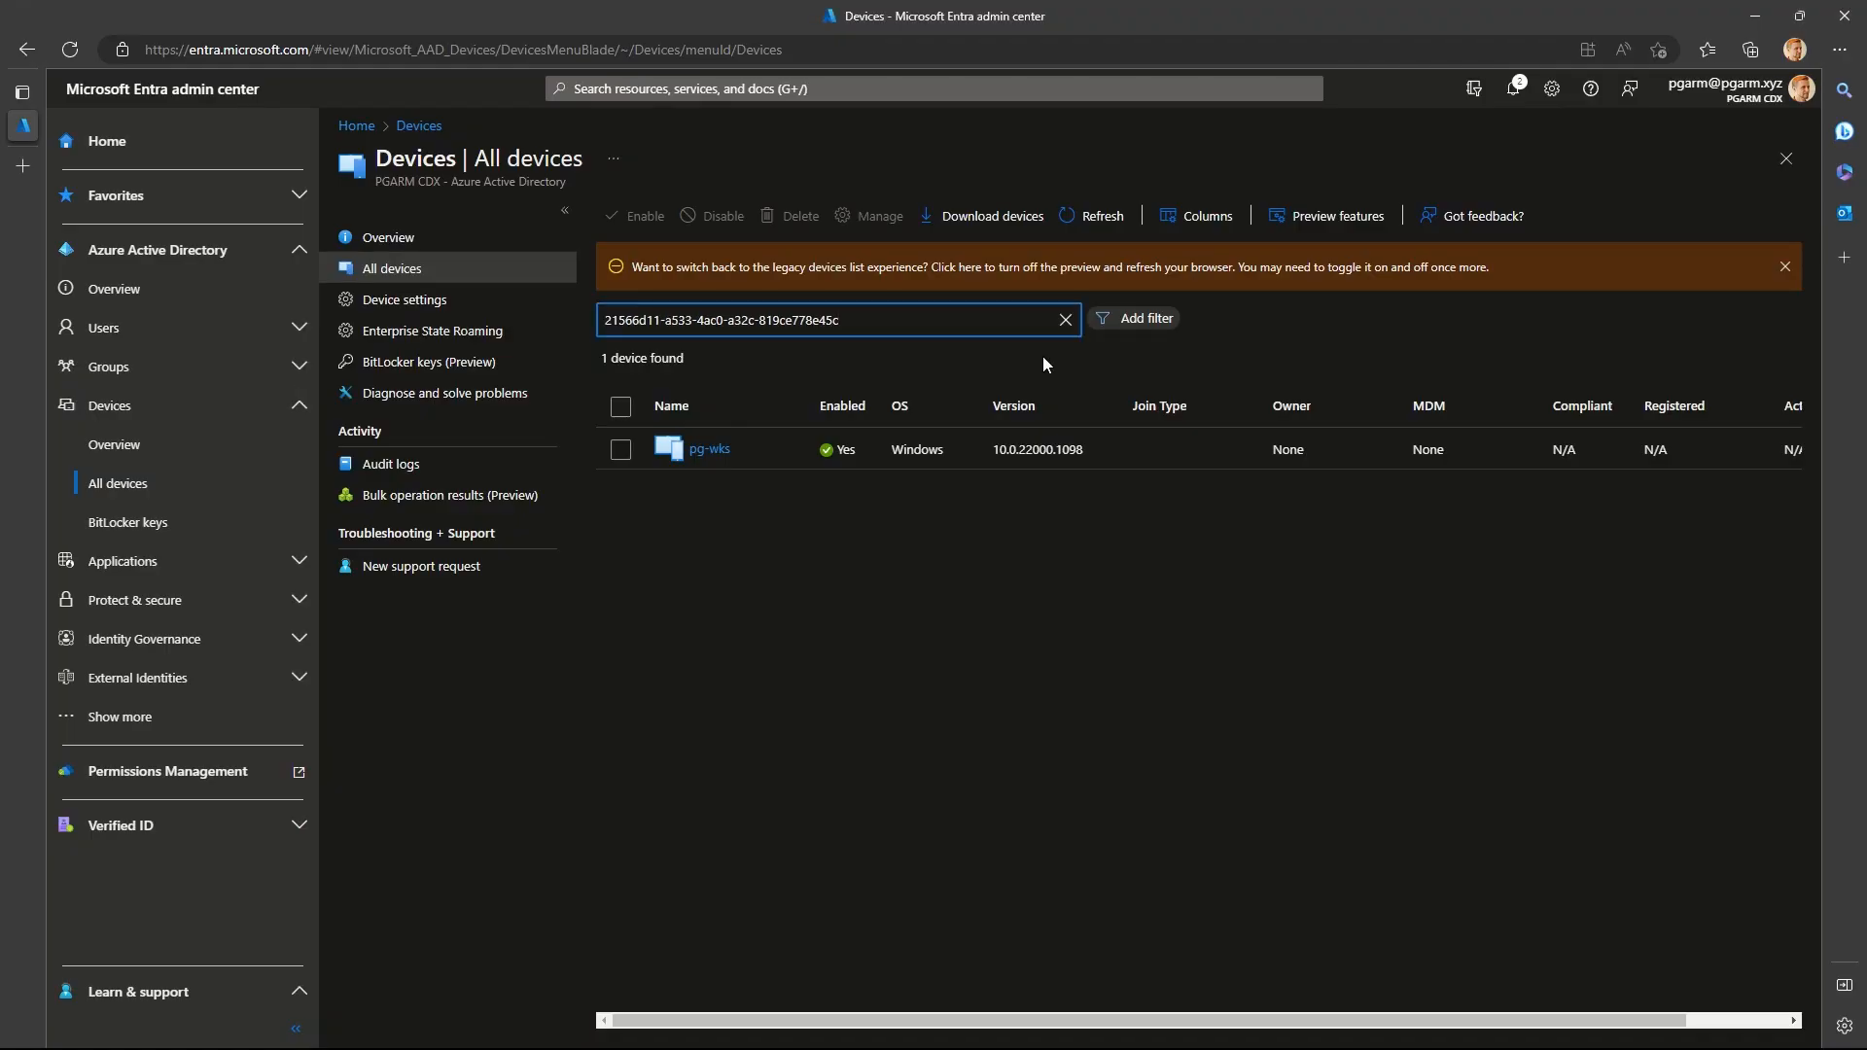
pyautogui.click(1103, 214)
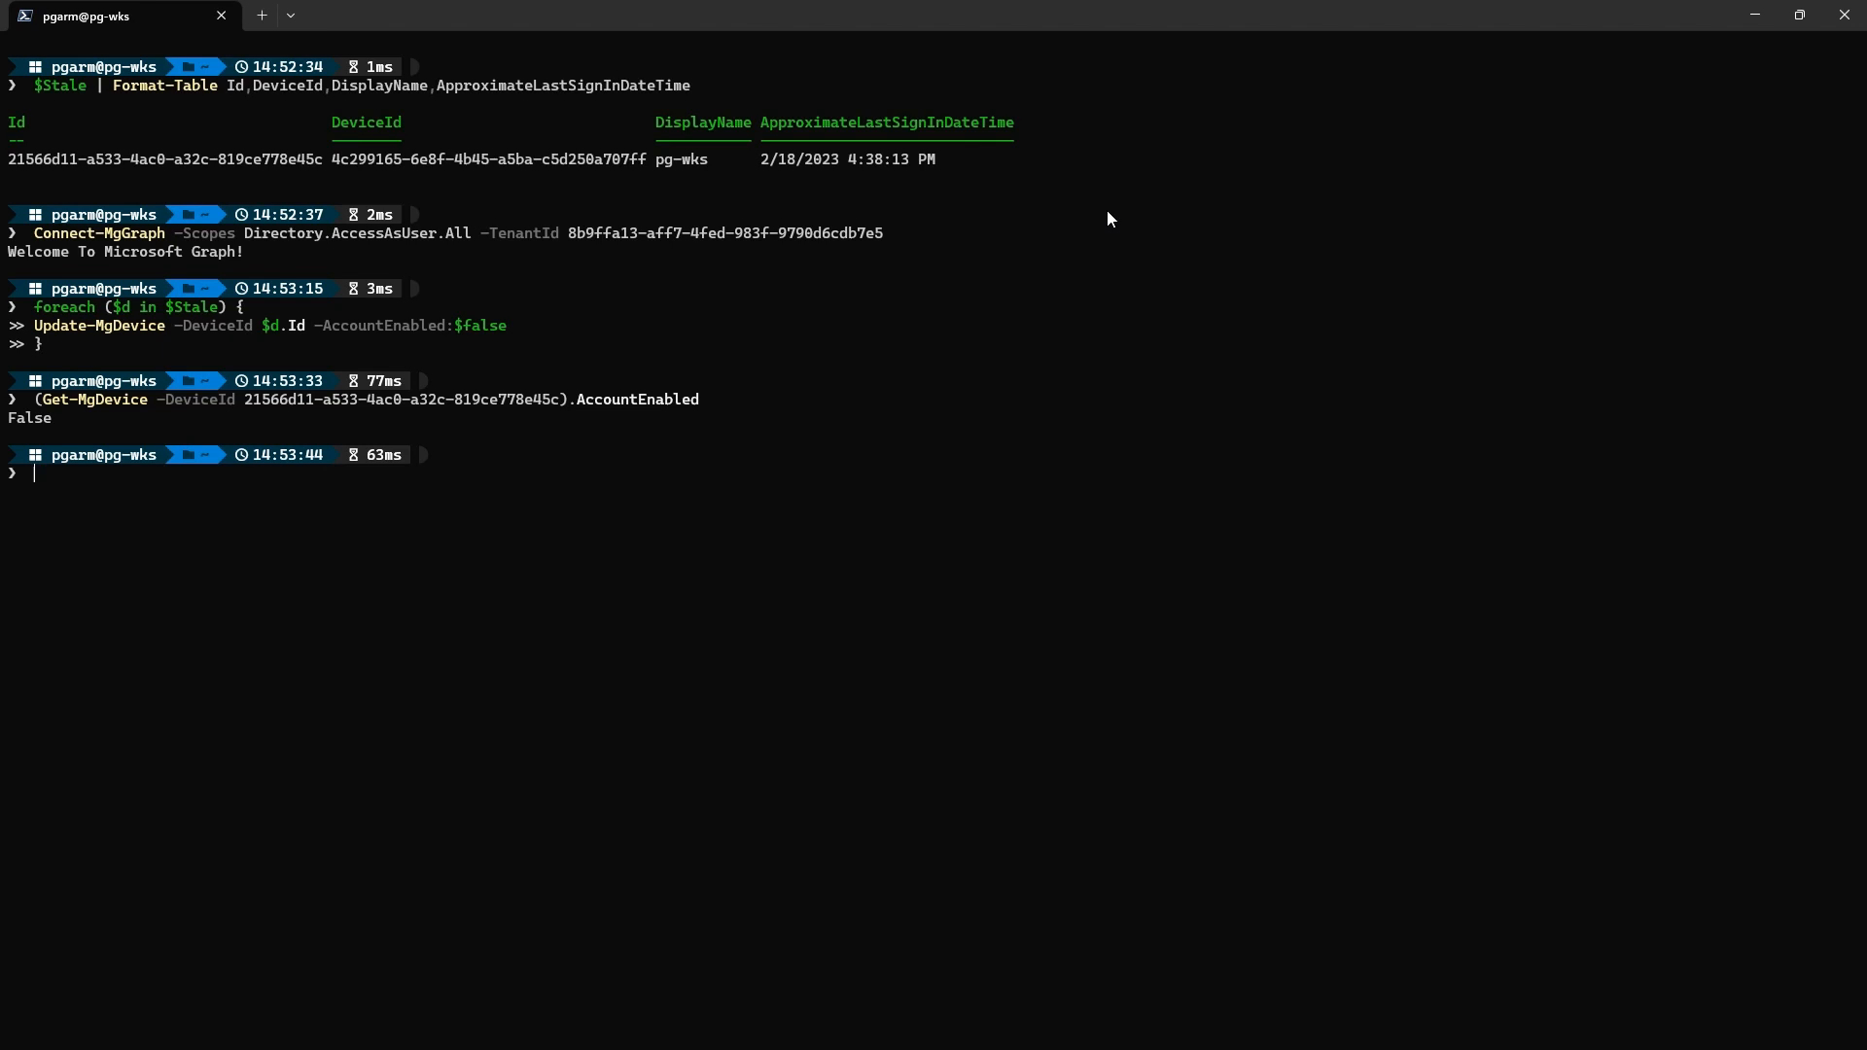
# Re-enable every device in $Stale with Update-MgDevice -AccountEnabled:$true
pyautogui.write('foreach ($d in $S')
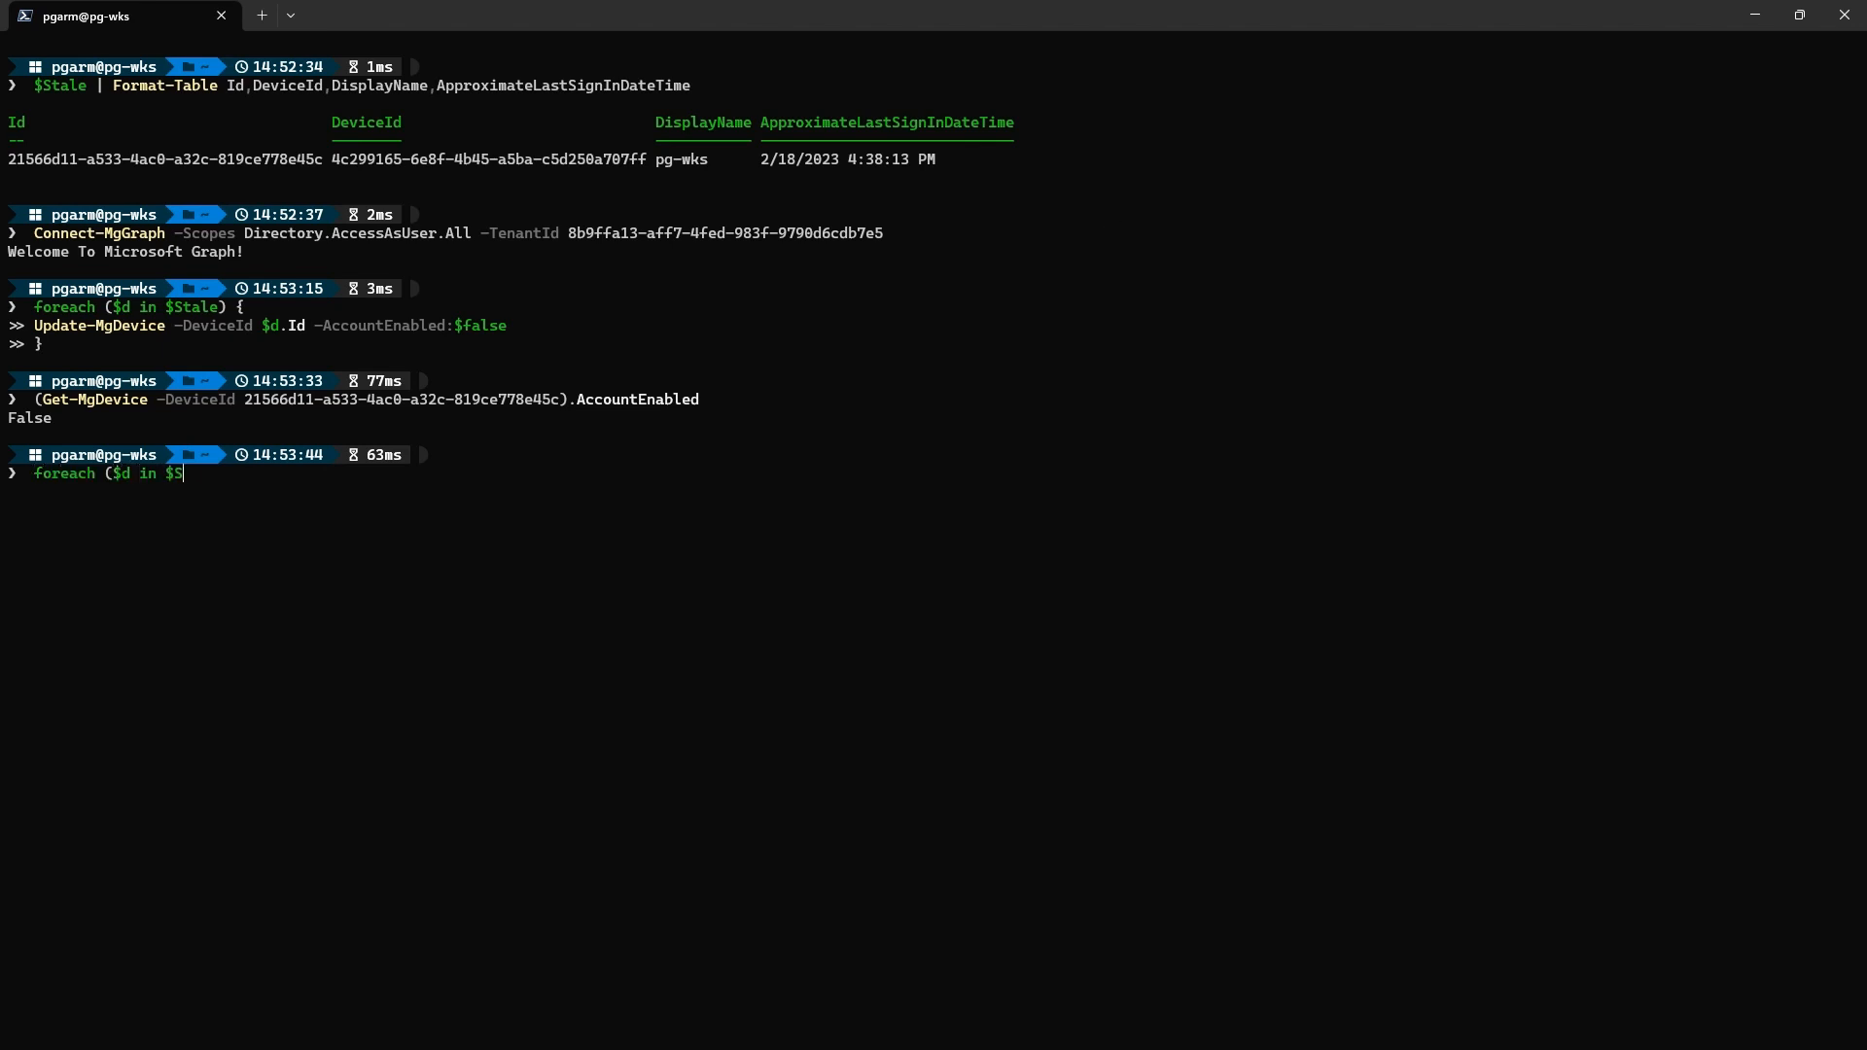
pyautogui.write('tale) {')
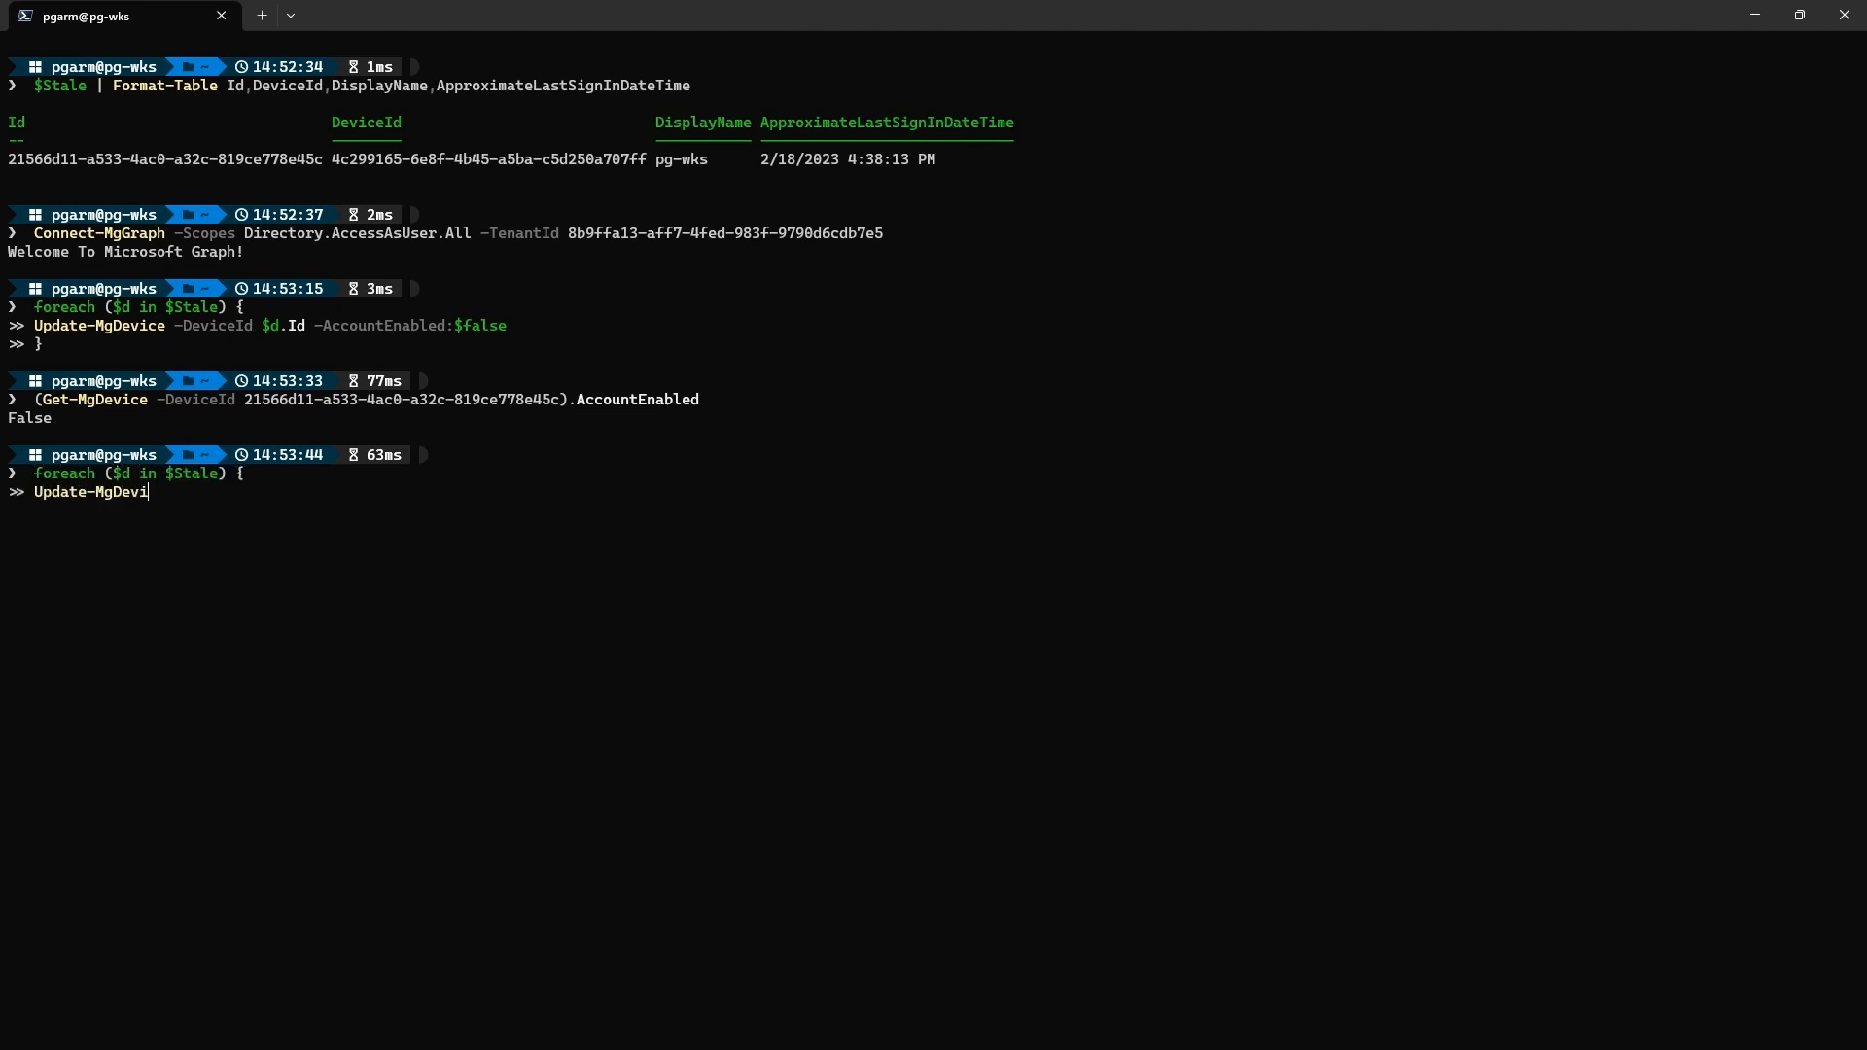
pyautogui.write('ce -DeviceId $d.Id -AccountEnabled:$true')
pyautogui.write('}')
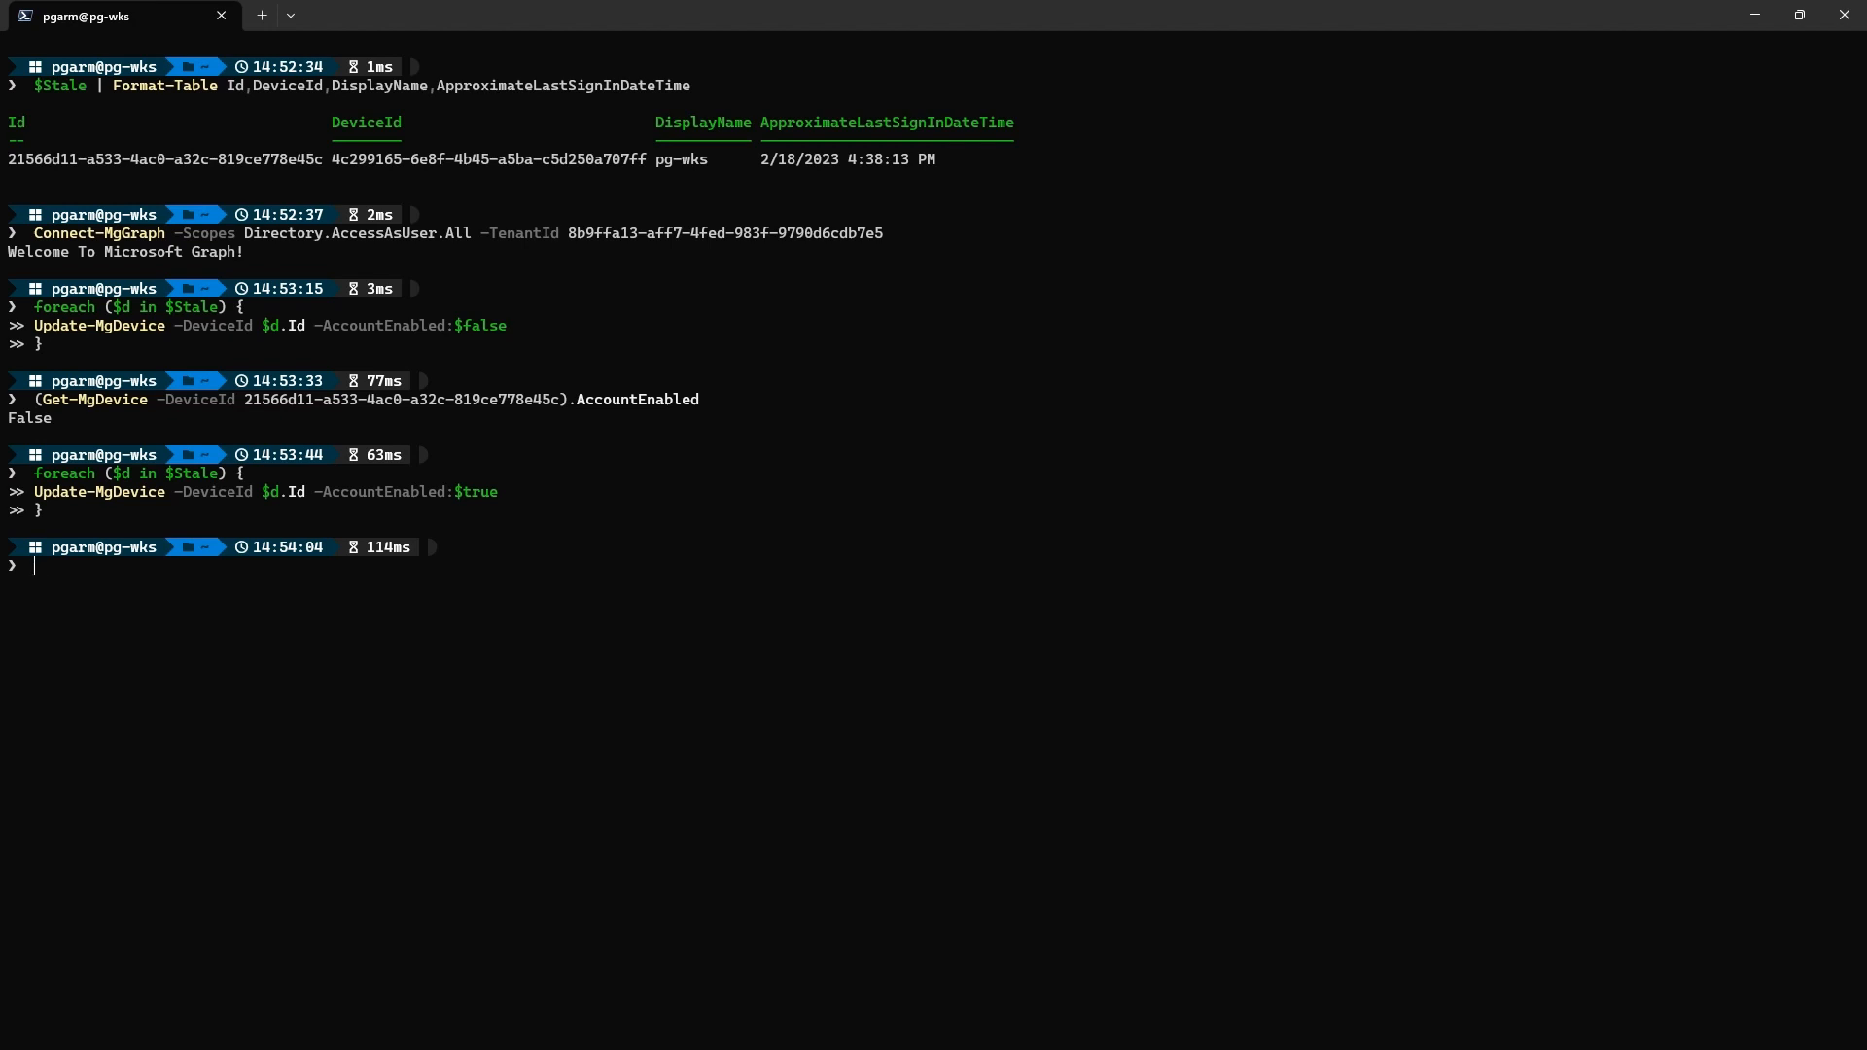
# Delete every device in $Stale with Remove-MgDevice
pyautogui.write('foreach ($d in $S')
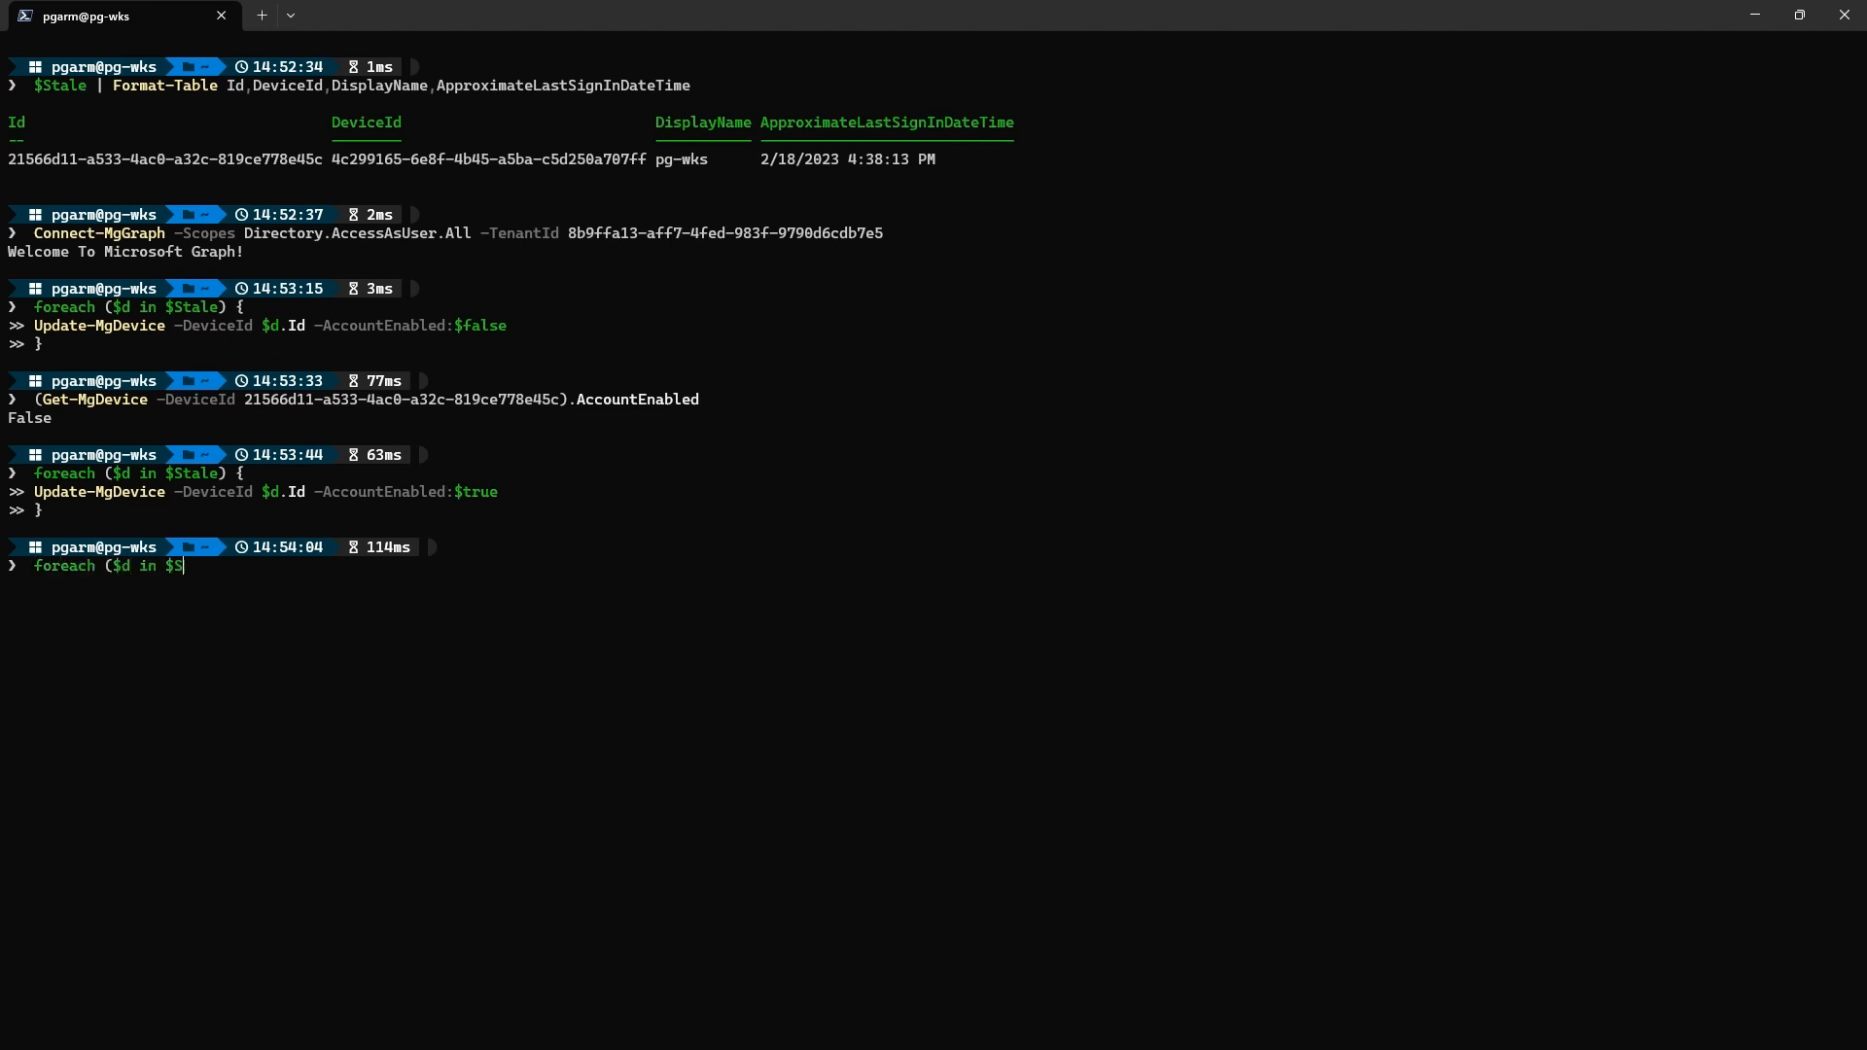
pyautogui.write('tale) {')
pyautogui.write('Remove-MgDevice -DeviceId $d.Id')
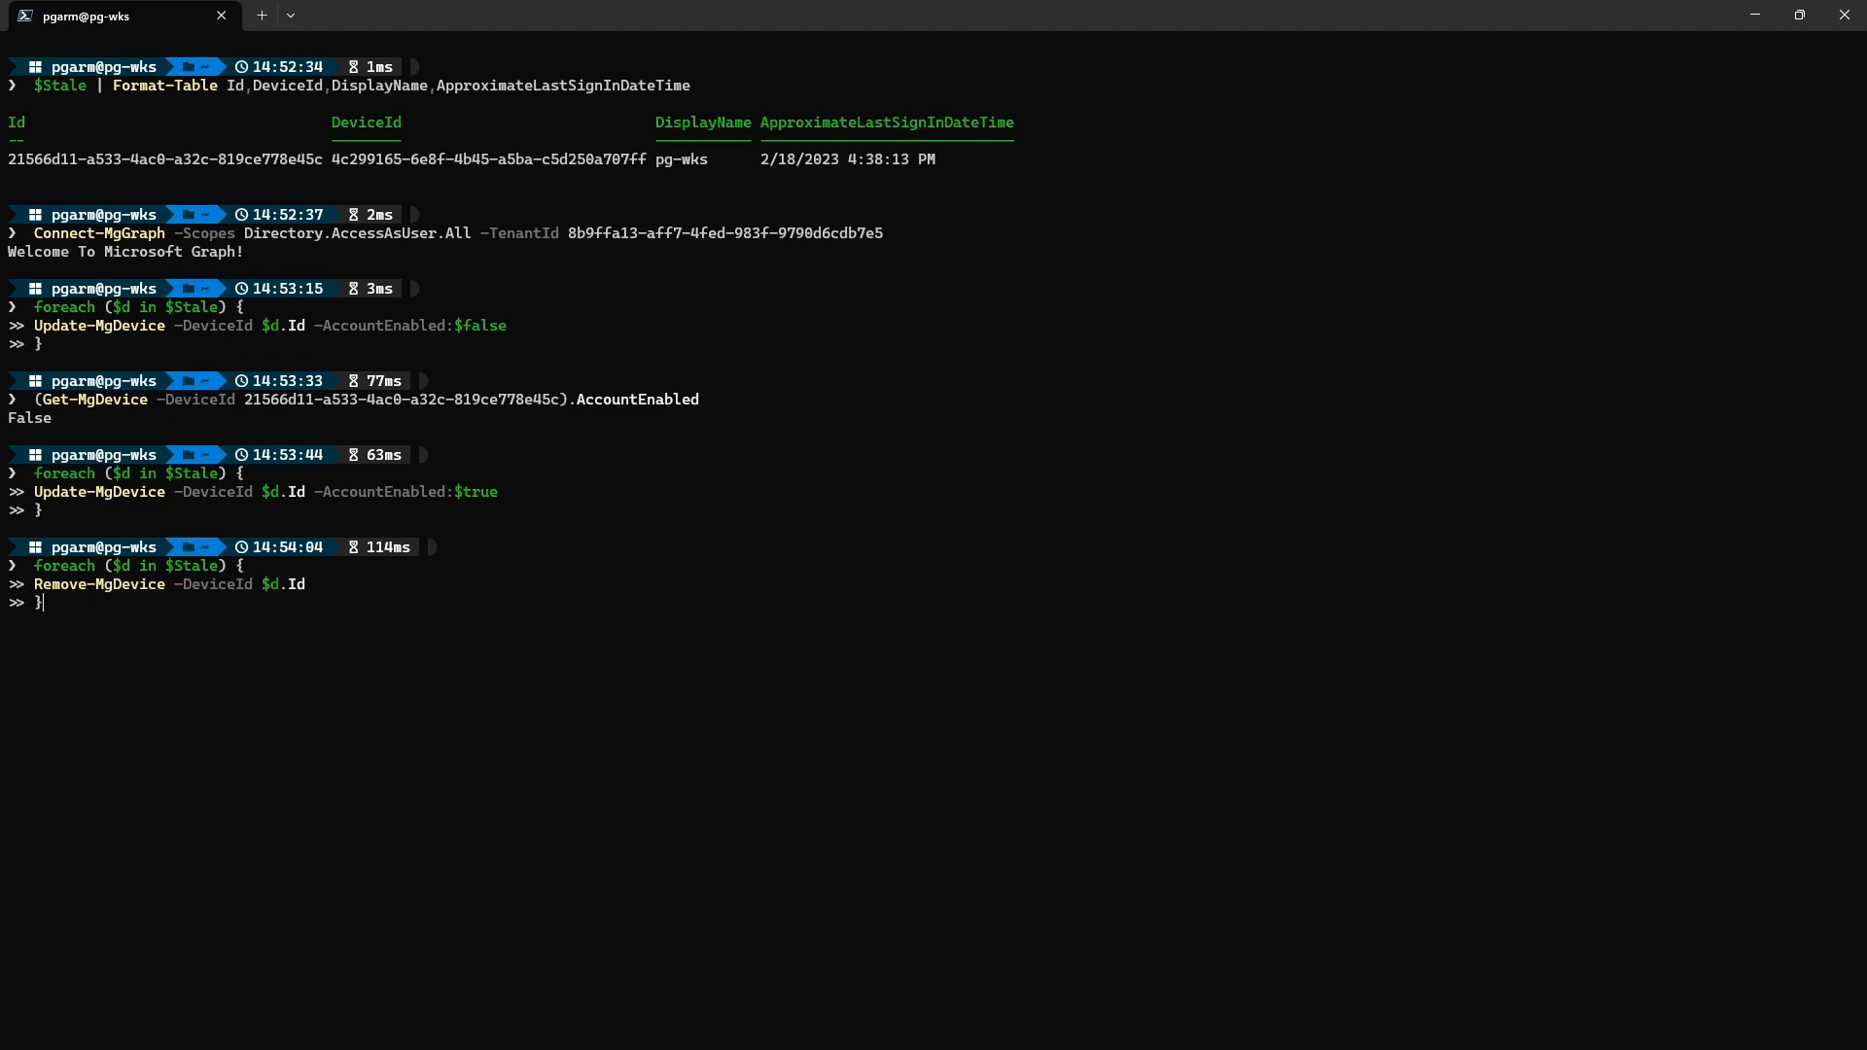
pyautogui.press('Enter')
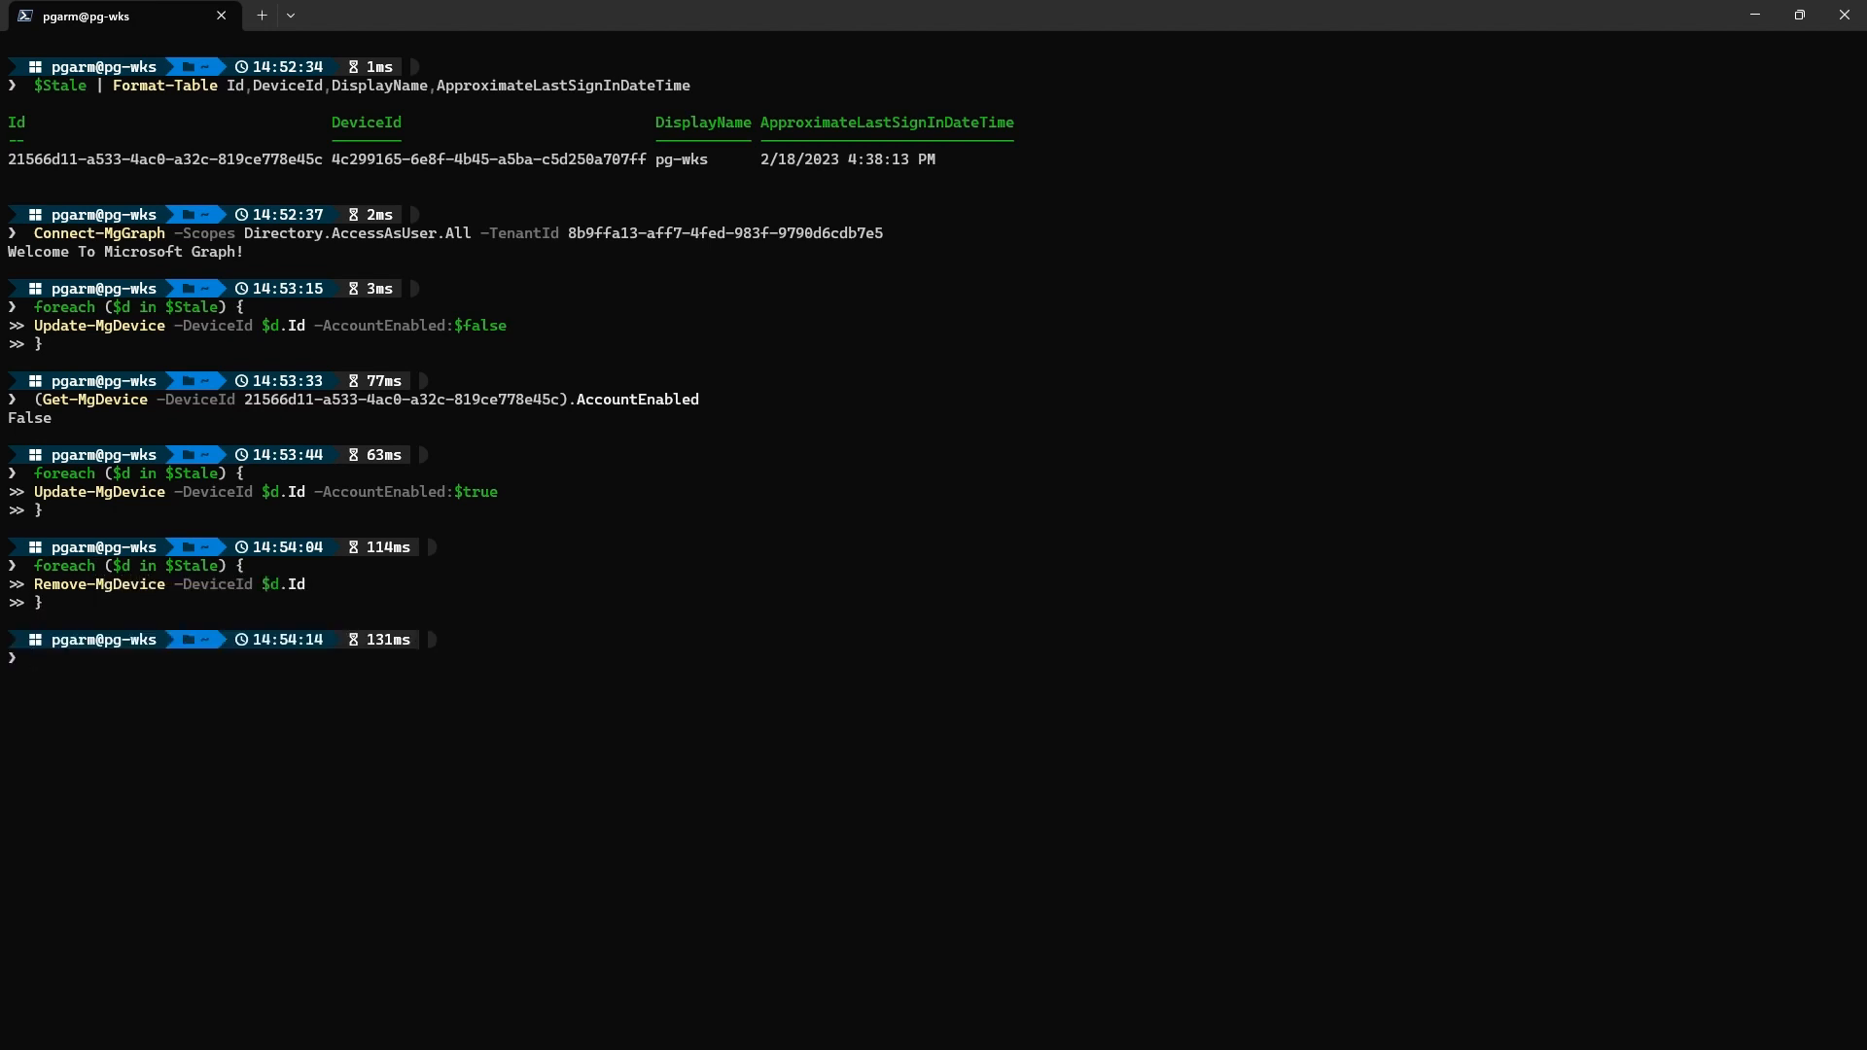
# Confirm Get-MgDevice for device 21566d11-a5… reports the resource no longer exists
pyautogui.write('Get-MgDevi')
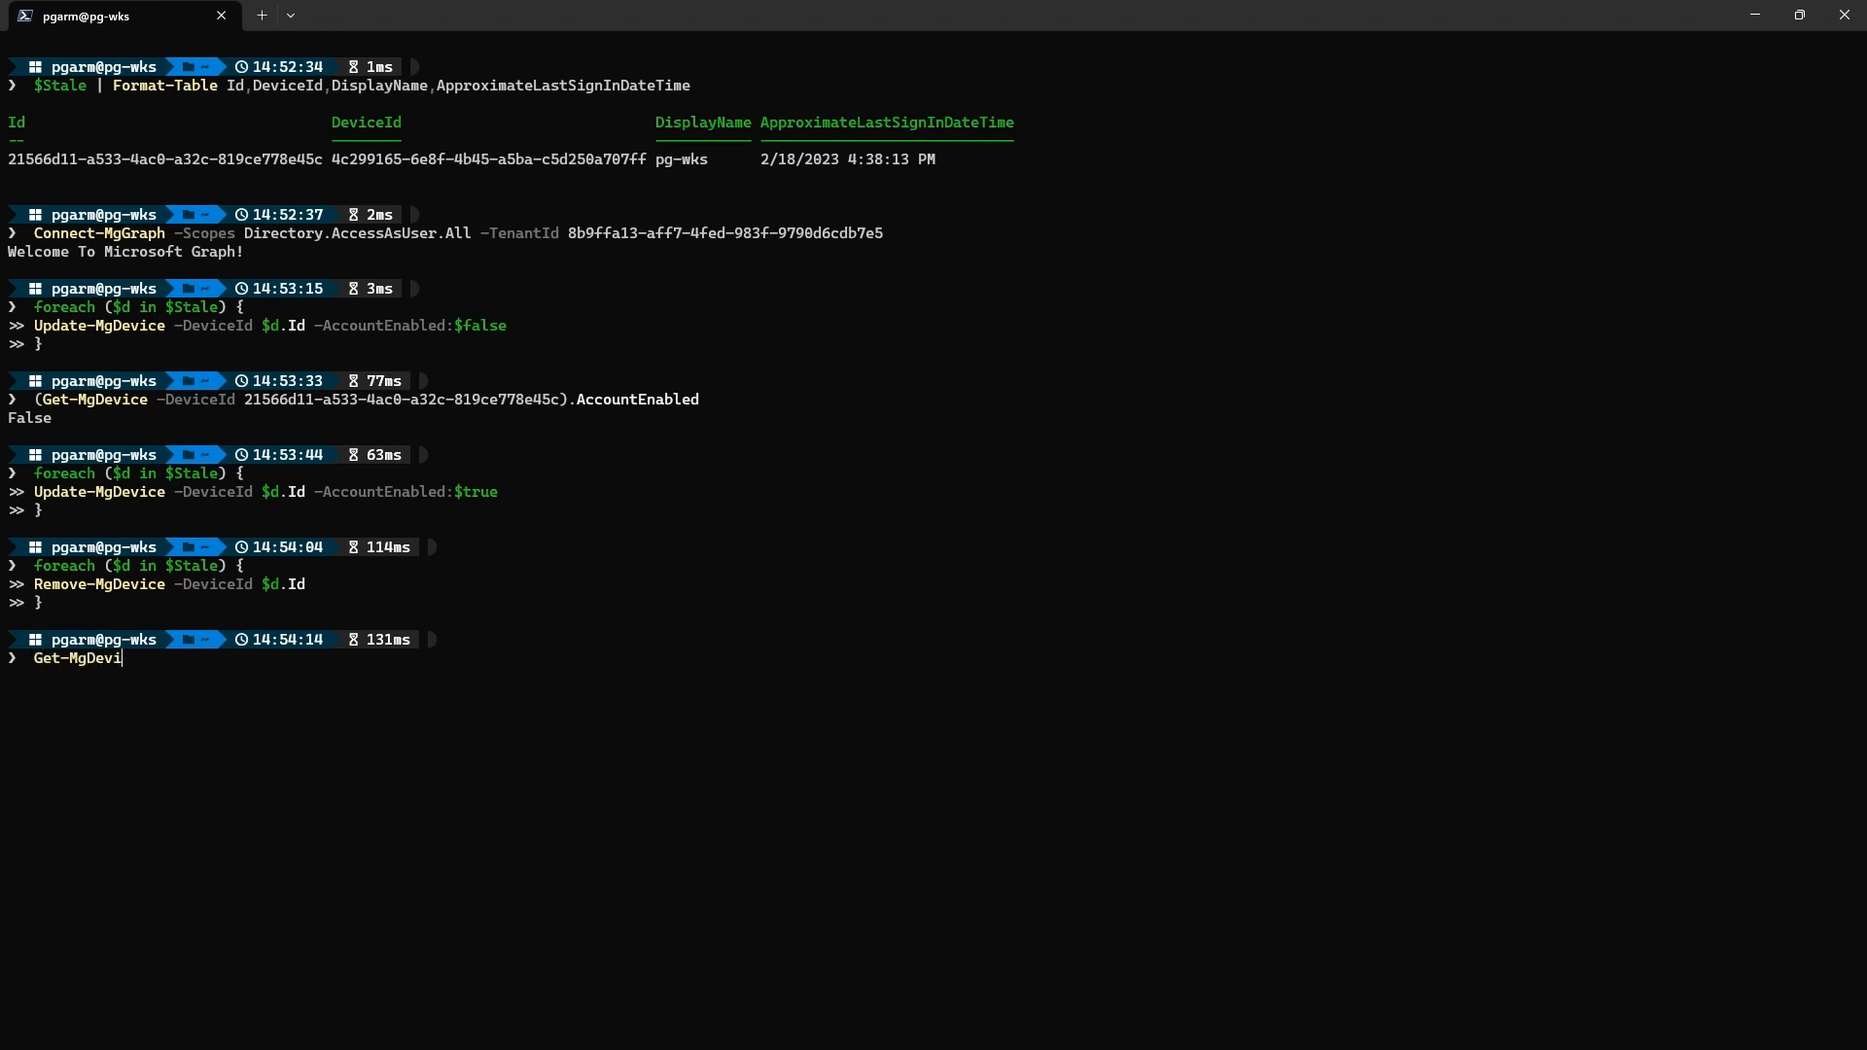
pyautogui.write('ce -DeviceId 21566d11-a533-4ac0-a32c-819ce778e45c')
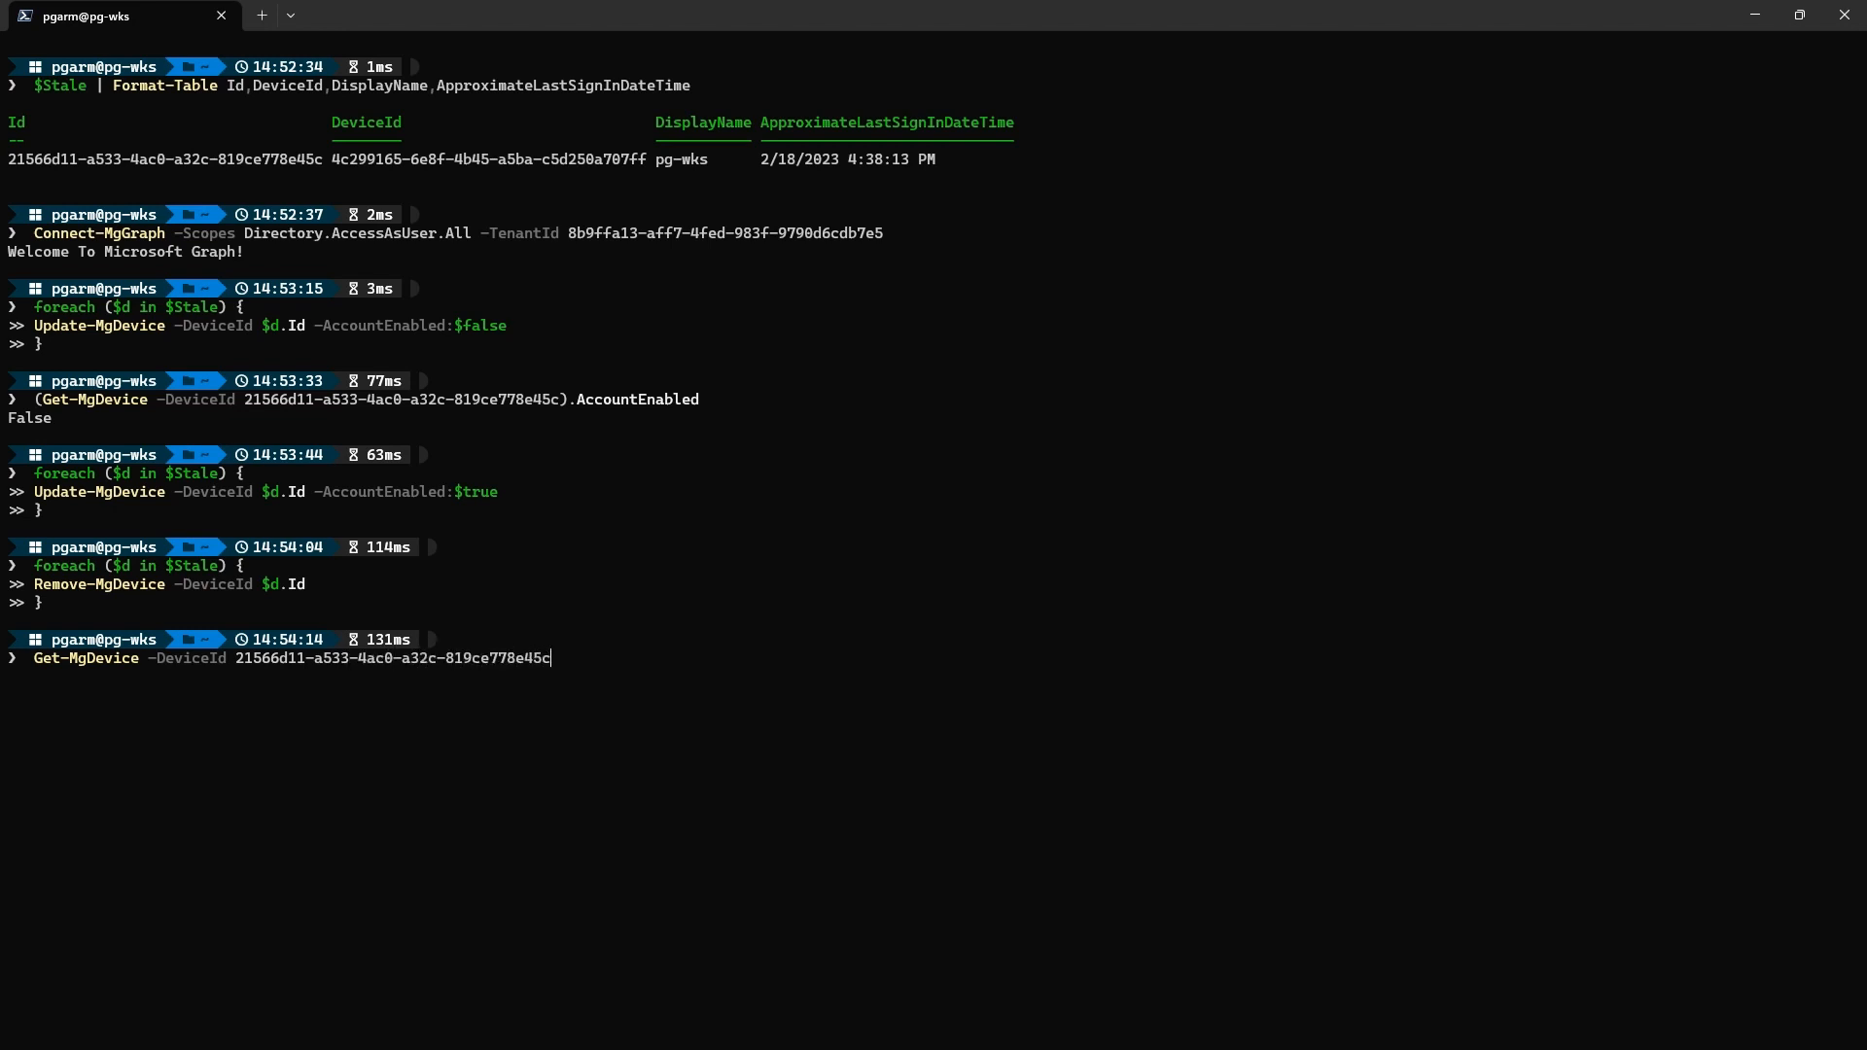
pyautogui.press('Enter')
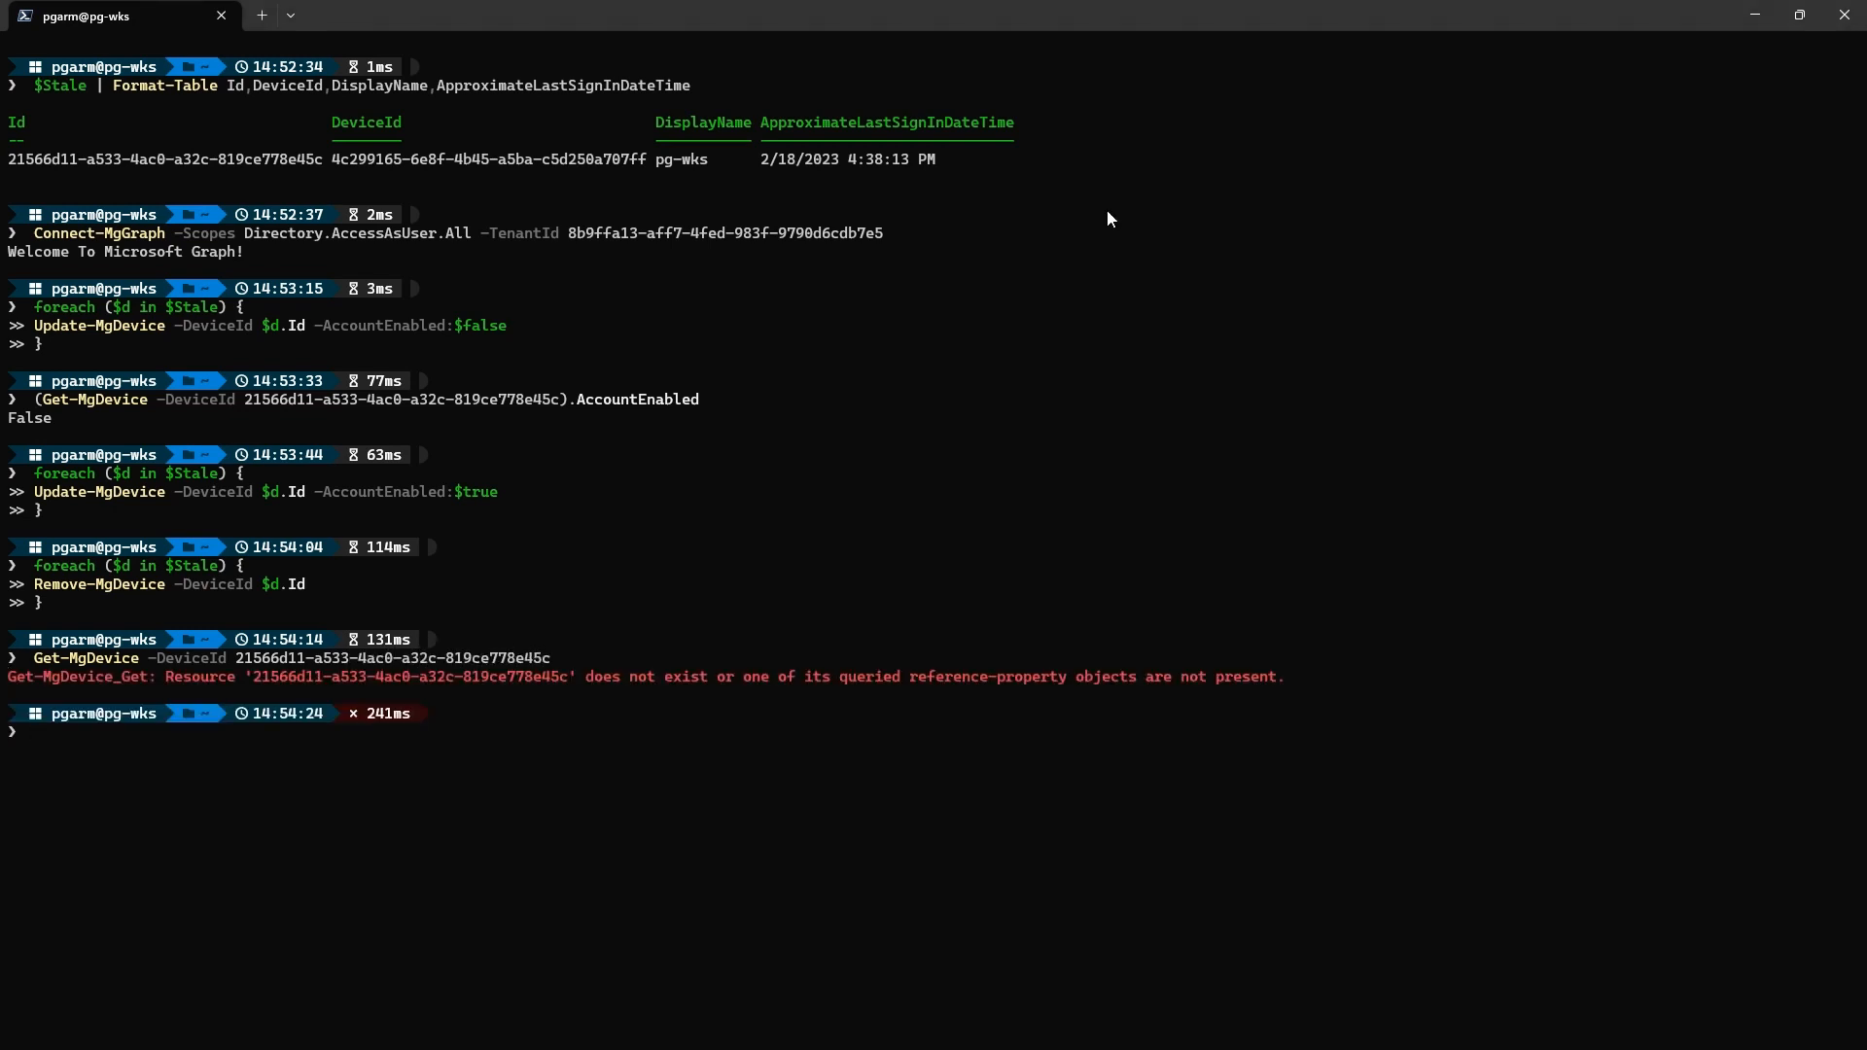